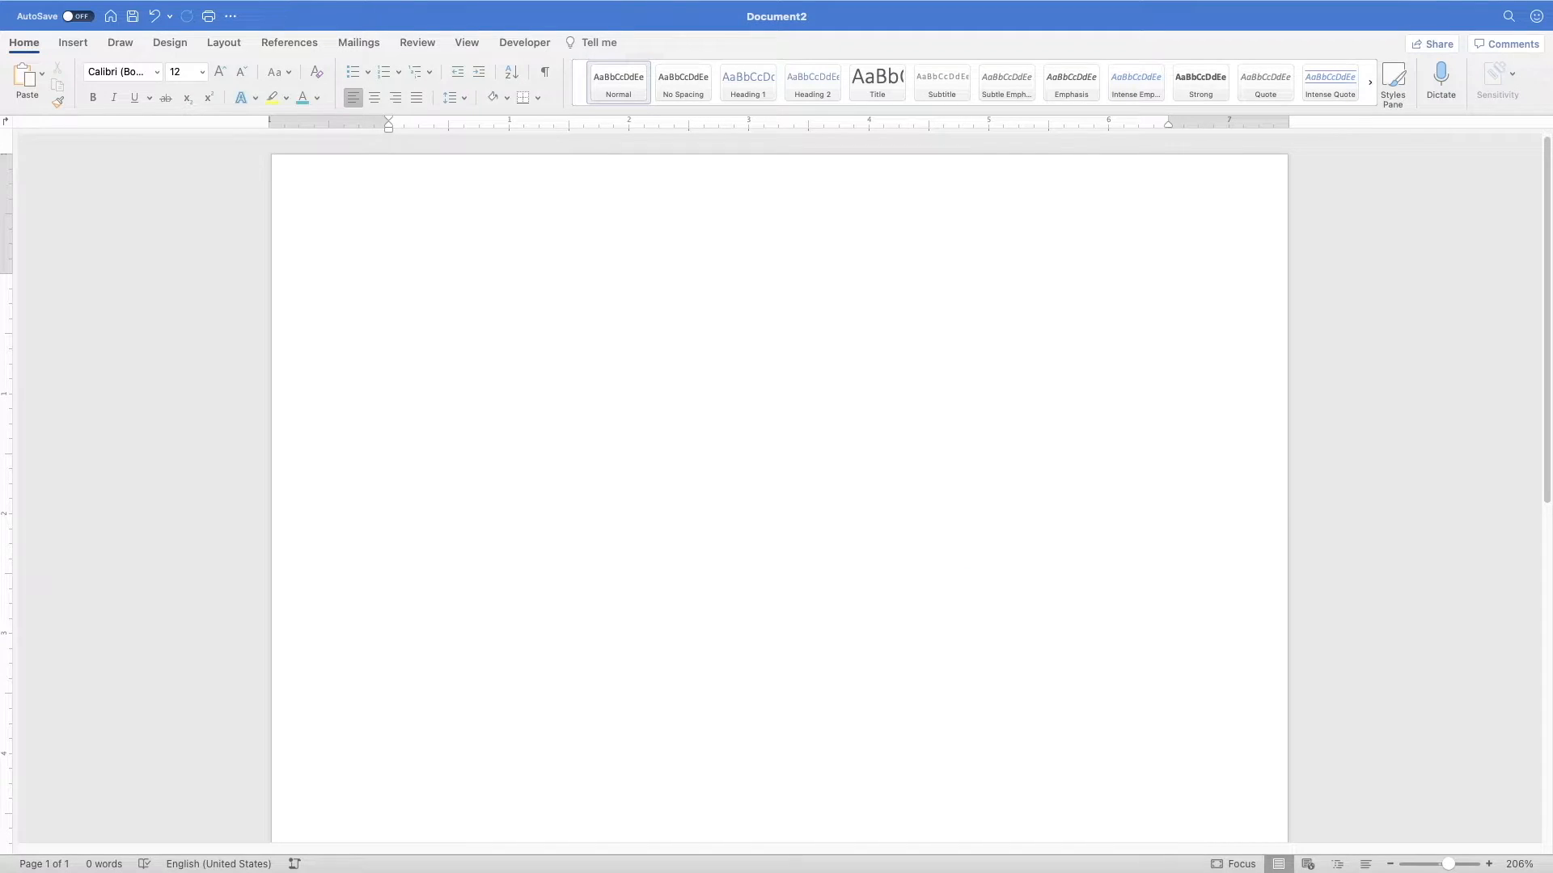
{"action": "mouse_move", "coordinate": [504, 293]}
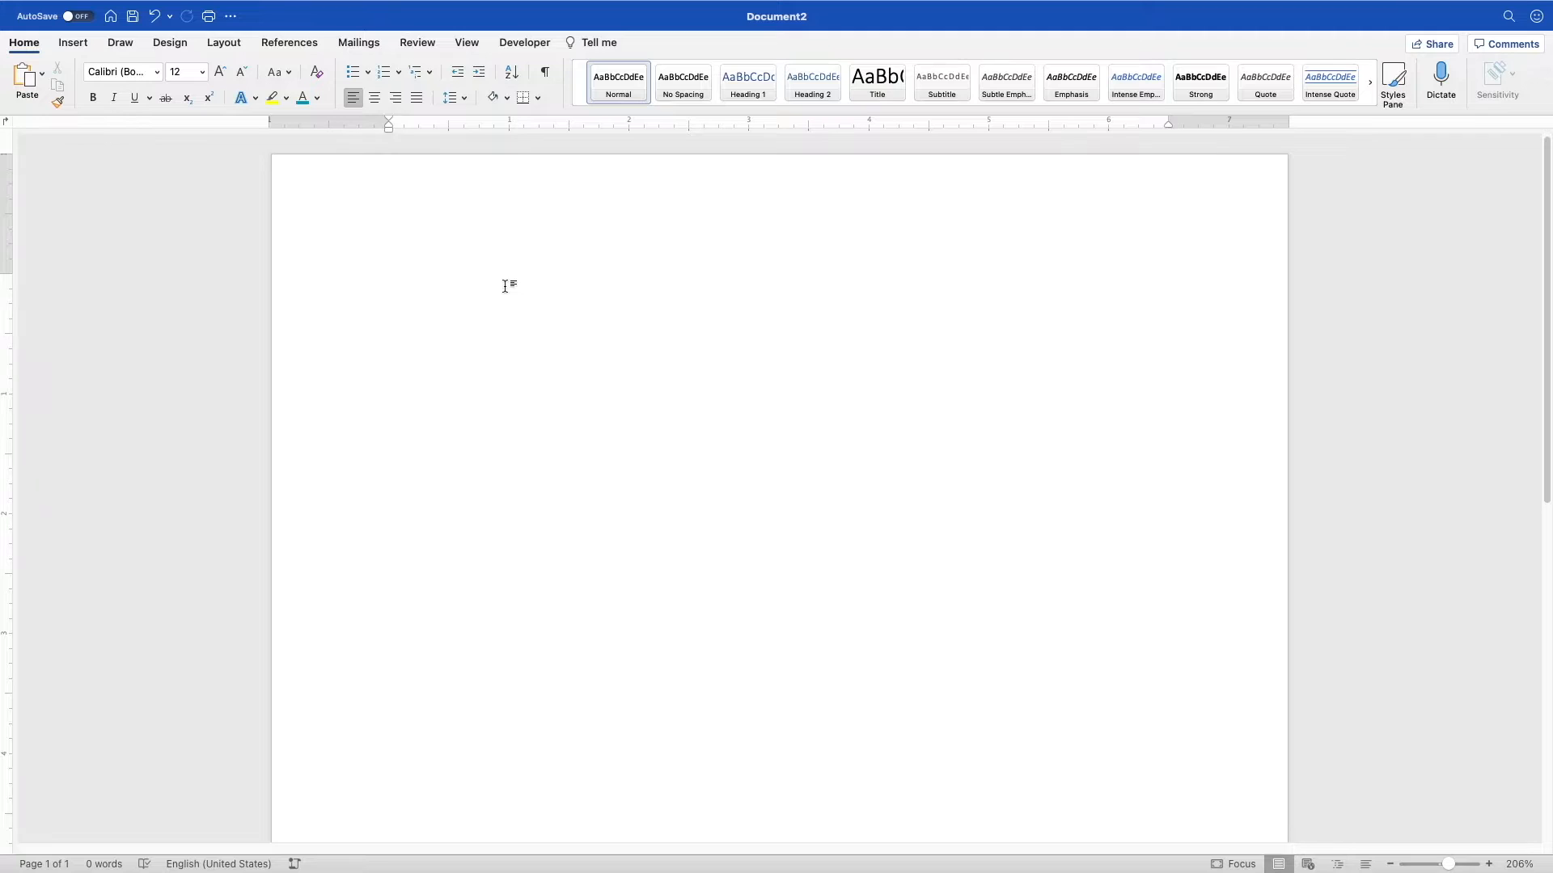
Insert a 2x1 table at the top of the blank page from the Insert table grid
{"action": "left_click", "coordinate": [391, 285]}
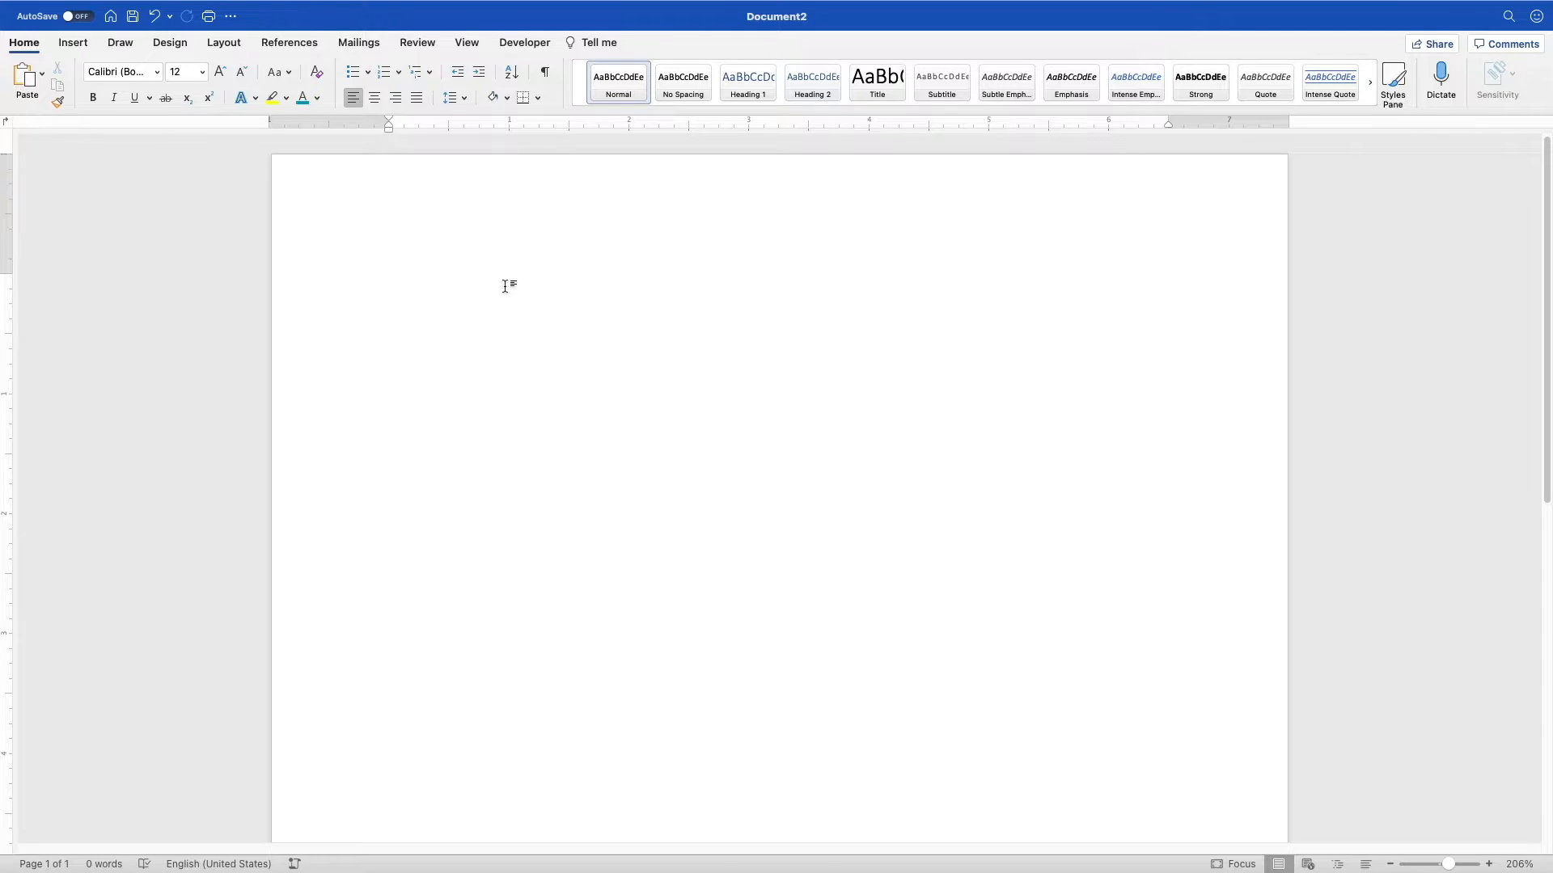
{"action": "left_click", "coordinate": [390, 286]}
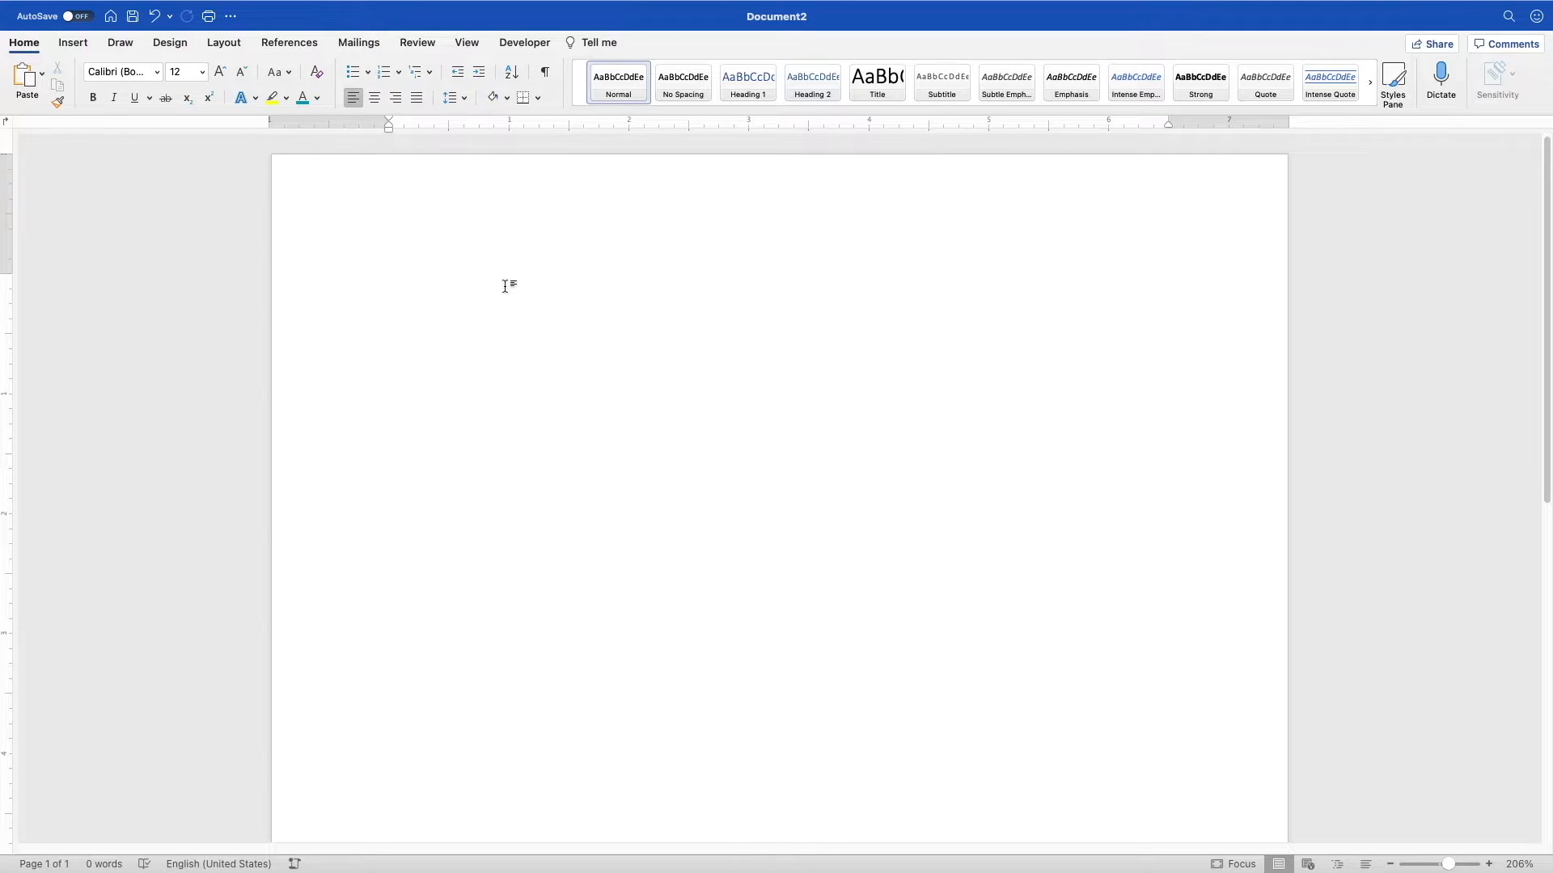
{"action": "left_click", "coordinate": [390, 286]}
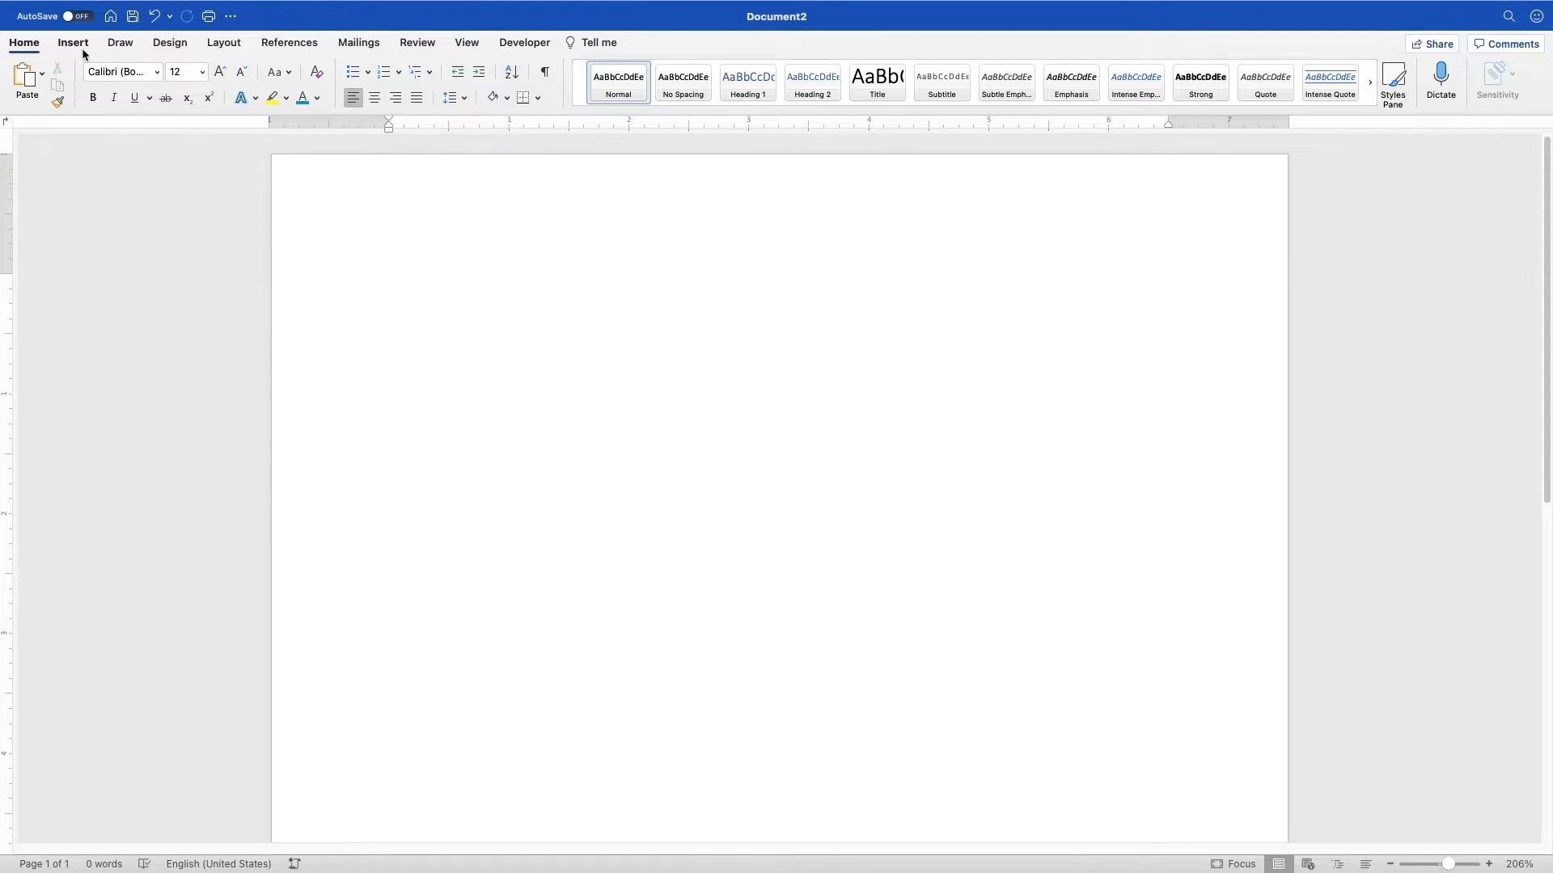
{"action": "left_click", "coordinate": [71, 42]}
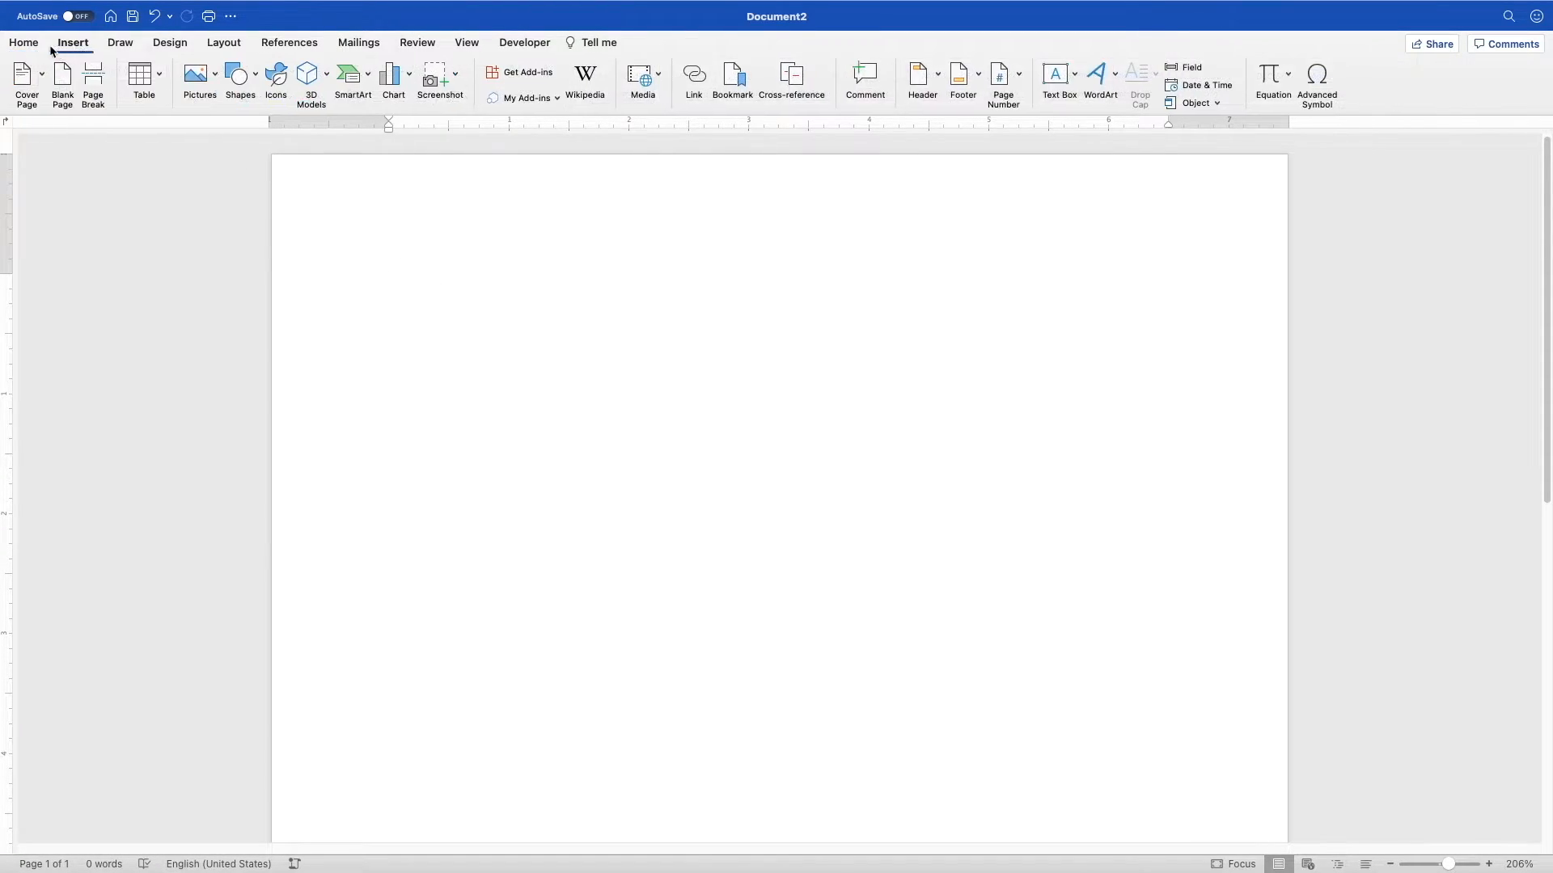
{"action": "left_click", "coordinate": [390, 286]}
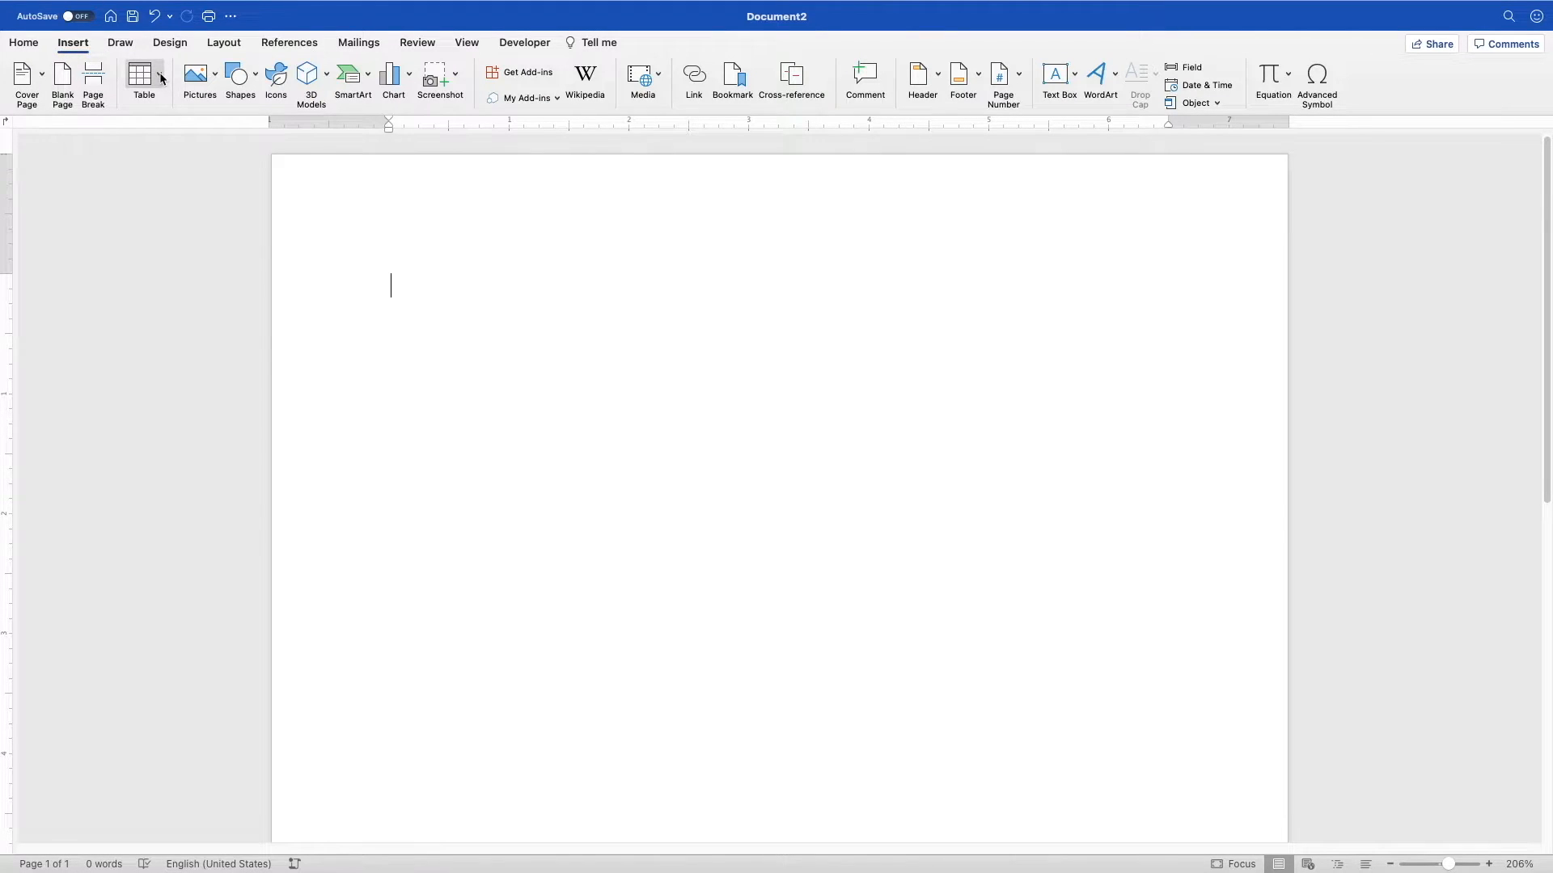
{"action": "left_click", "coordinate": [143, 79]}
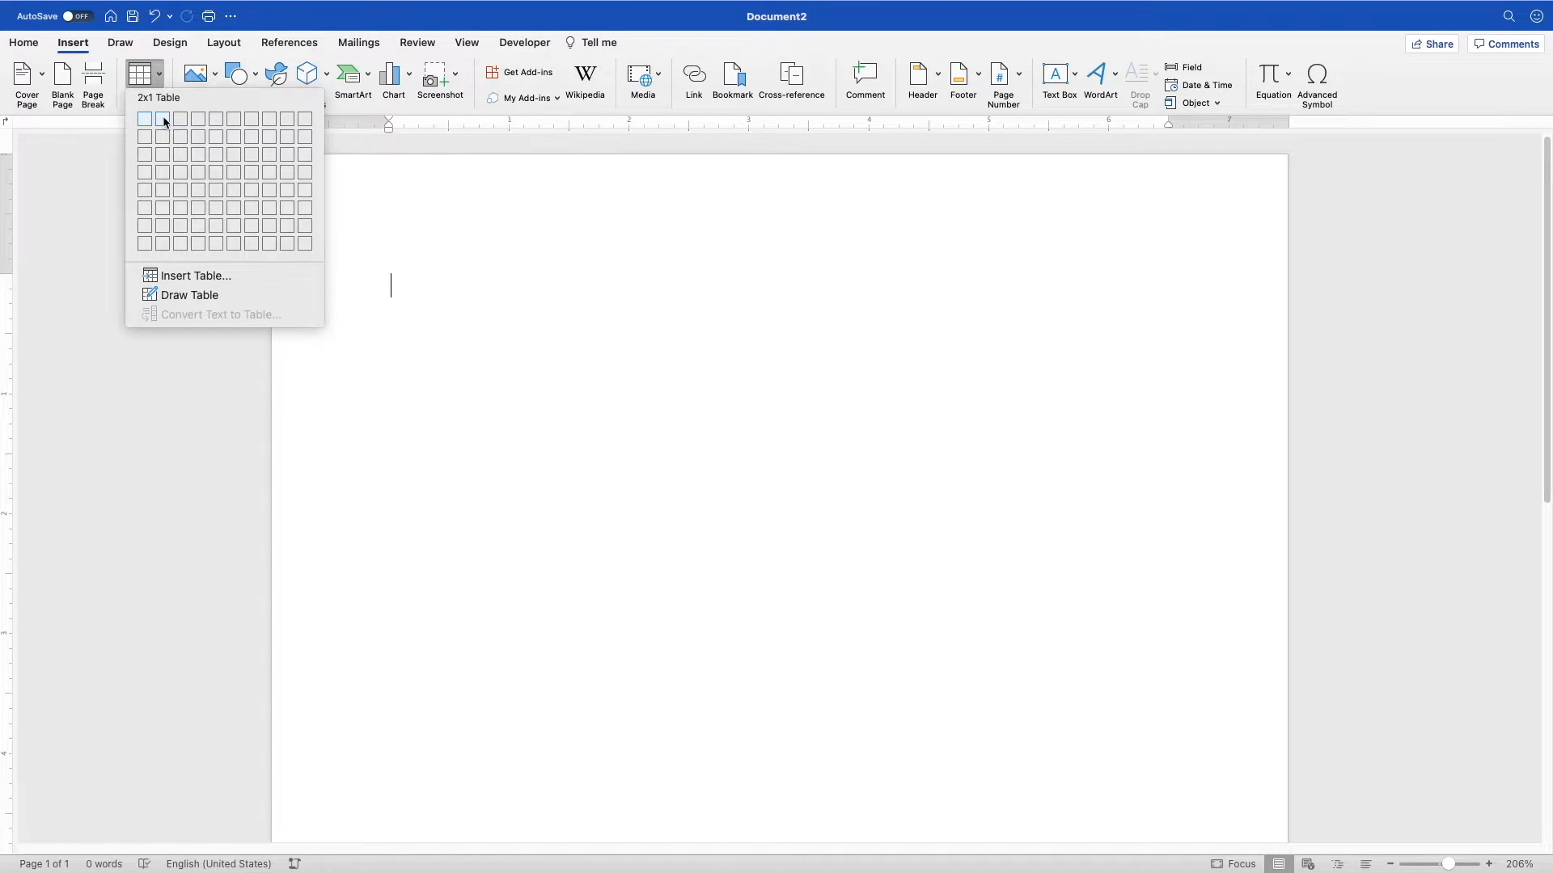
{"action": "left_click", "coordinate": [161, 118]}
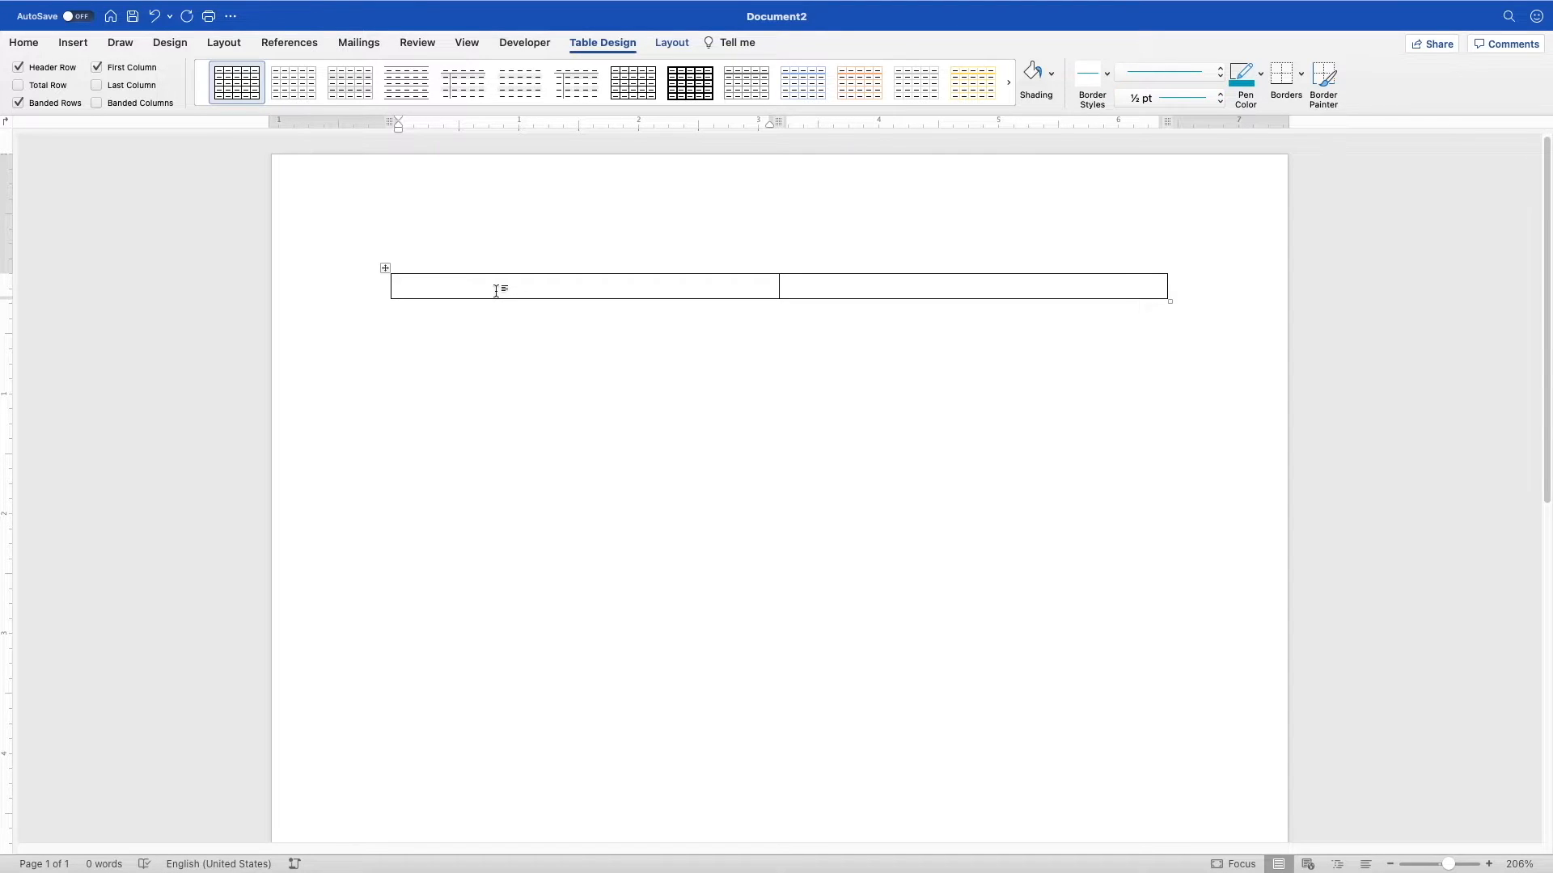
{"action": "type", "text": "Your Name"}
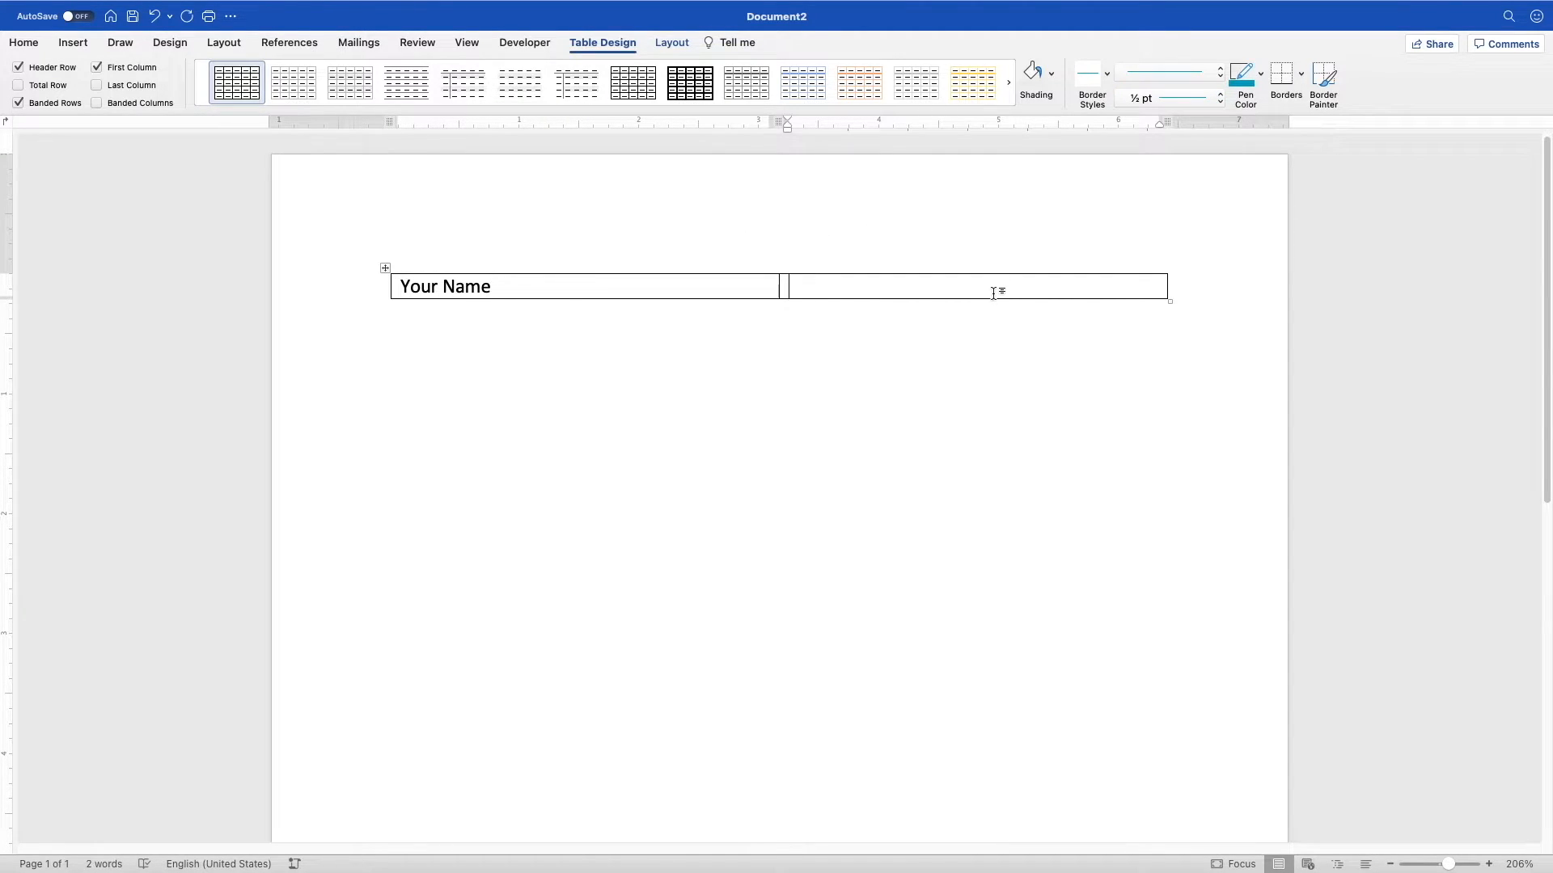
{"action": "mouse_move", "coordinate": [693, 228]}
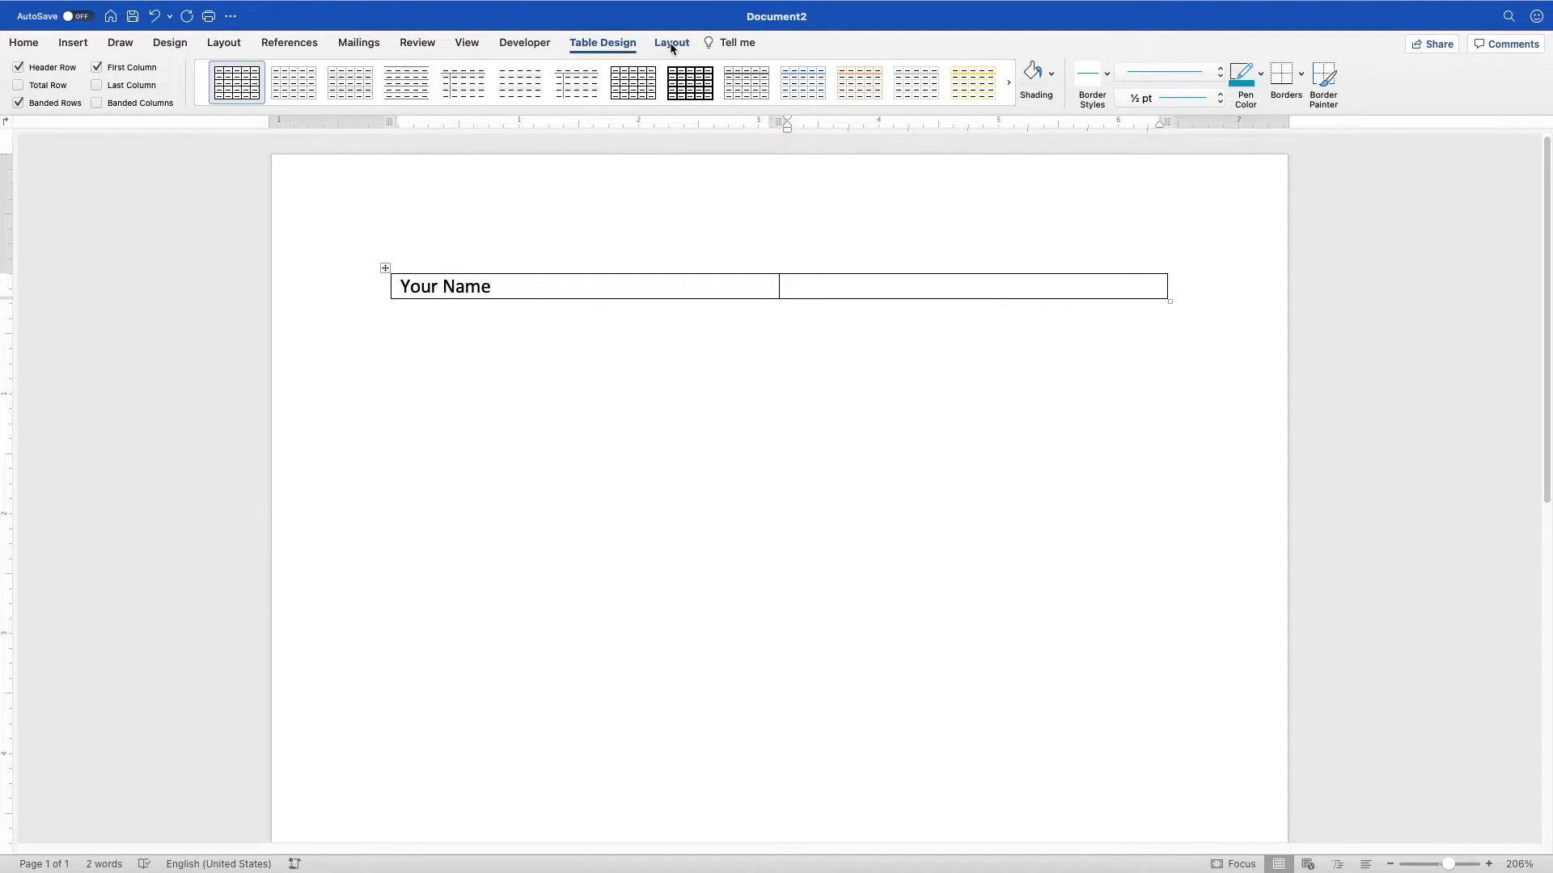
{"action": "left_click", "coordinate": [671, 42]}
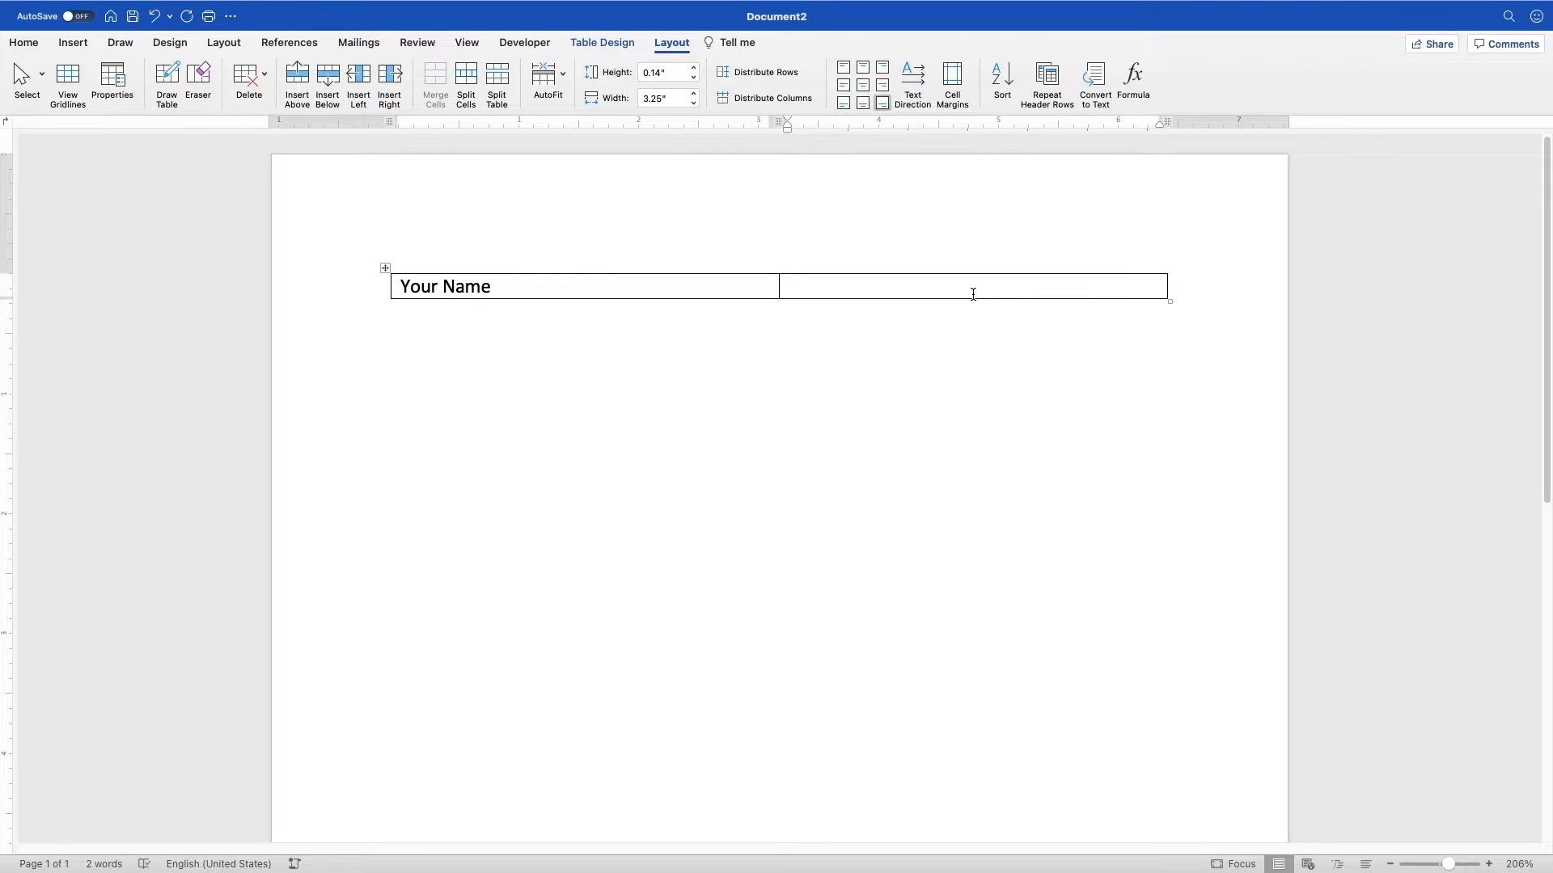
{"action": "type", "text": "(555) 123-1234"}
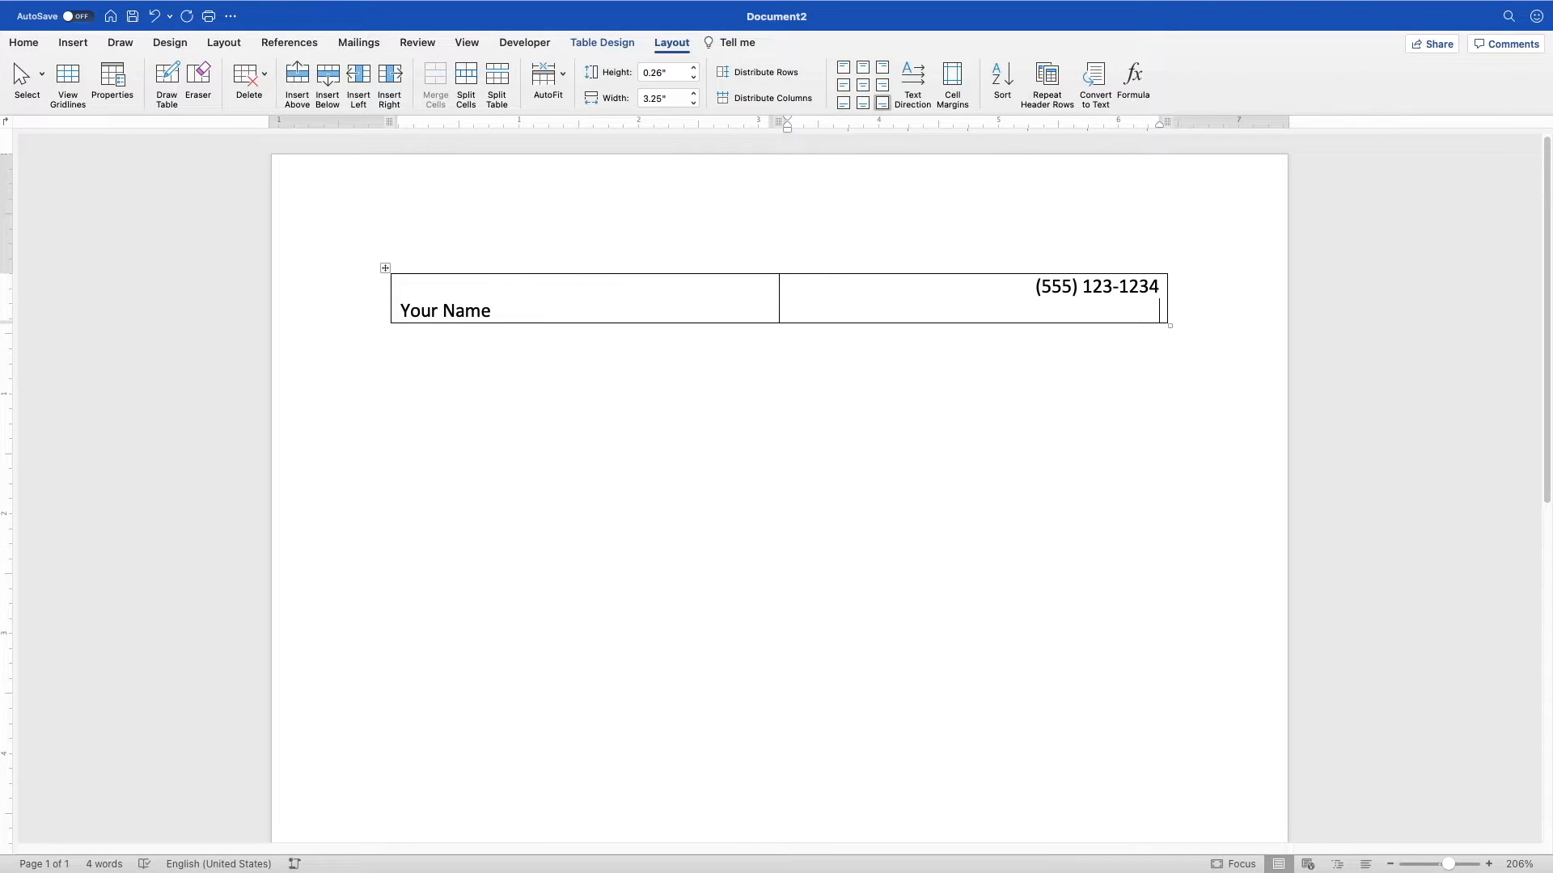
{"action": "type", "text": "email@email.com"}
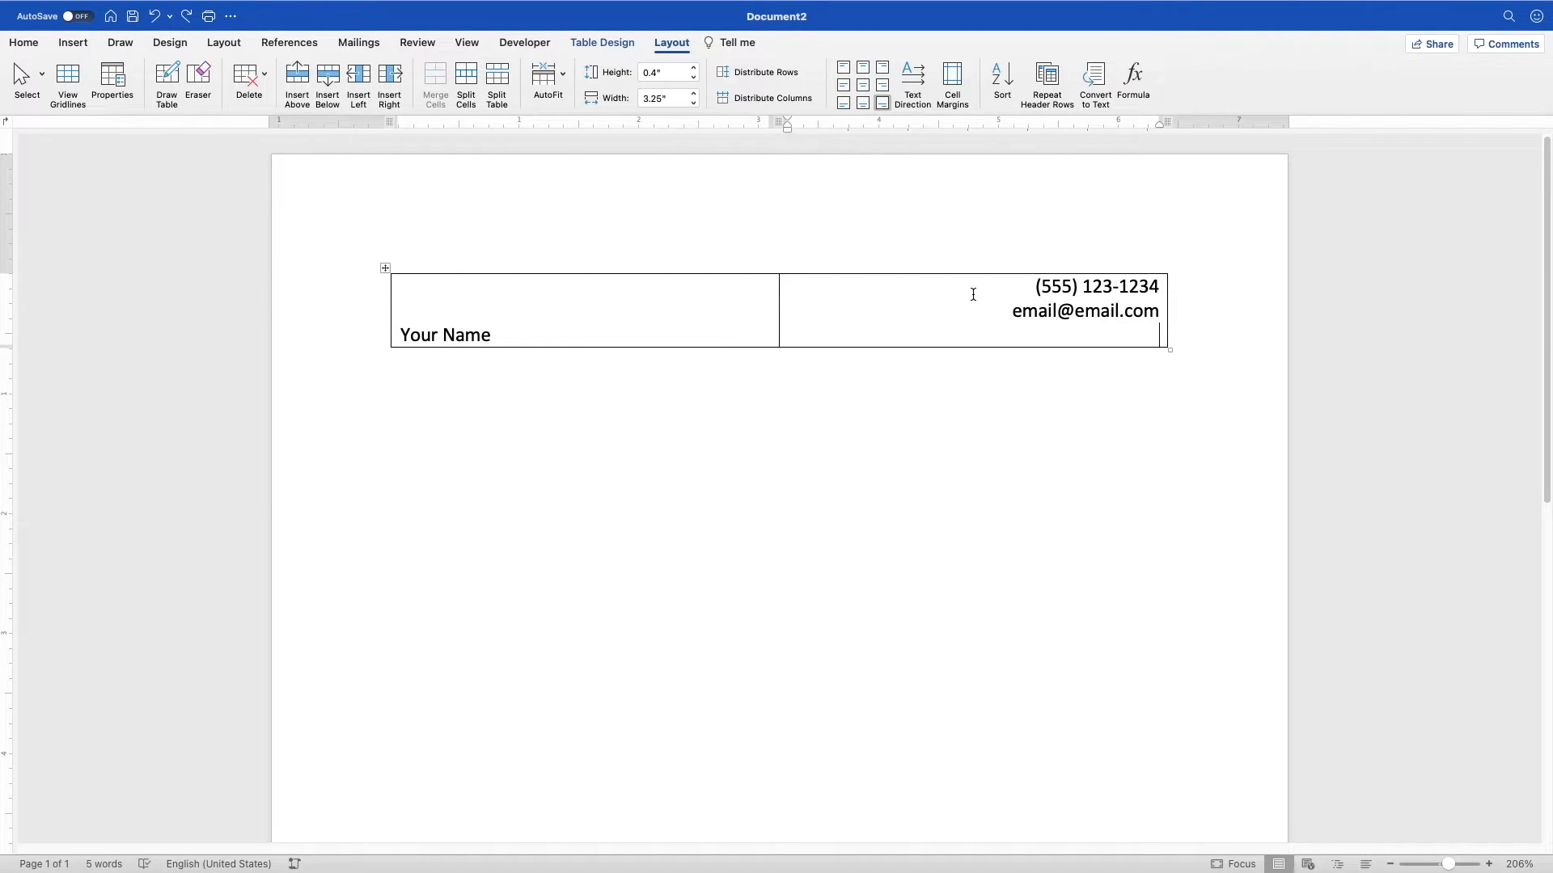
{"action": "type", "text": "123 Wherever St"}
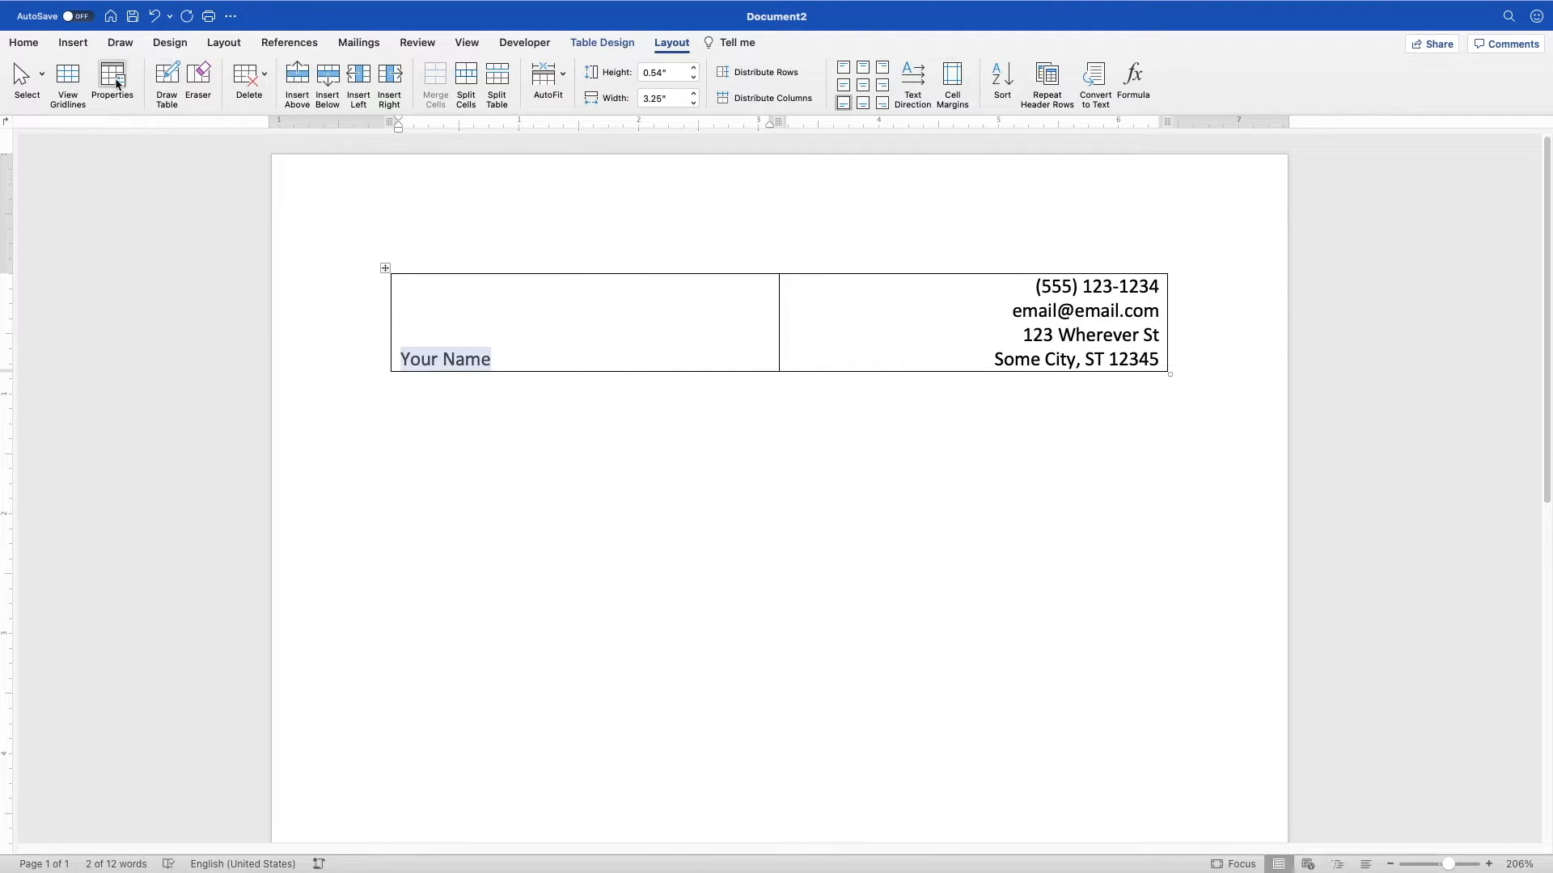
Enlarge the 'Your Name' text twice and make it bold
{"action": "left_click", "coordinate": [24, 42]}
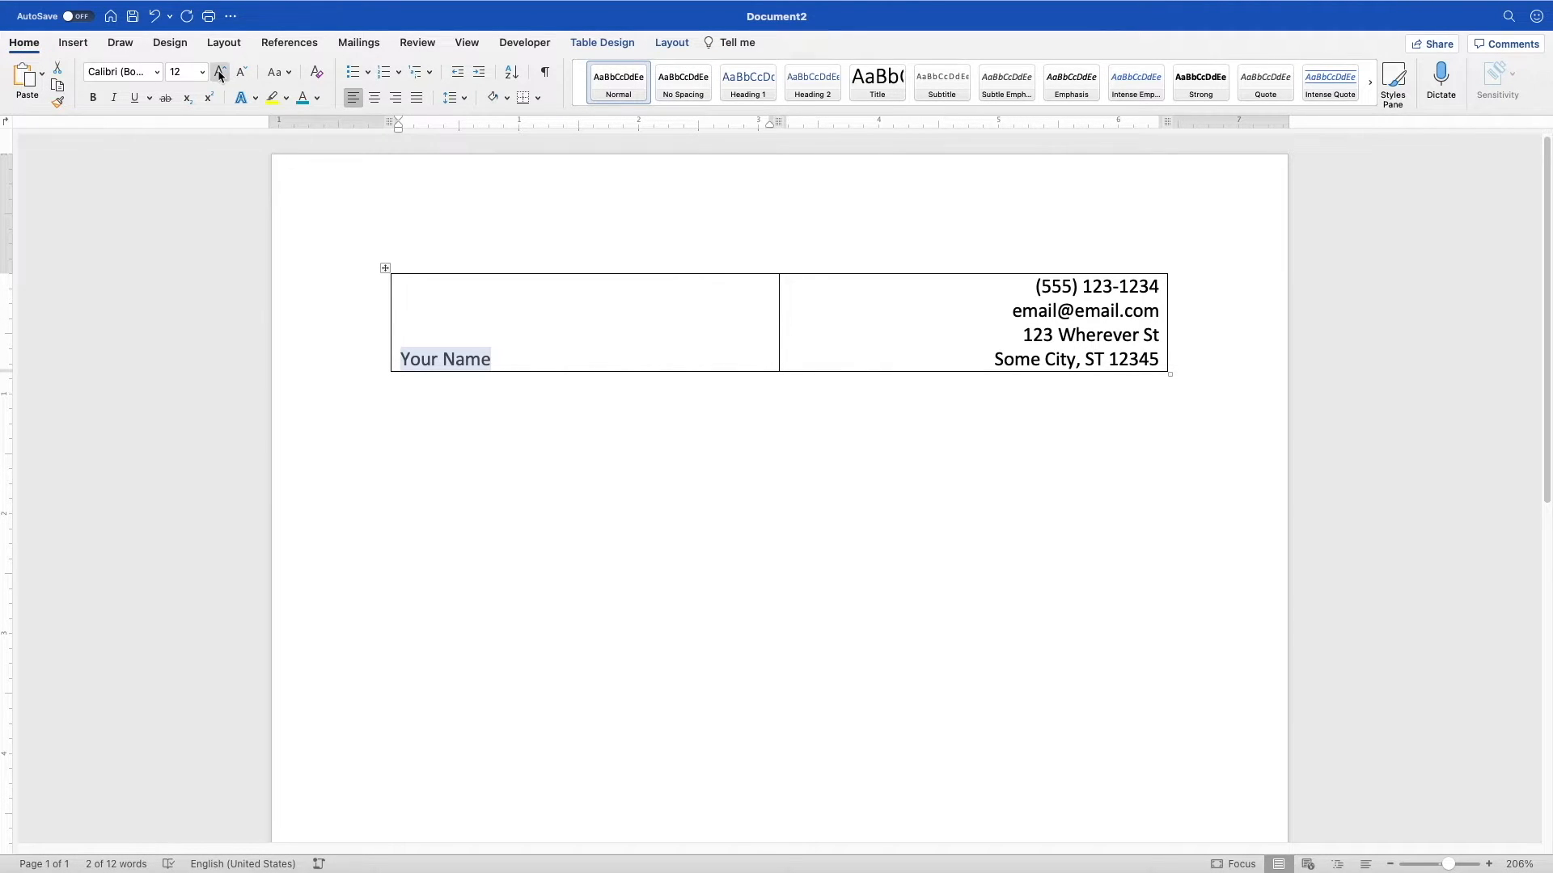
{"action": "left_click", "coordinate": [219, 73]}
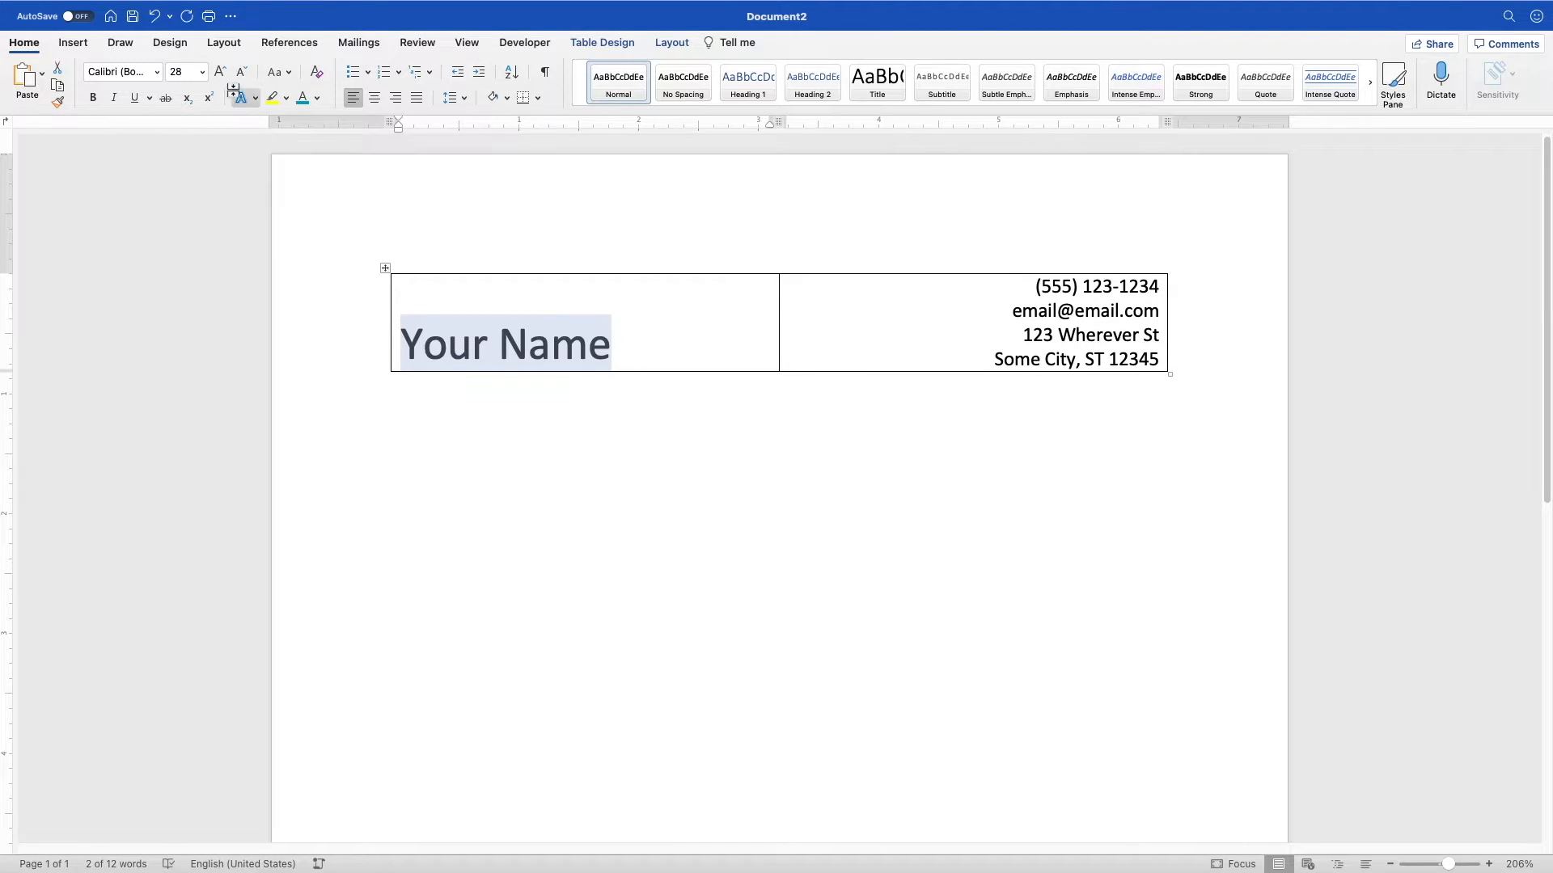
{"action": "left_click", "coordinate": [93, 97]}
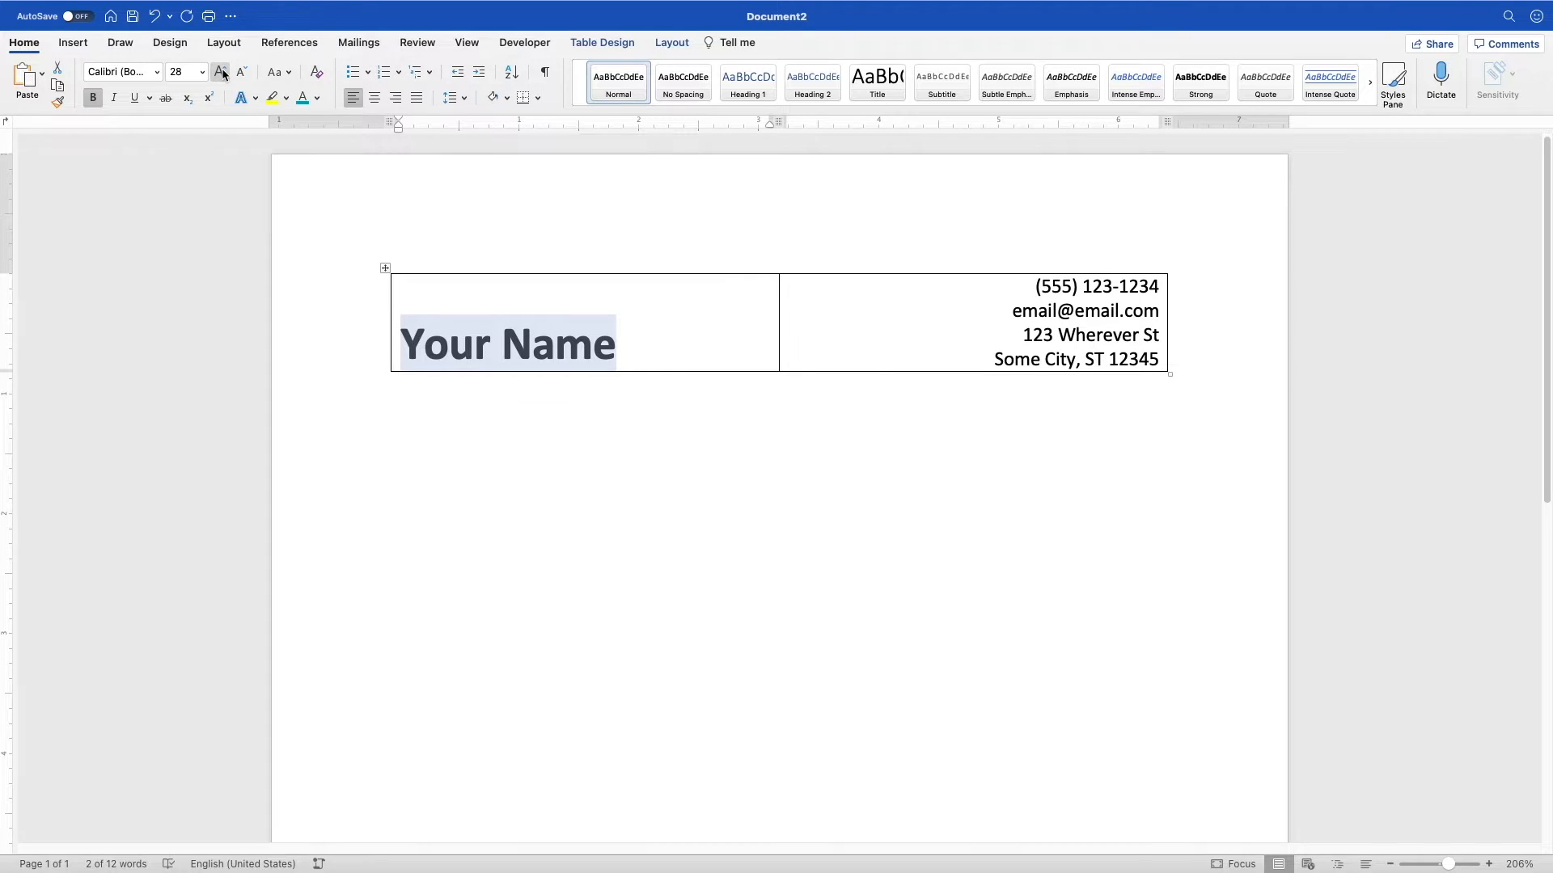
{"action": "left_click", "coordinate": [239, 73]}
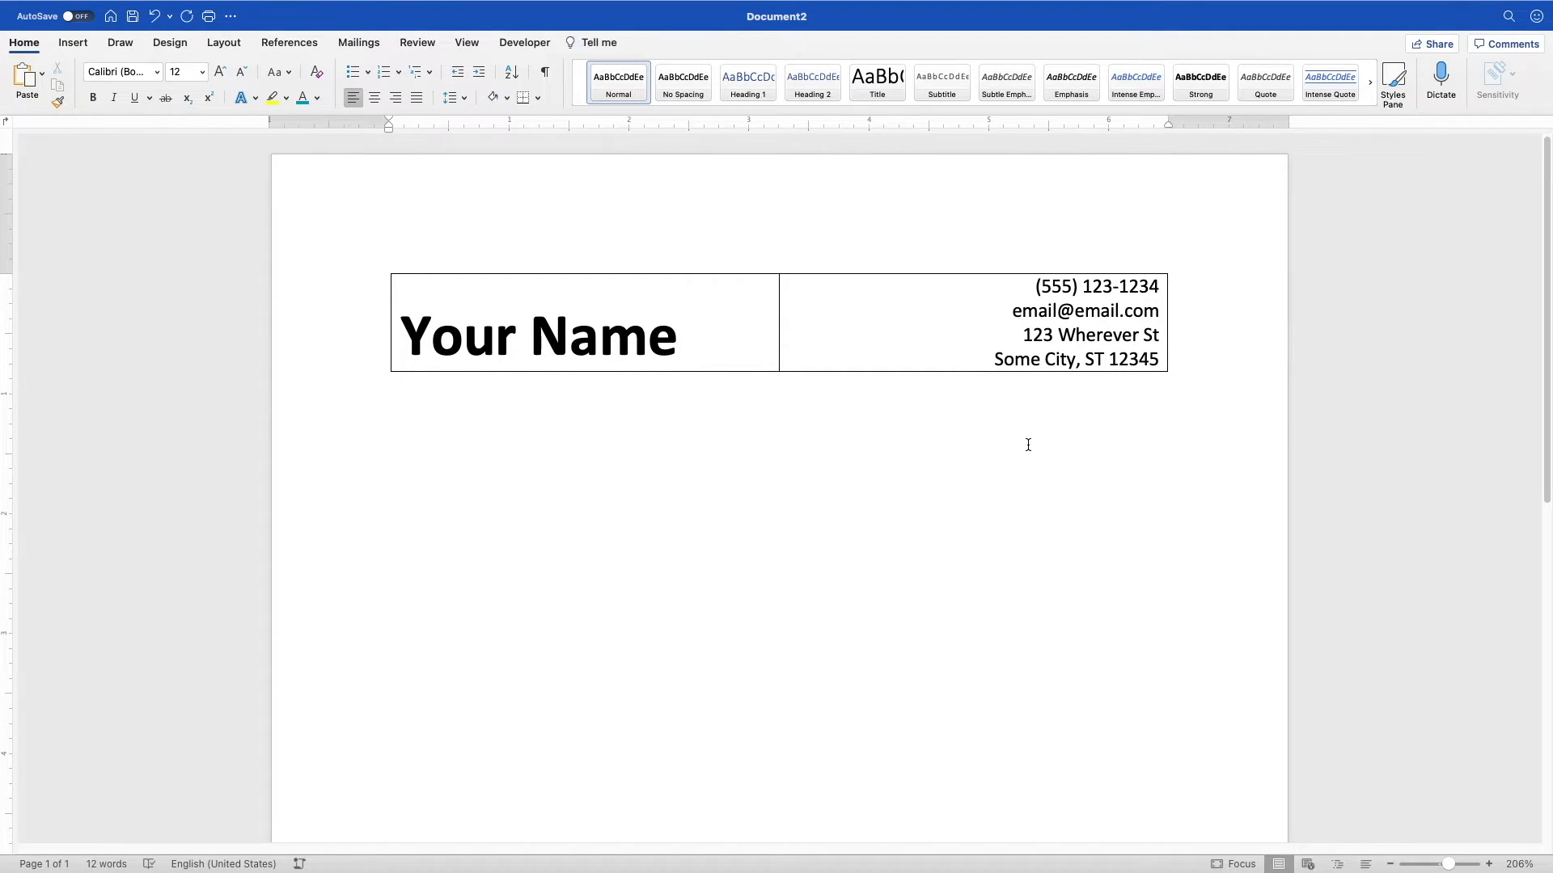
Add a 'Professional References' line below the header table and select the whole table
{"action": "type", "text": "Prof"}
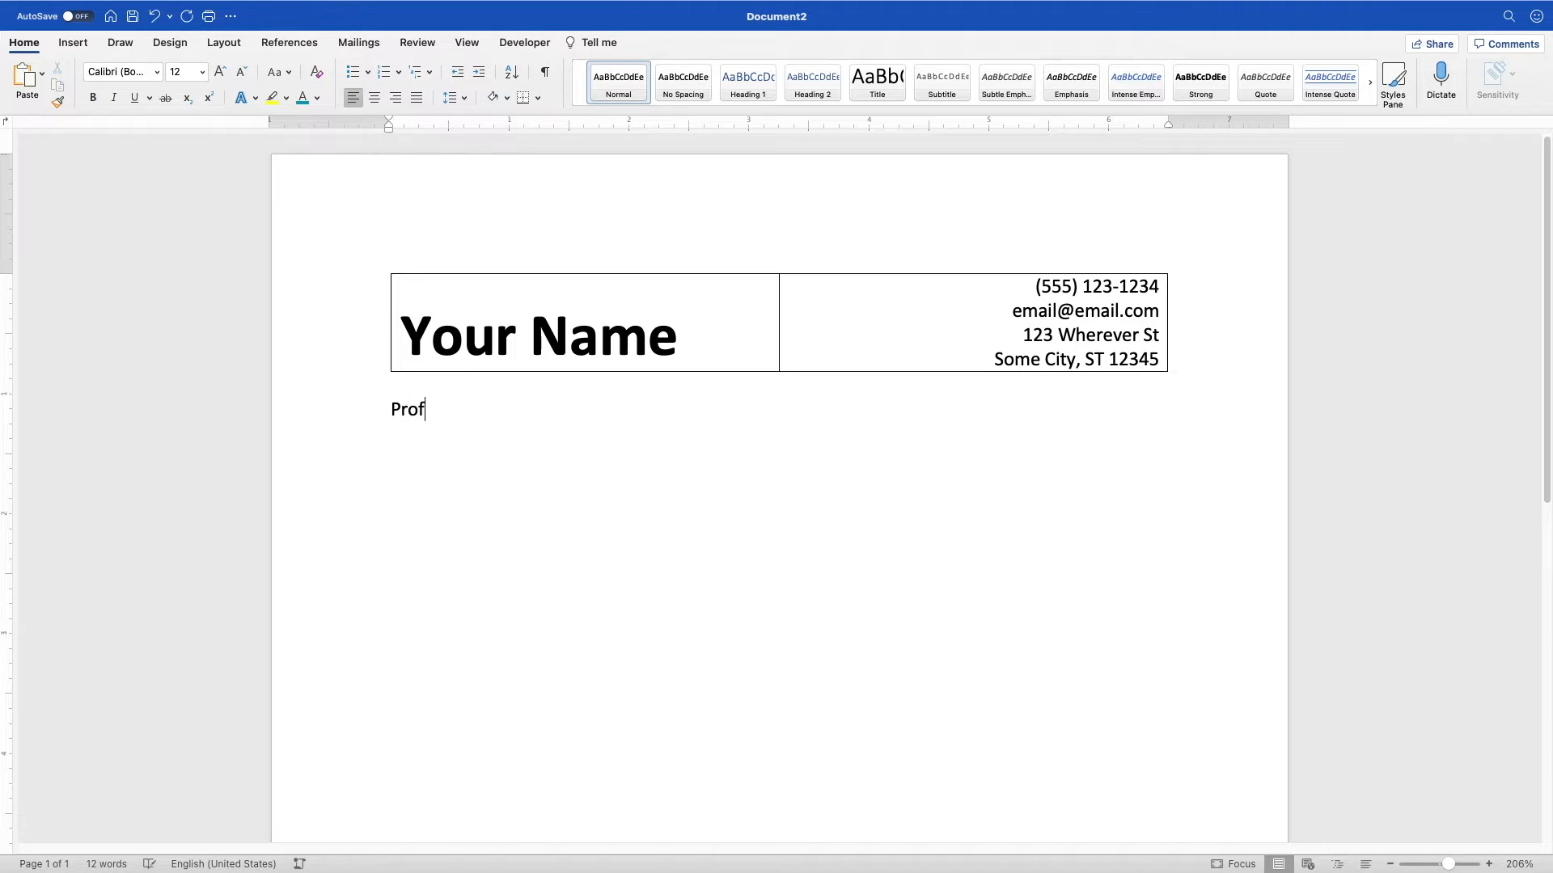
{"action": "type", "text": "essional Refe"}
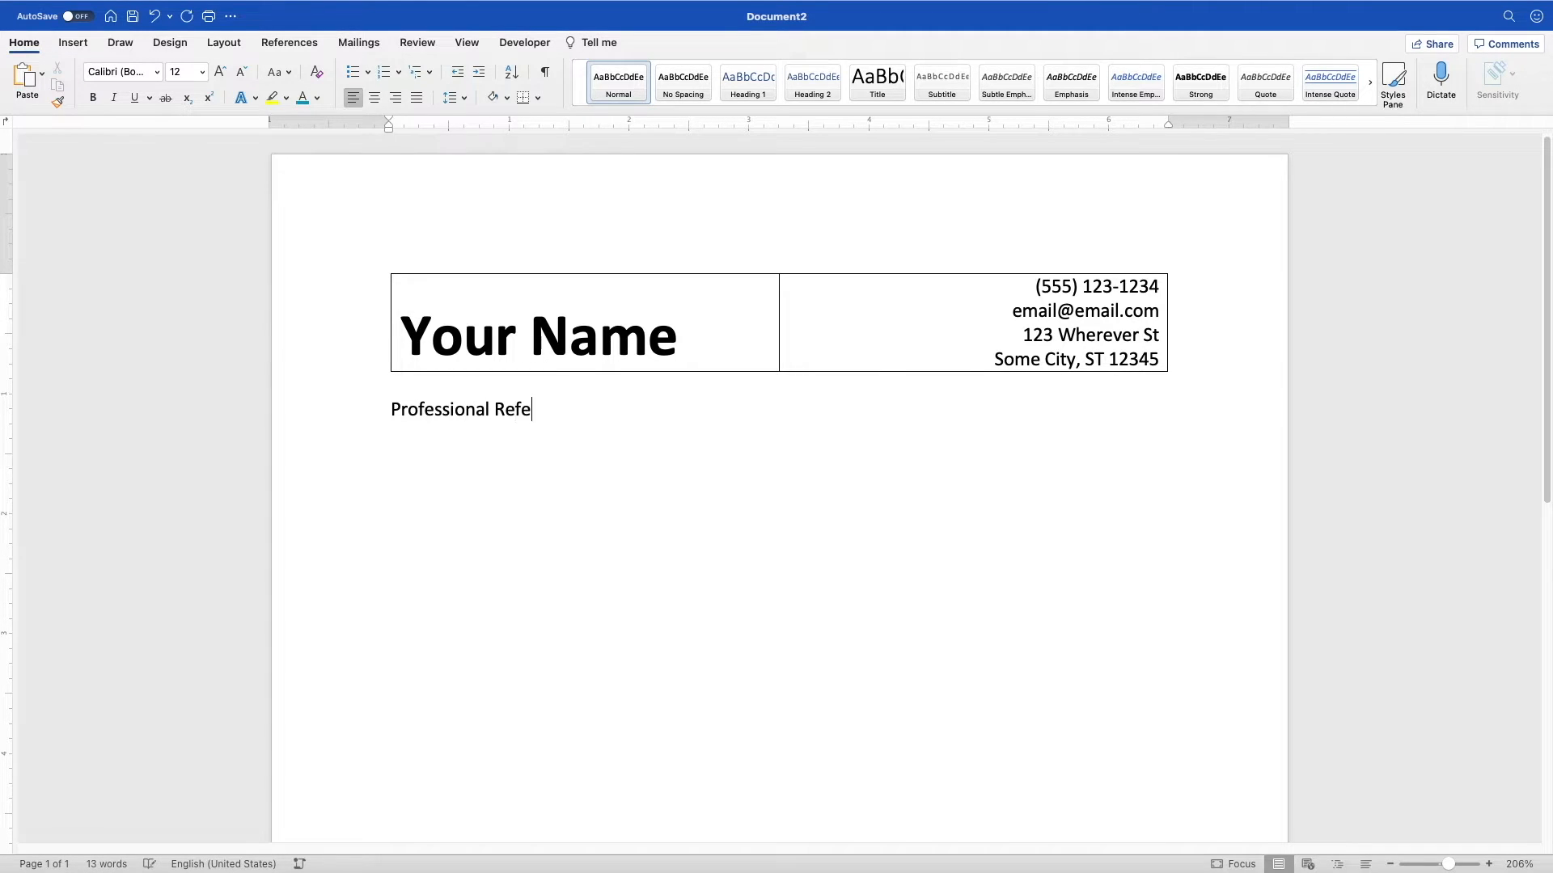
{"action": "type", "text": "rences"}
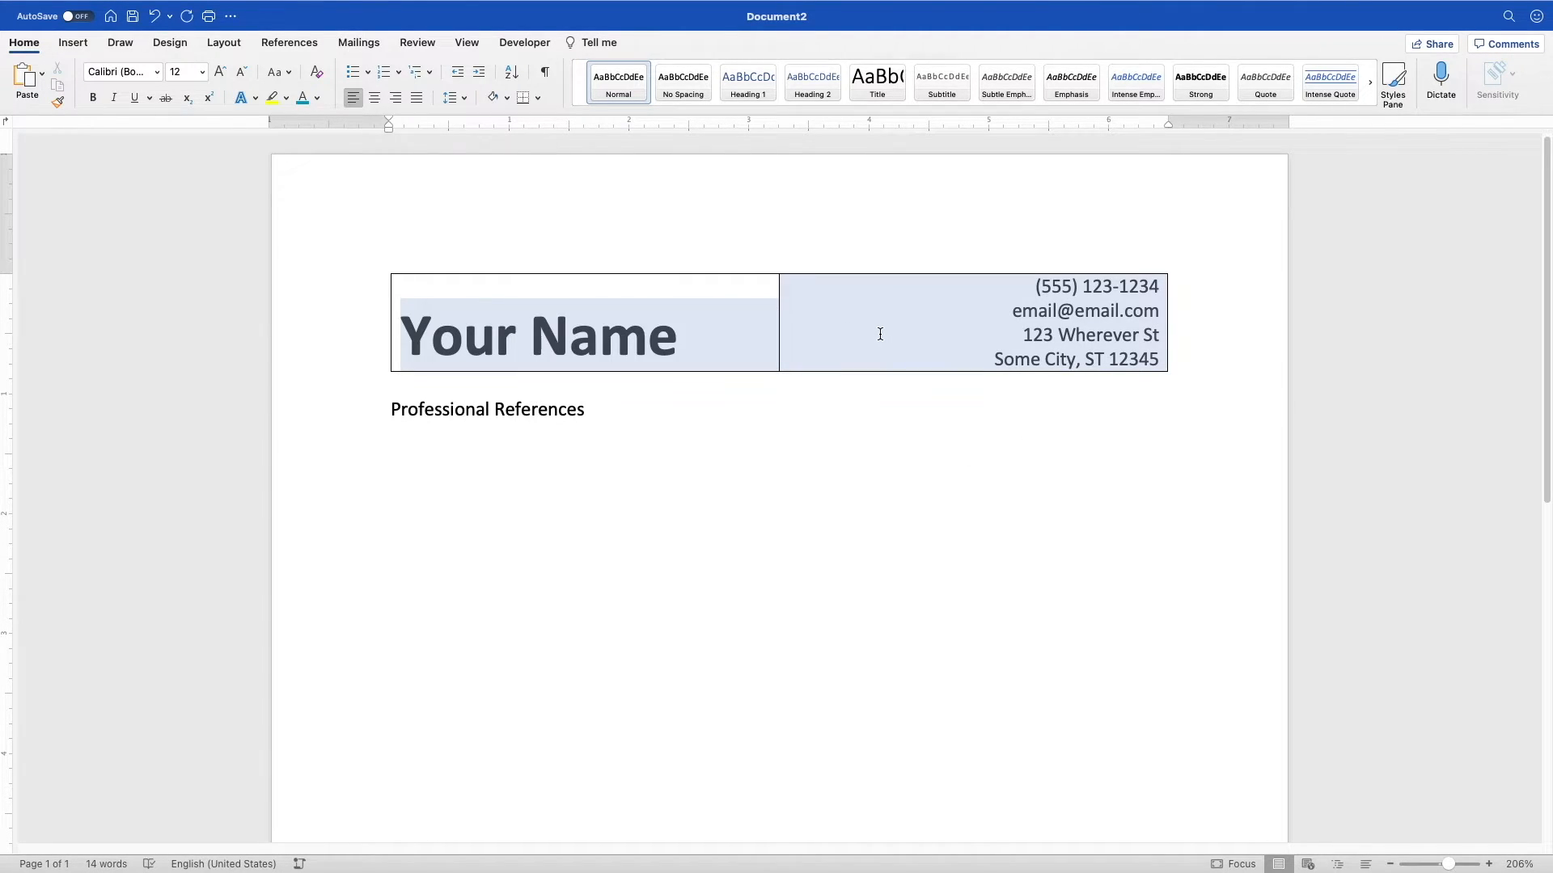
{"action": "left_click", "coordinate": [880, 333]}
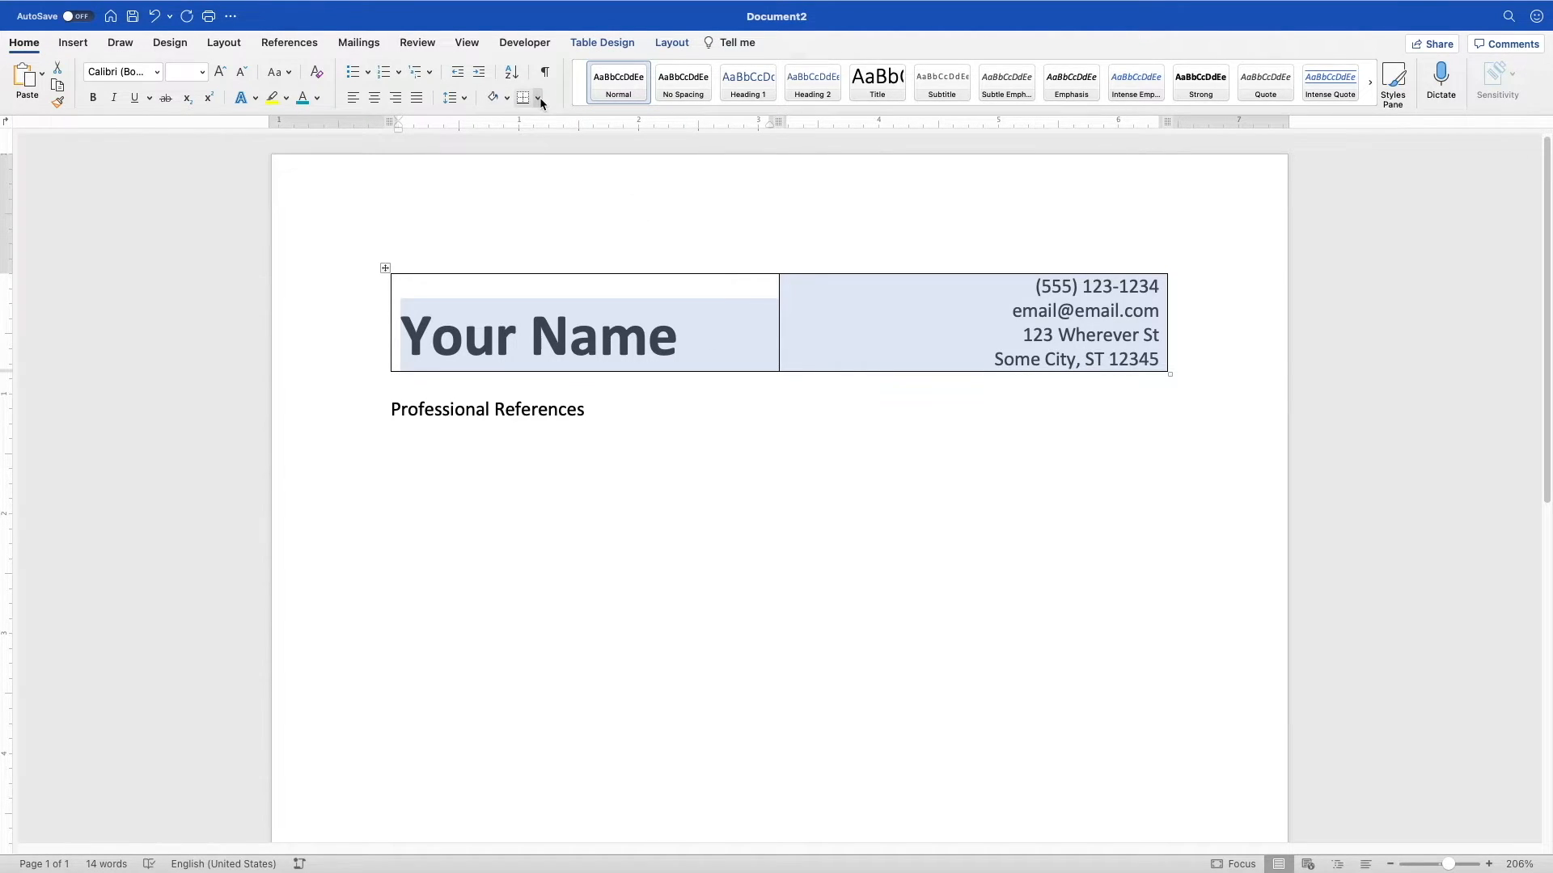
Apply No Border to the header table so the name and contact details have no lines
{"action": "left_click", "coordinate": [540, 99]}
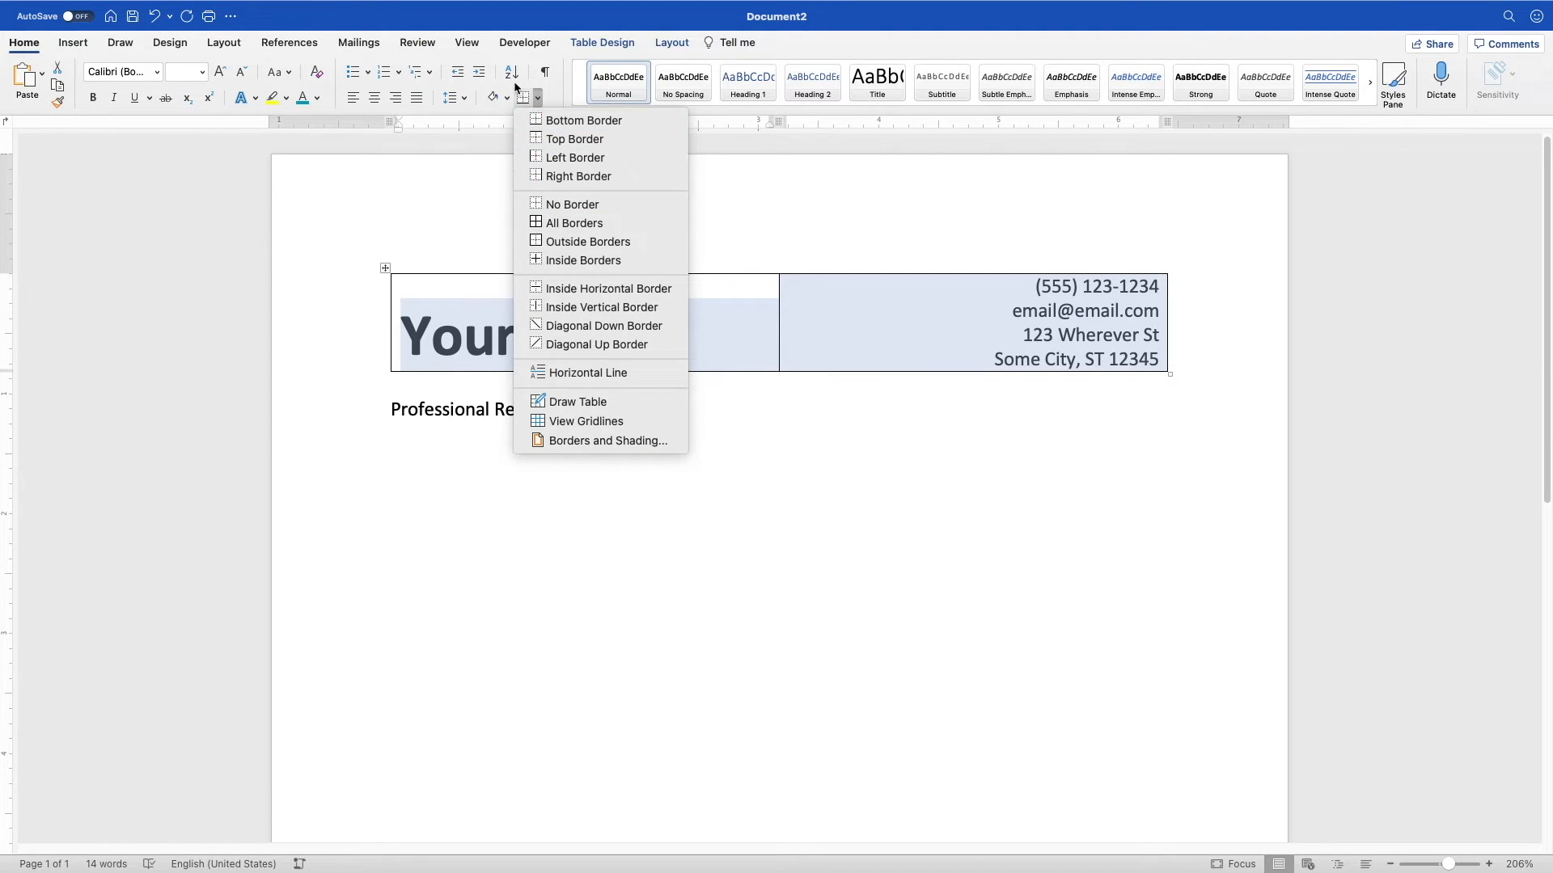
{"action": "left_click", "coordinate": [572, 205]}
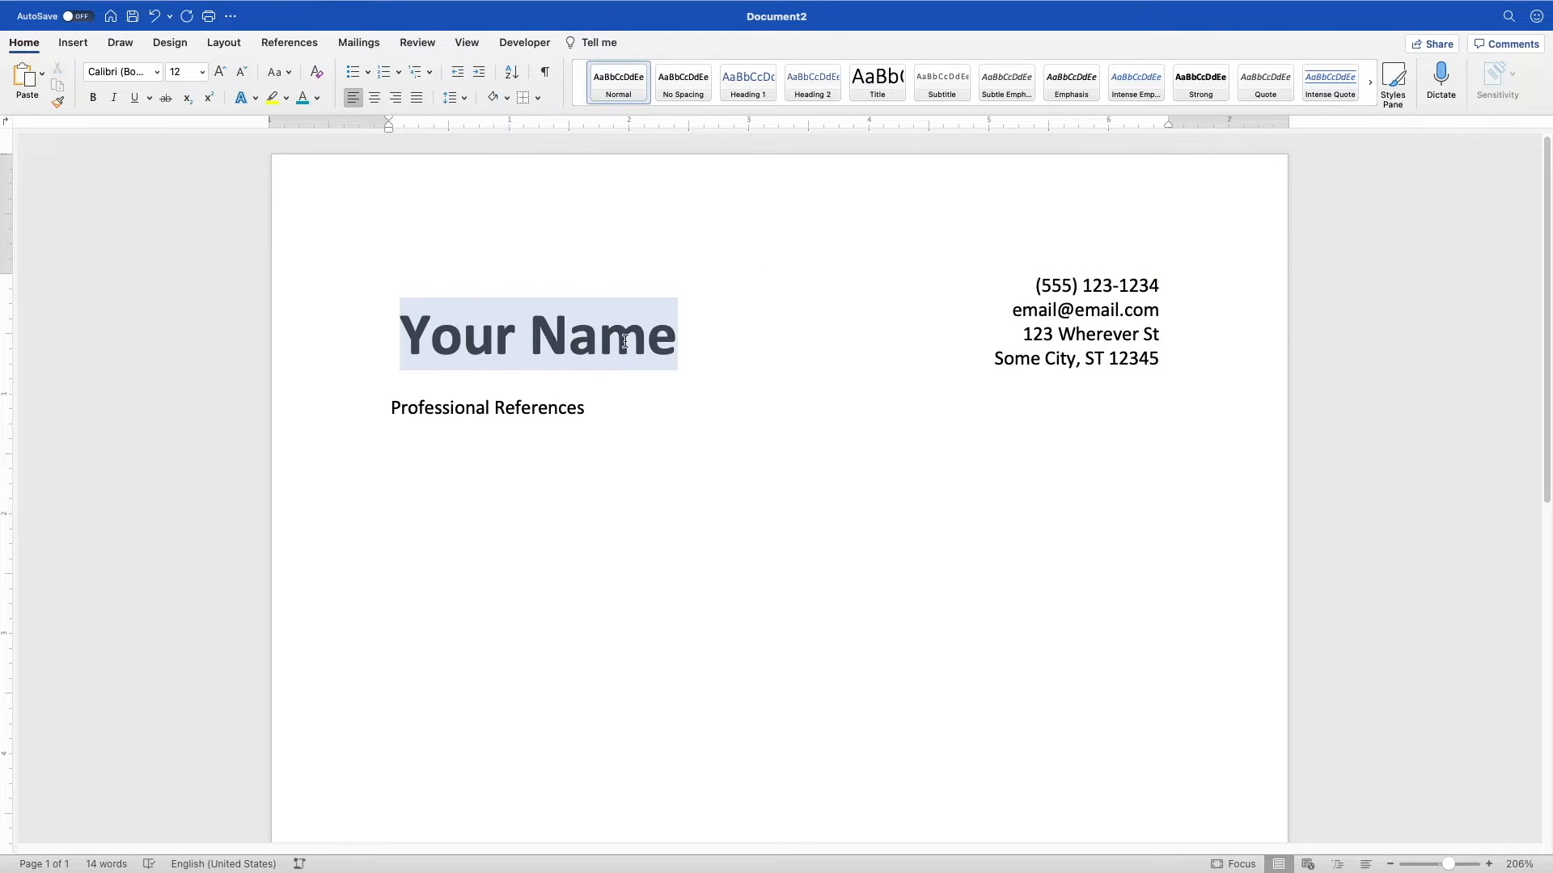
{"action": "left_click", "coordinate": [858, 364]}
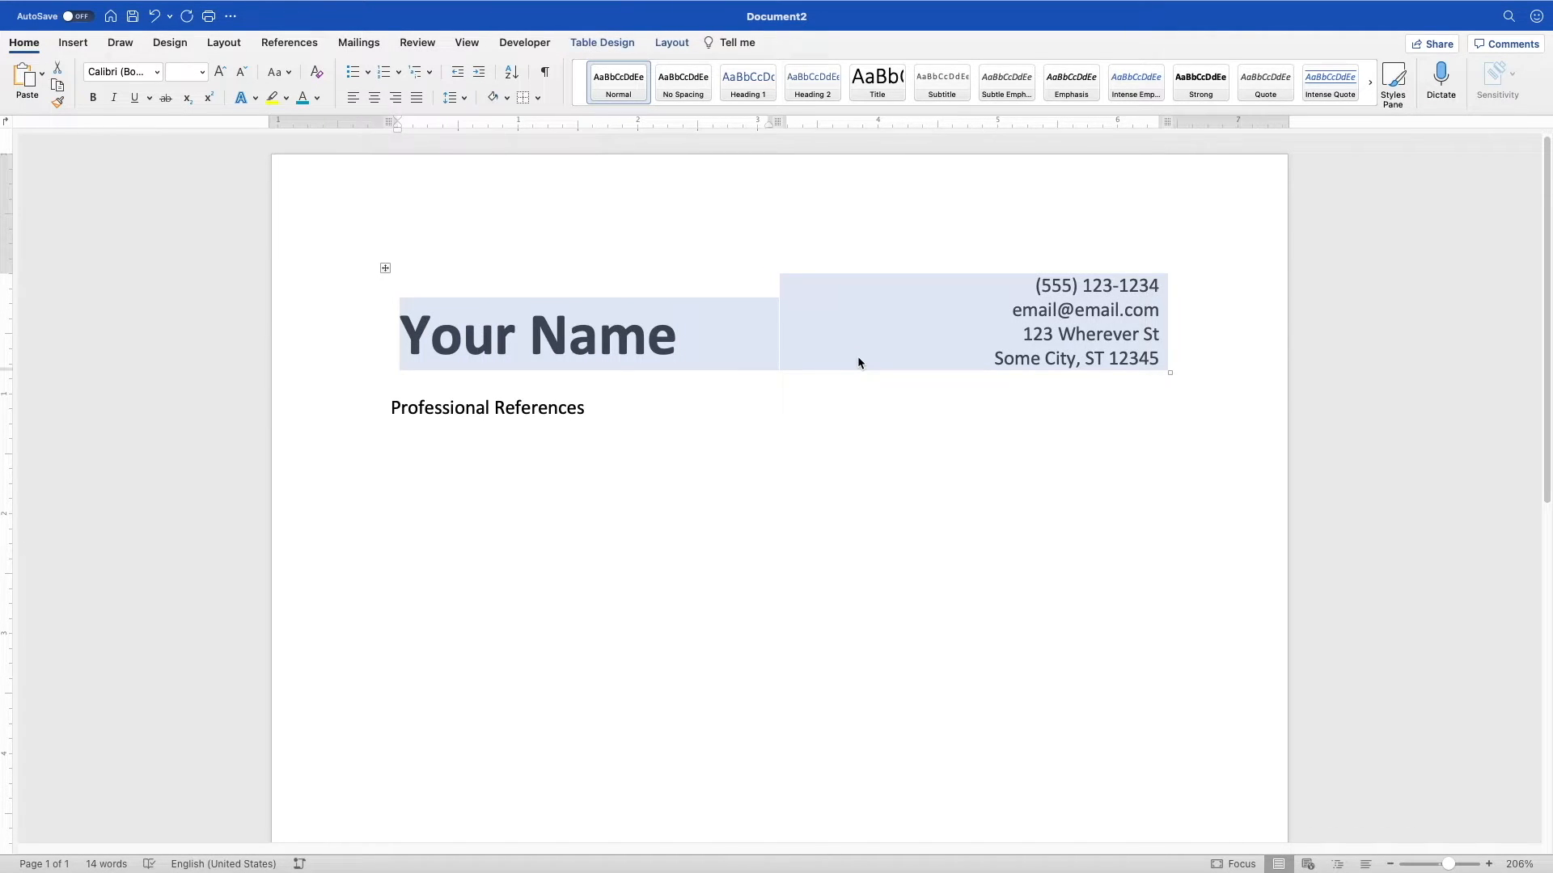
{"action": "mouse_move", "coordinate": [950, 218]}
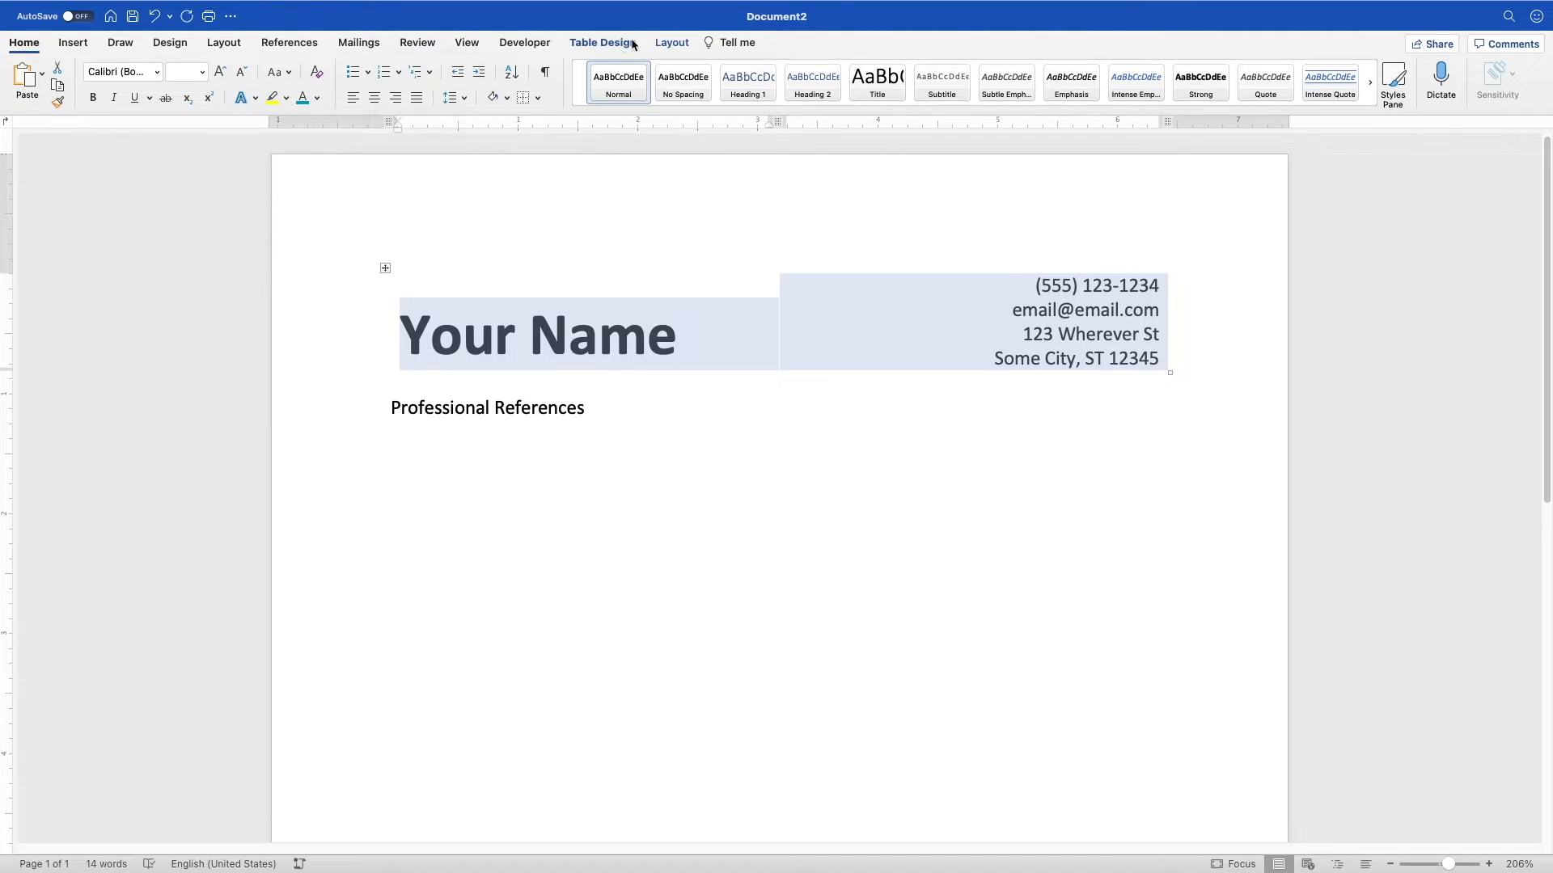
Set the header table's top, left and right cell margins to 0" and apply them
{"action": "left_click", "coordinate": [602, 42]}
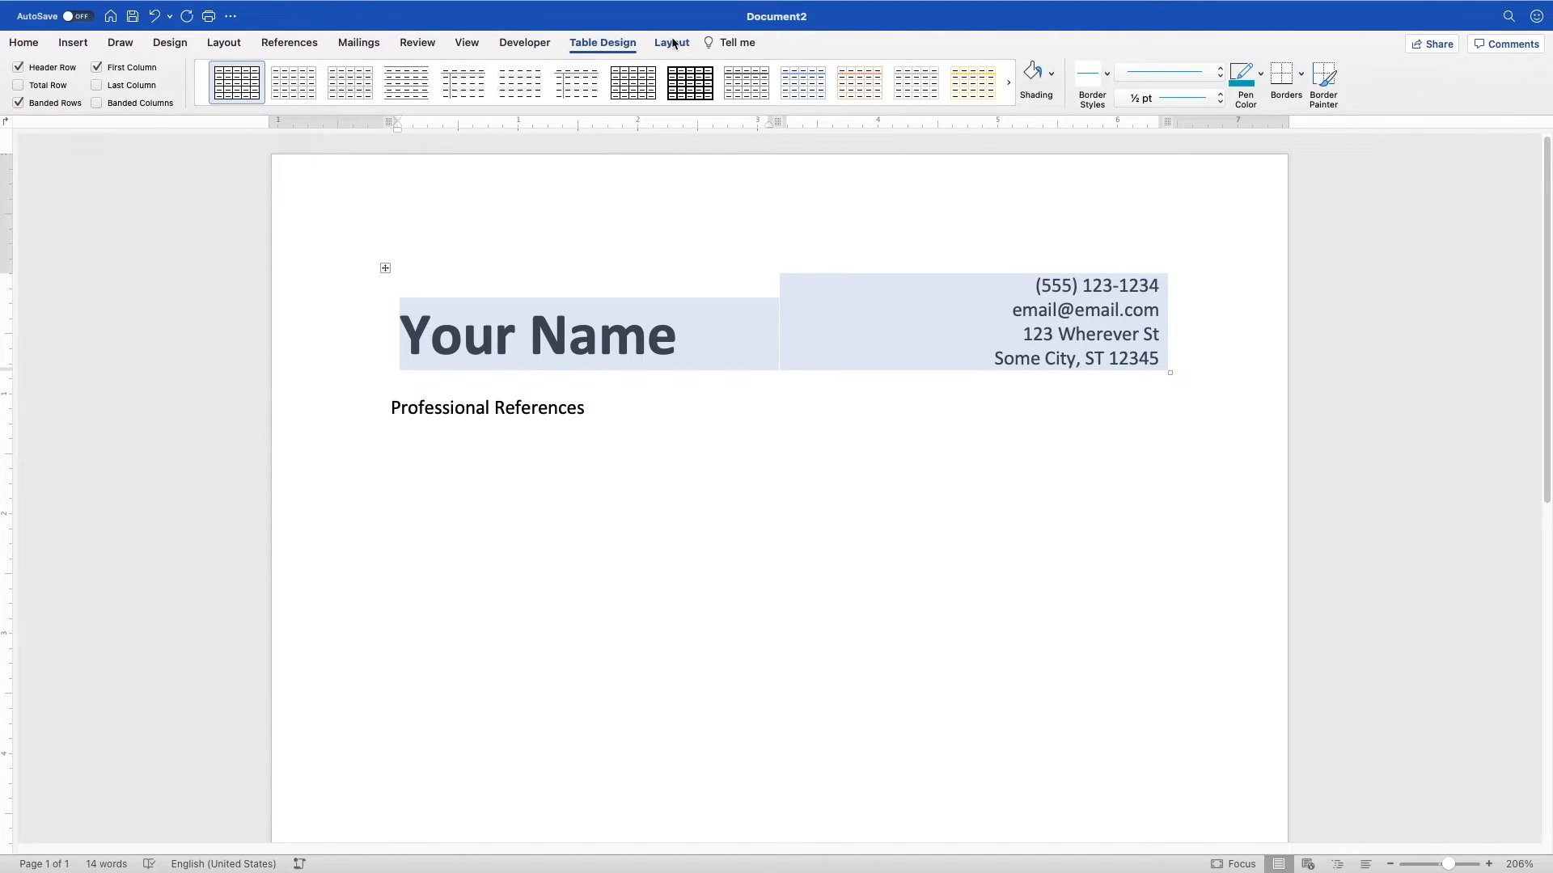
{"action": "left_click", "coordinate": [671, 42]}
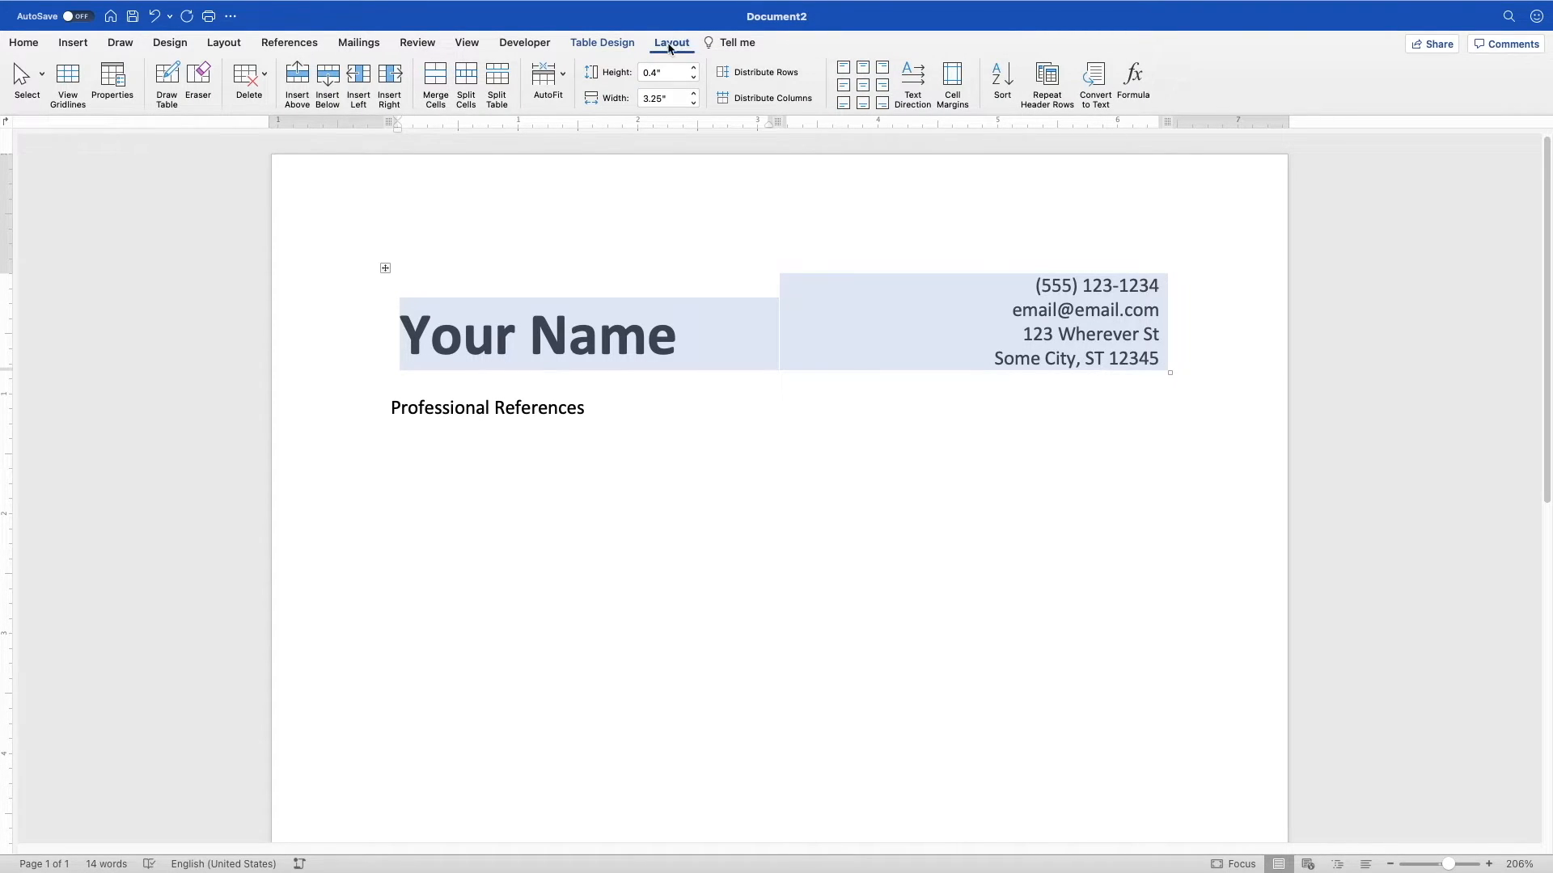
{"action": "left_click", "coordinate": [951, 82]}
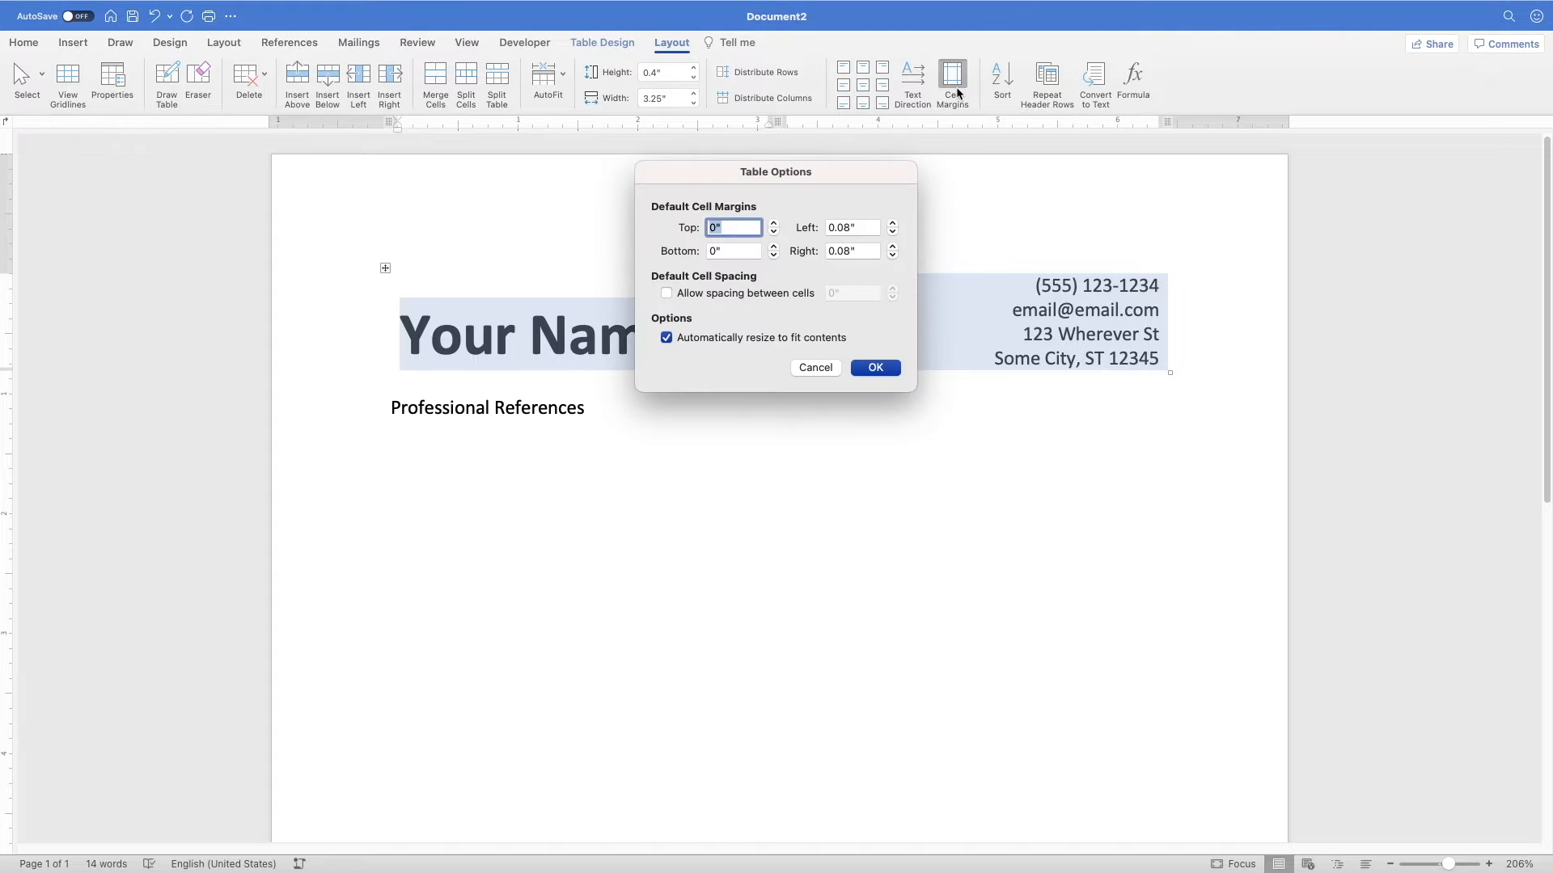
{"action": "left_click", "coordinate": [889, 233]}
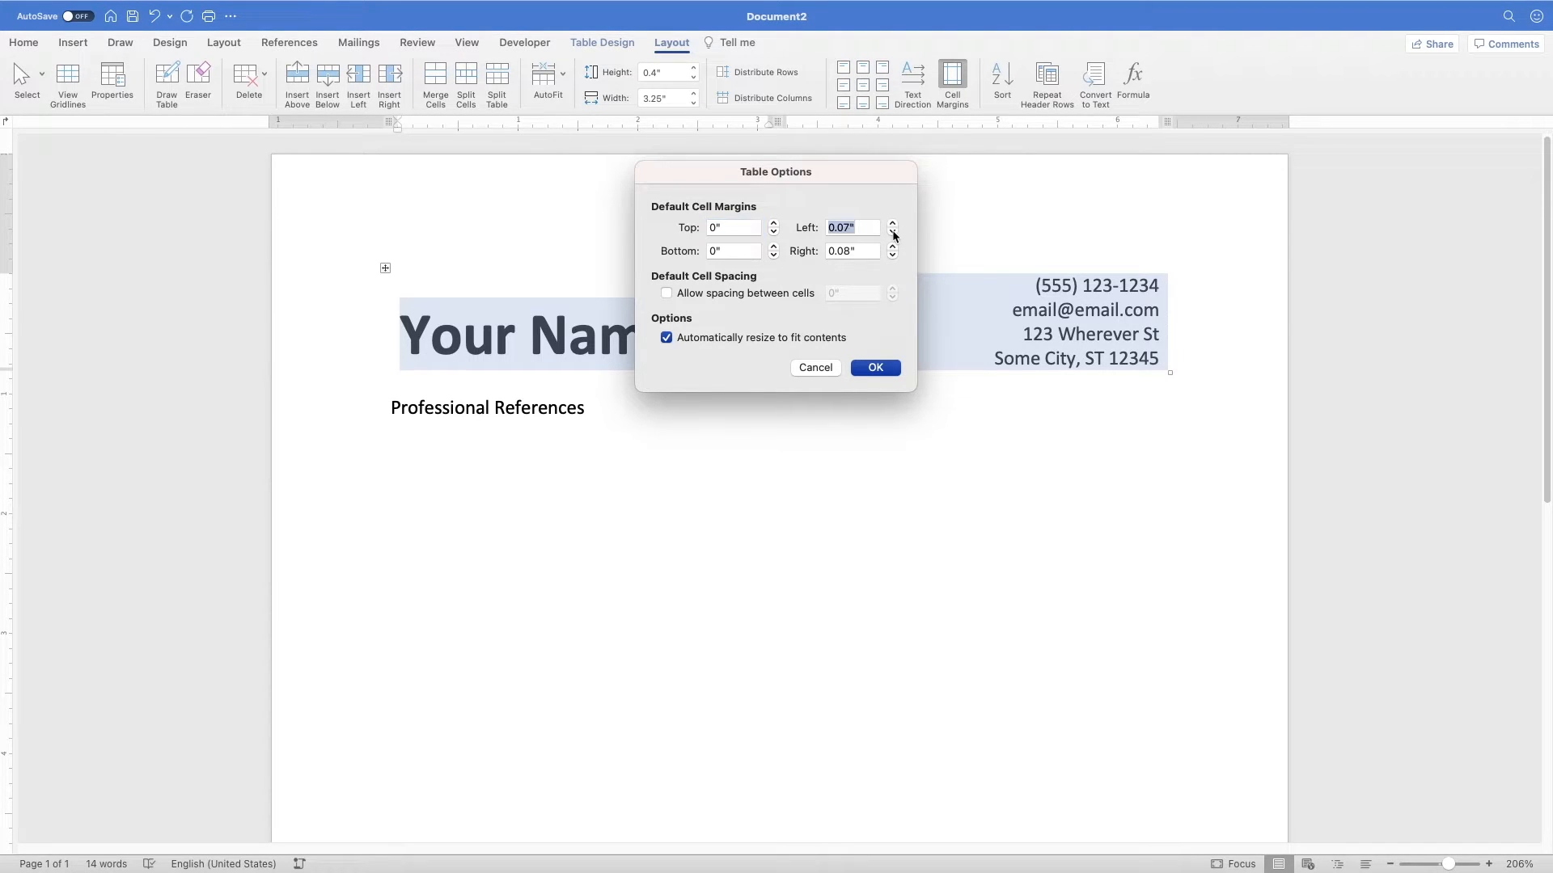
{"action": "left_click", "coordinate": [893, 232]}
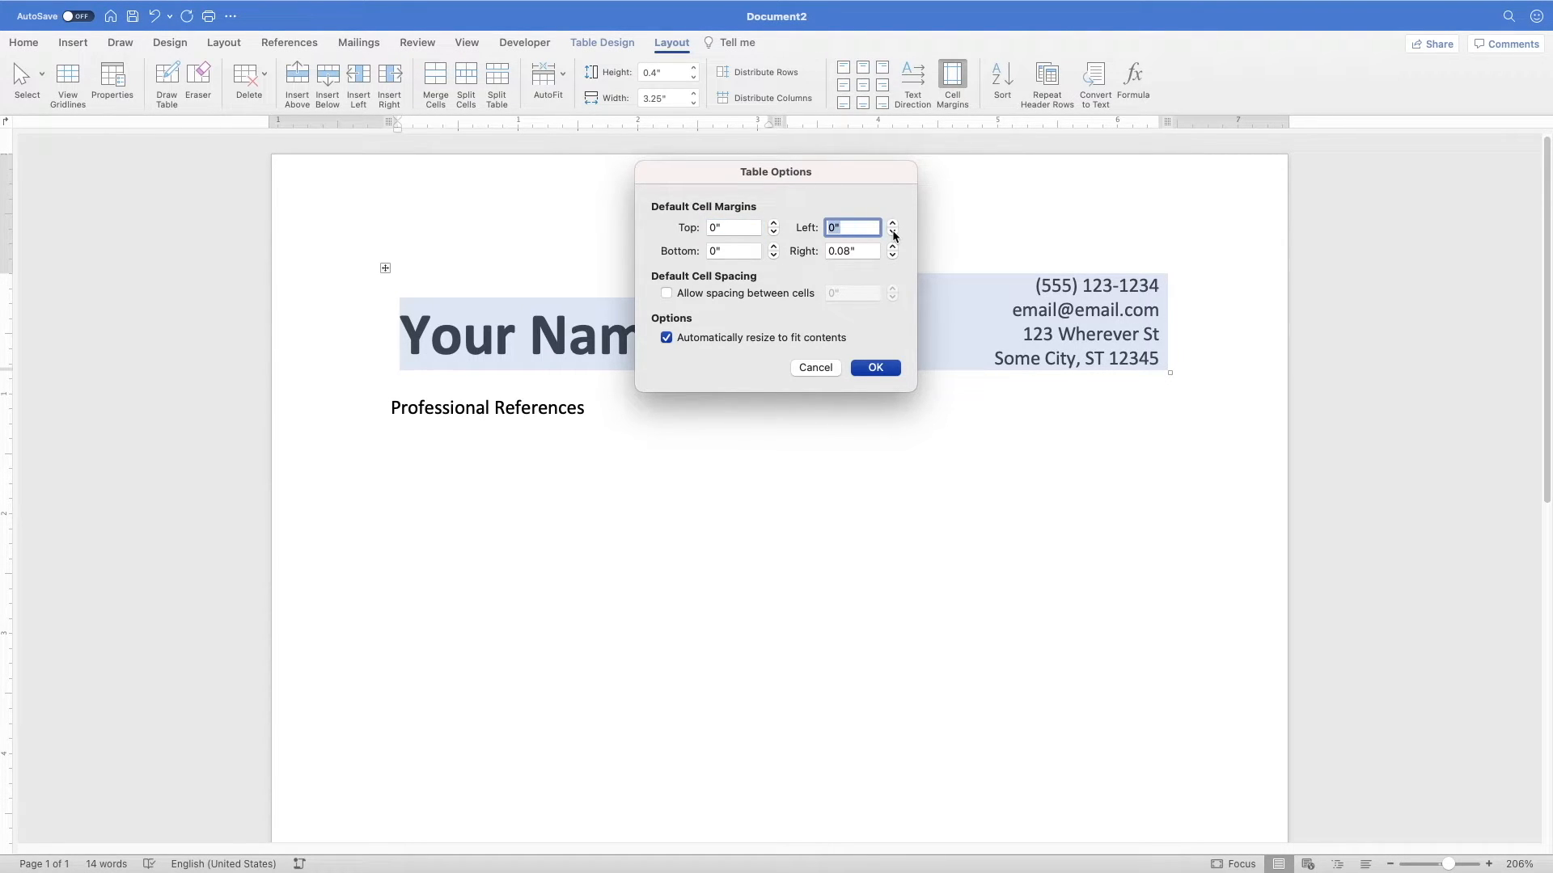
{"action": "left_click", "coordinate": [890, 255]}
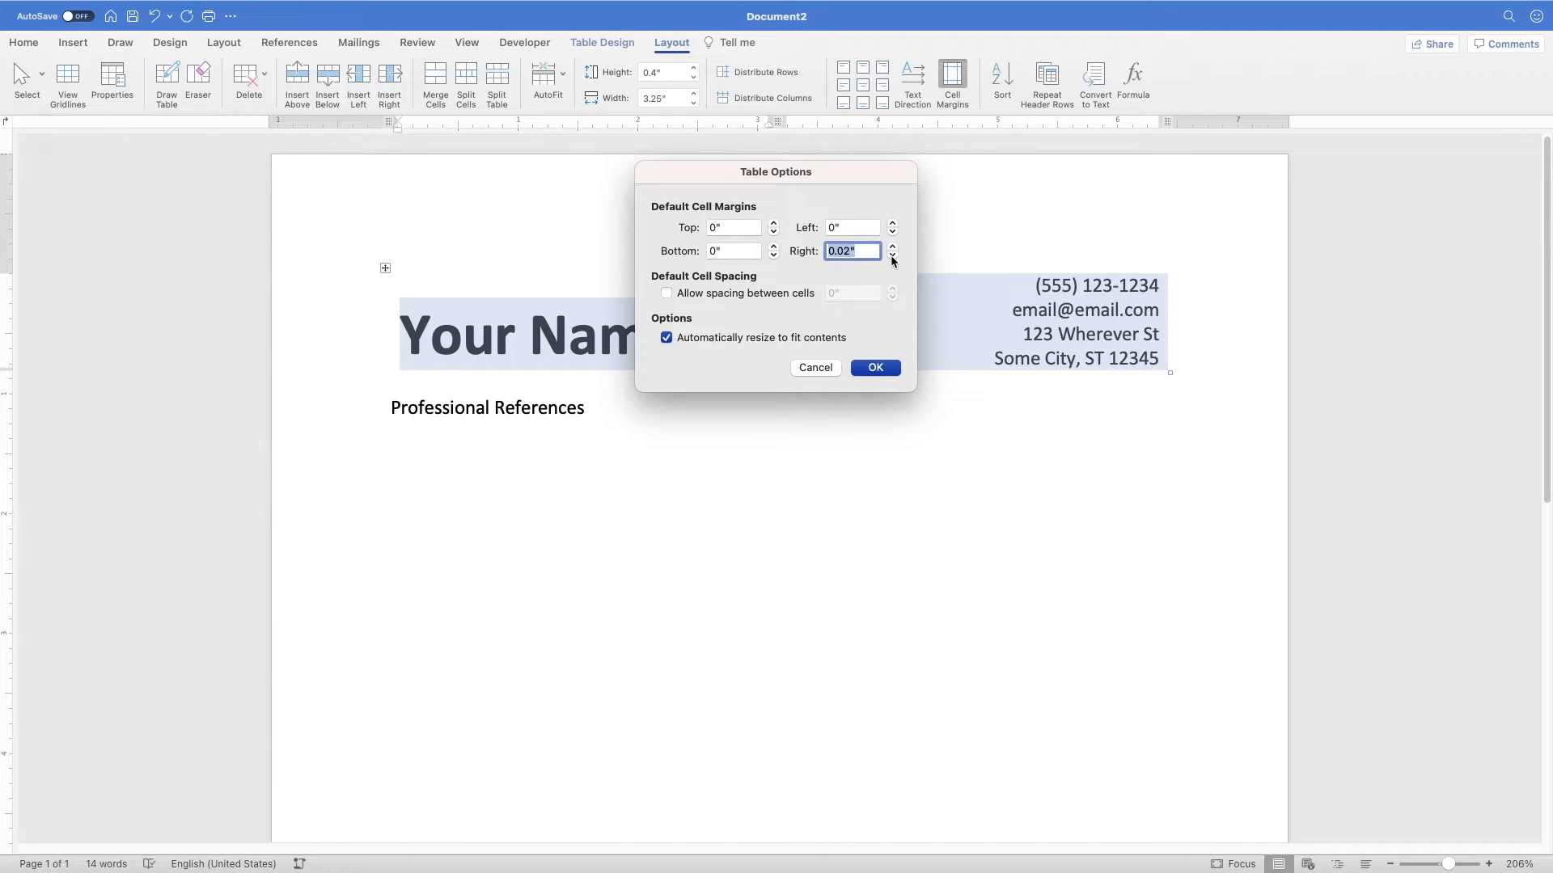
{"action": "left_click", "coordinate": [889, 254]}
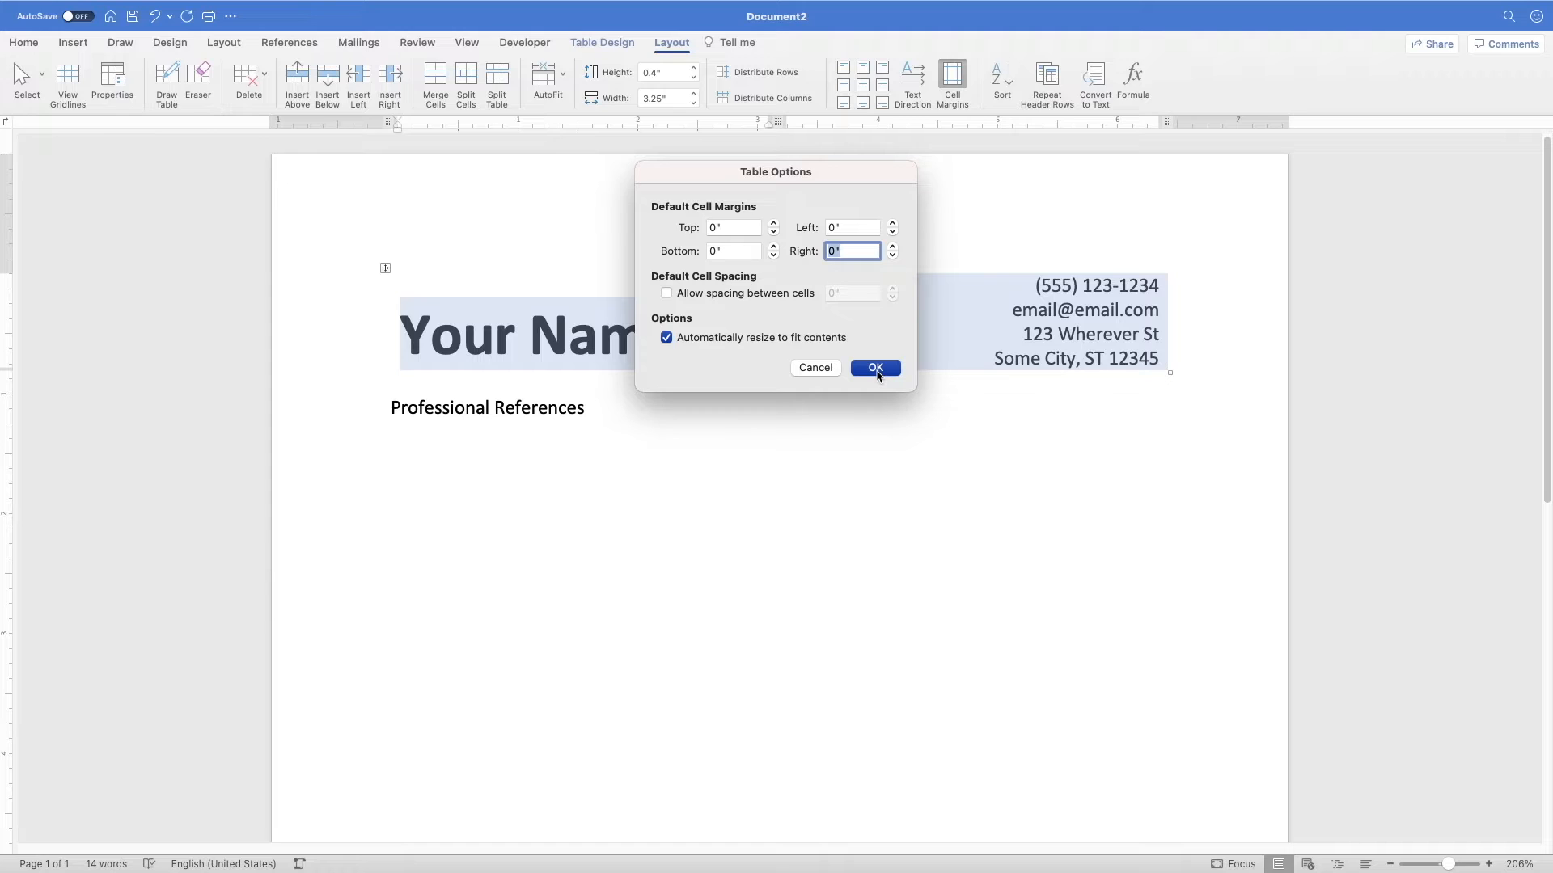
{"action": "left_click", "coordinate": [875, 367]}
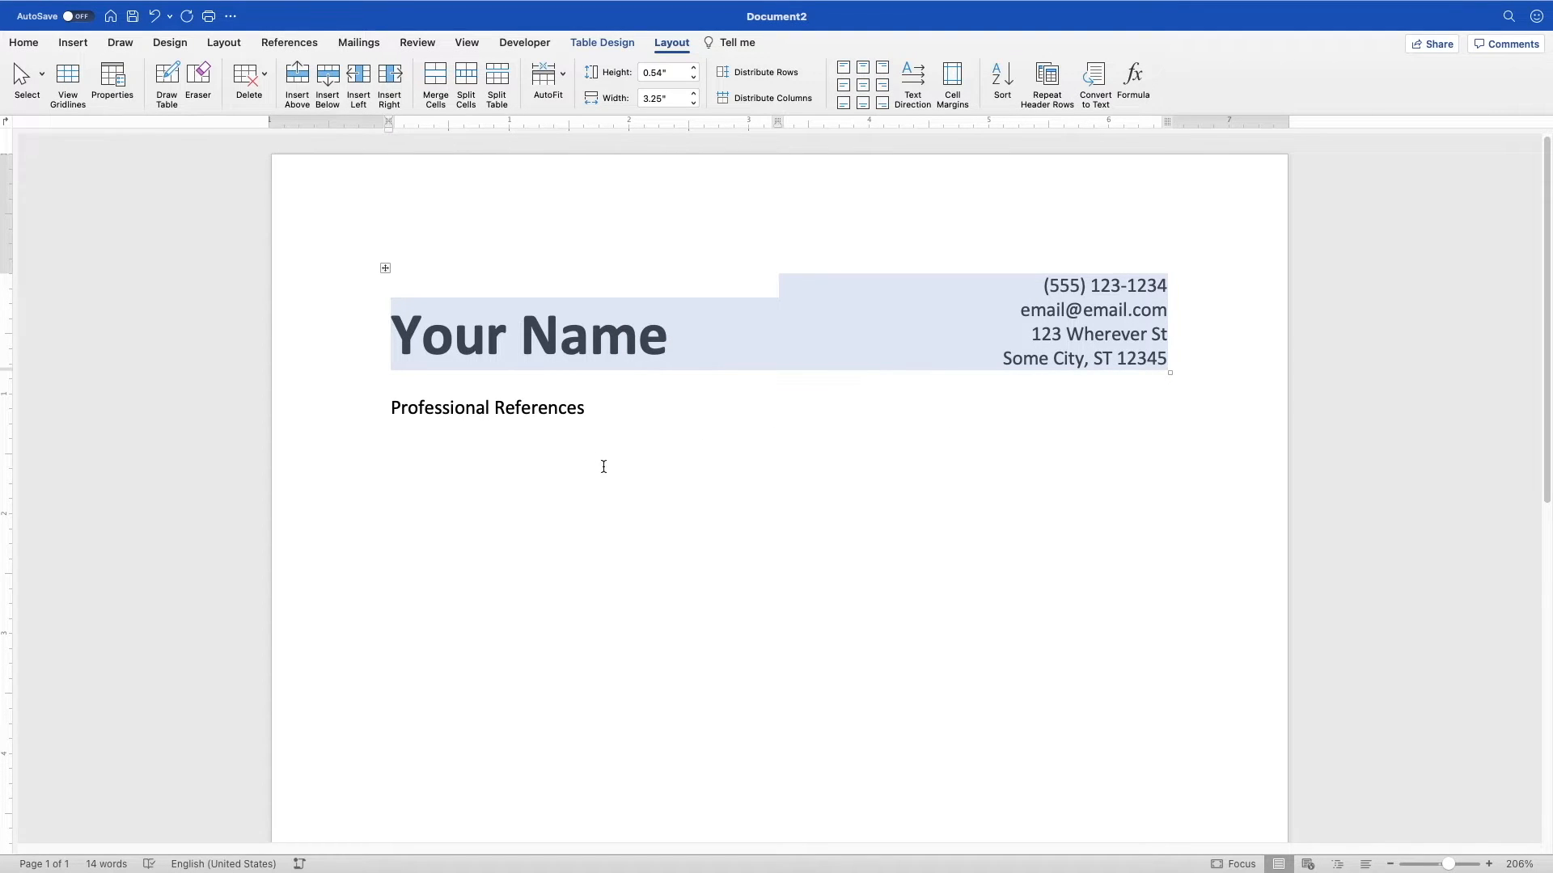
{"action": "left_click", "coordinate": [22, 42]}
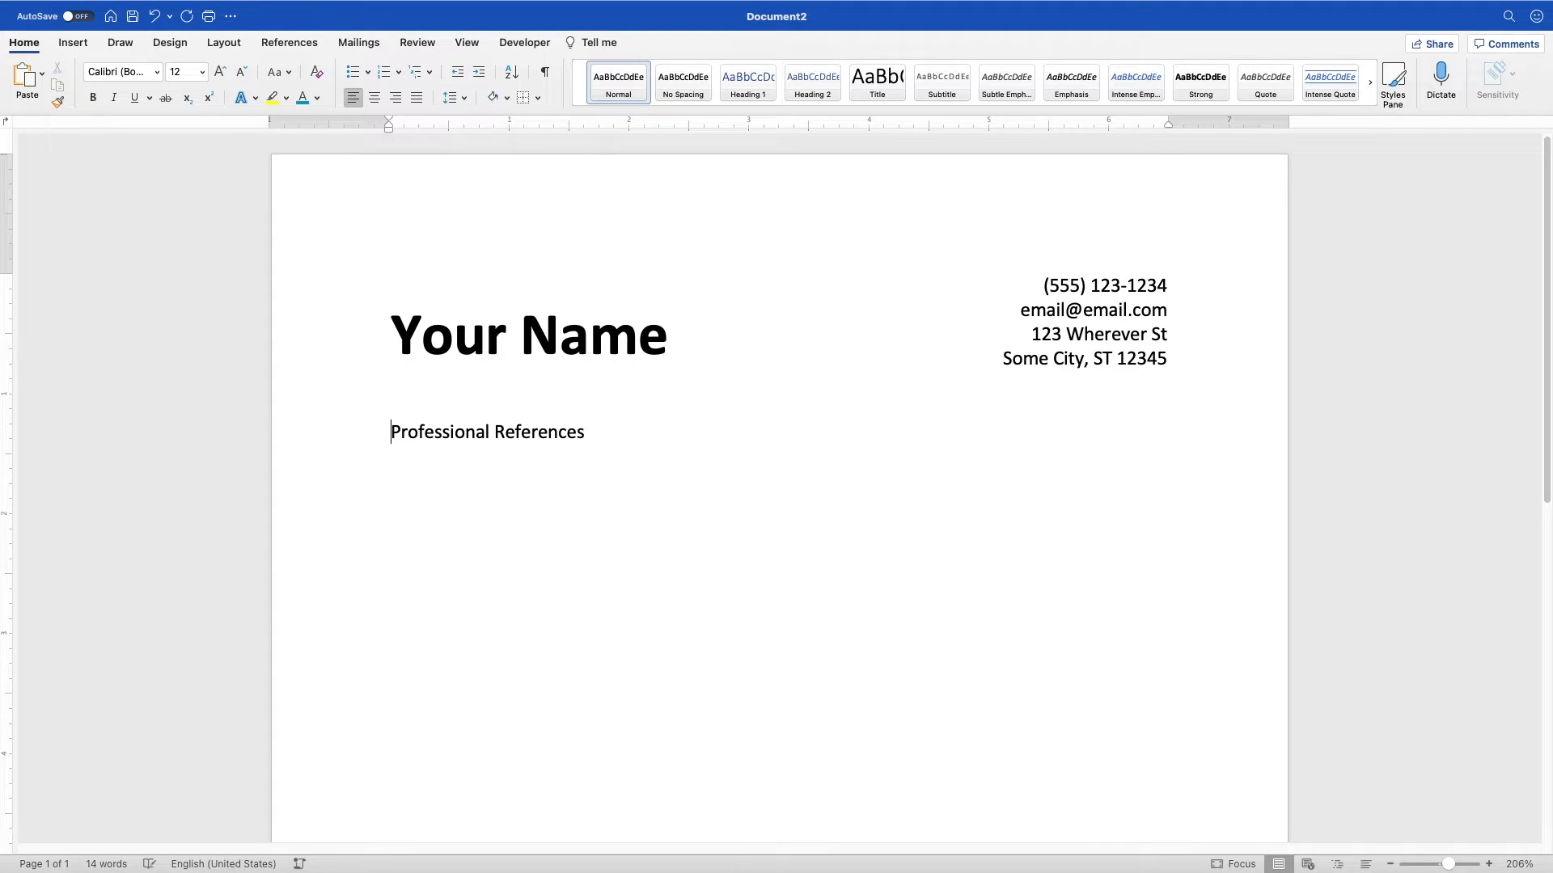
{"action": "mouse_move", "coordinate": [668, 448]}
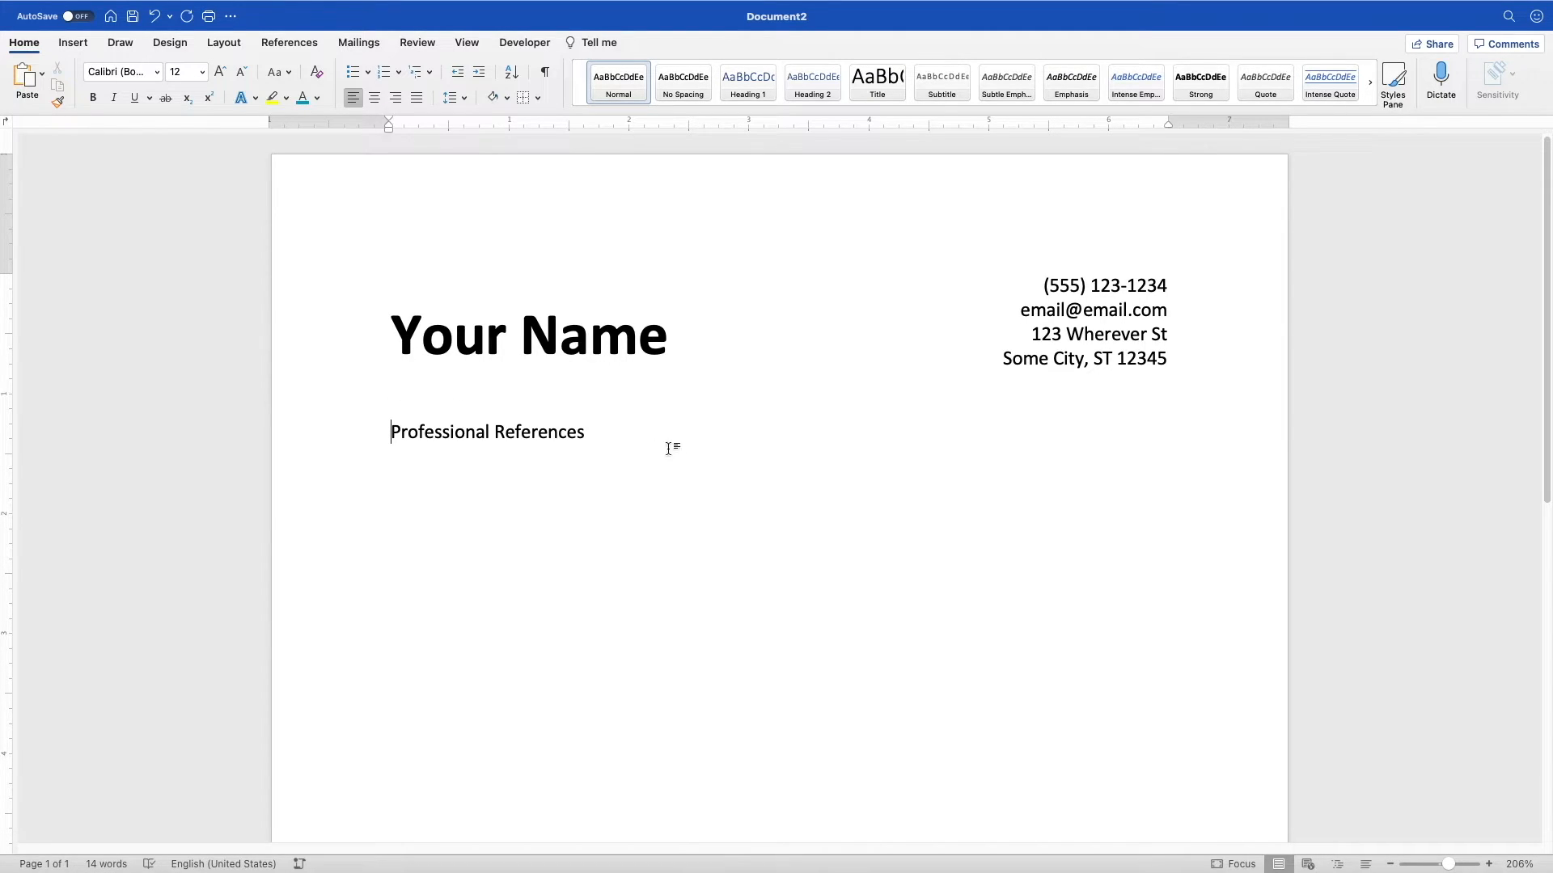
Insert a two-column, four-row table on a new line below the heading
{"action": "key", "text": "enter"}
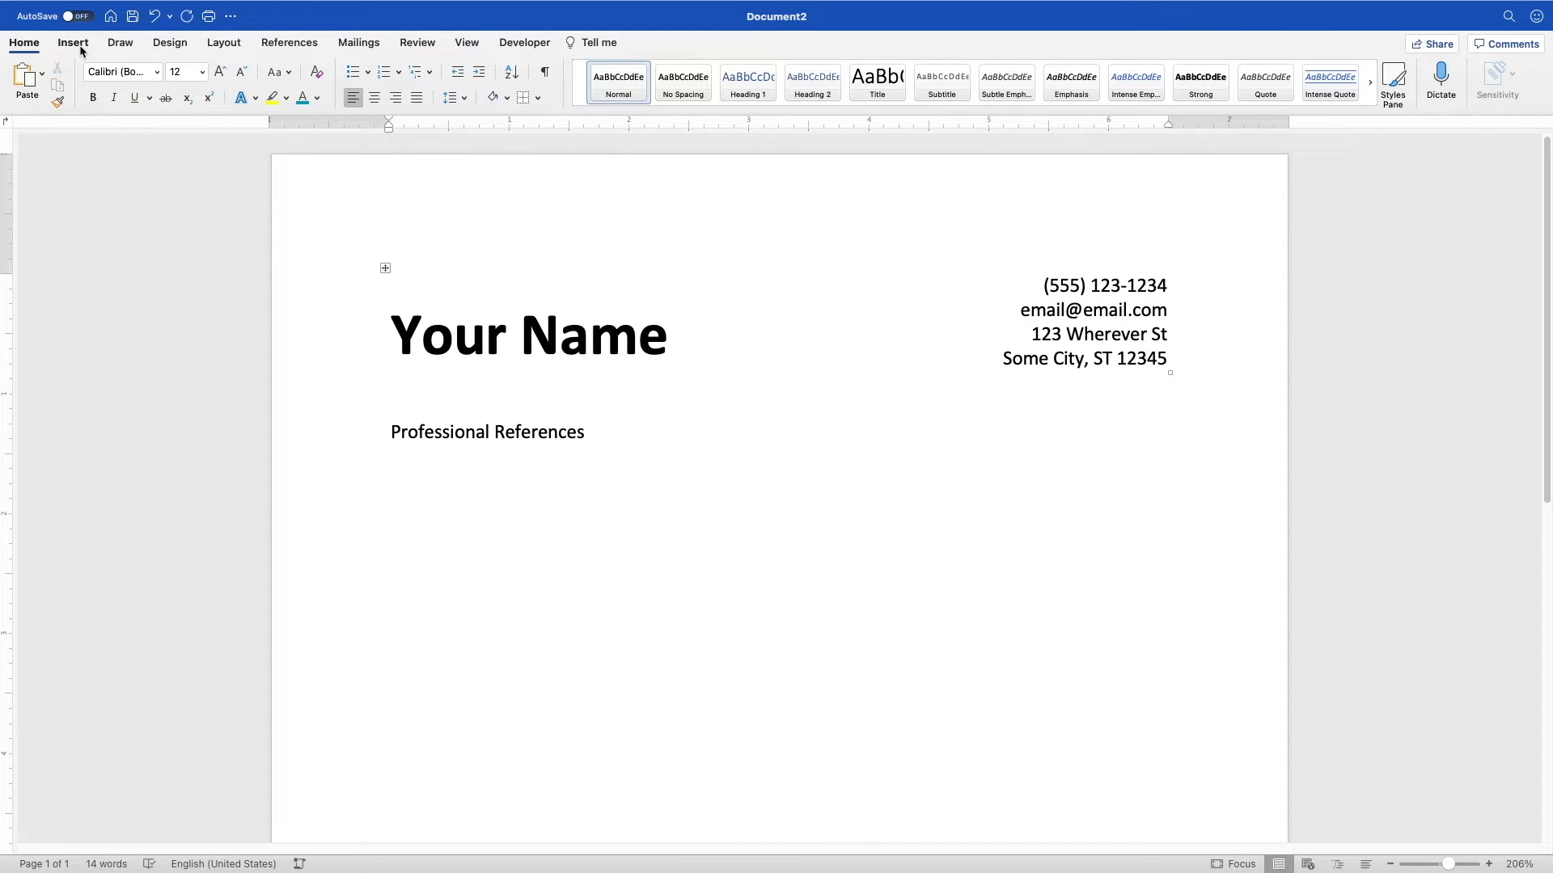
{"action": "left_click", "coordinate": [73, 42]}
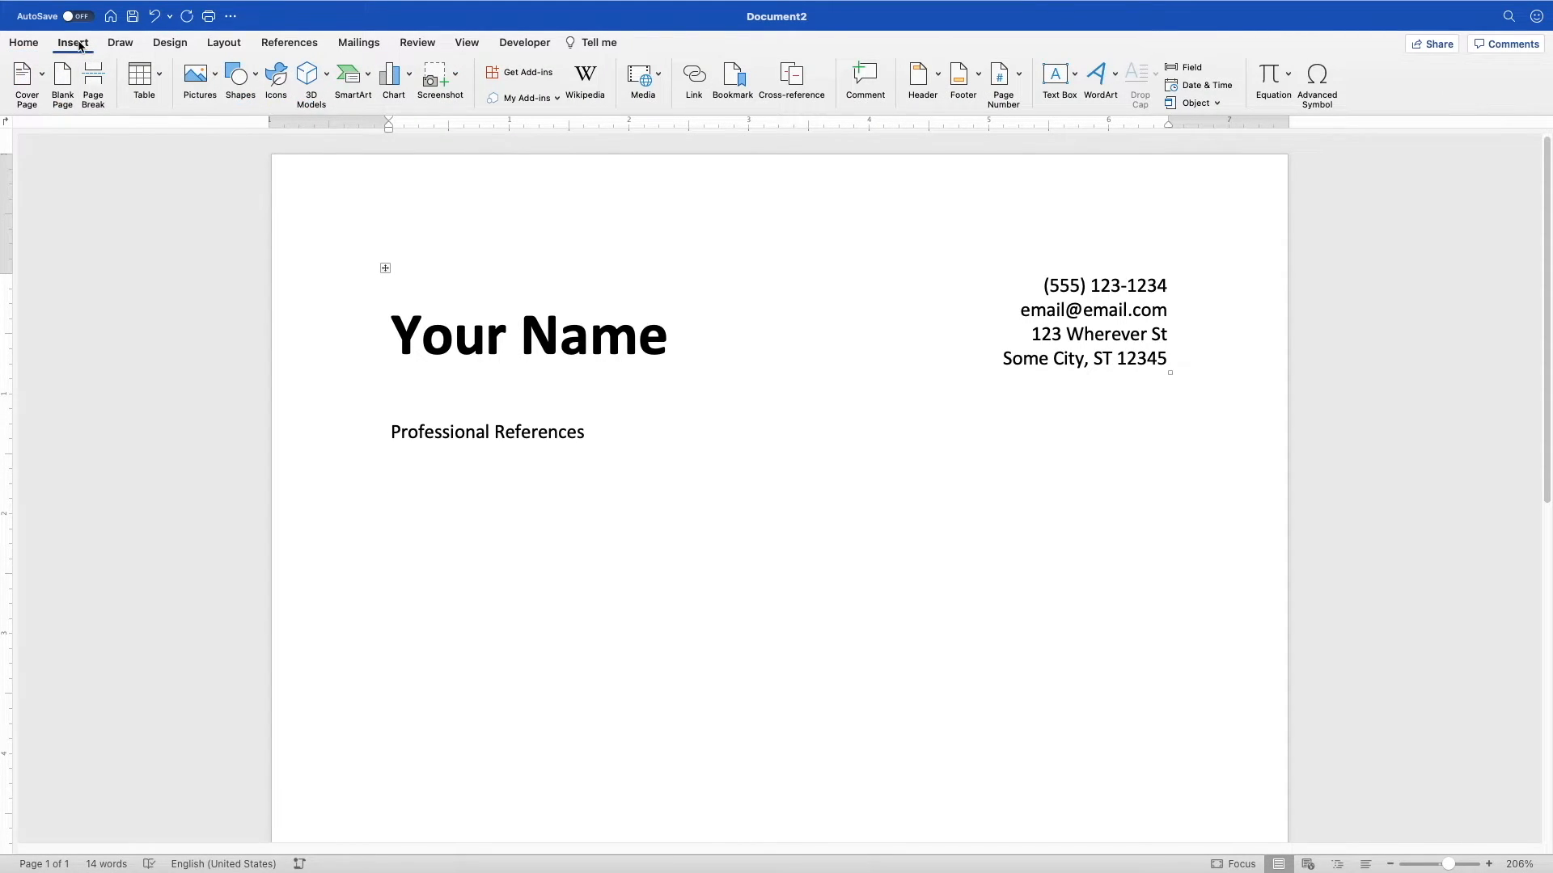
{"action": "left_click", "coordinate": [144, 79]}
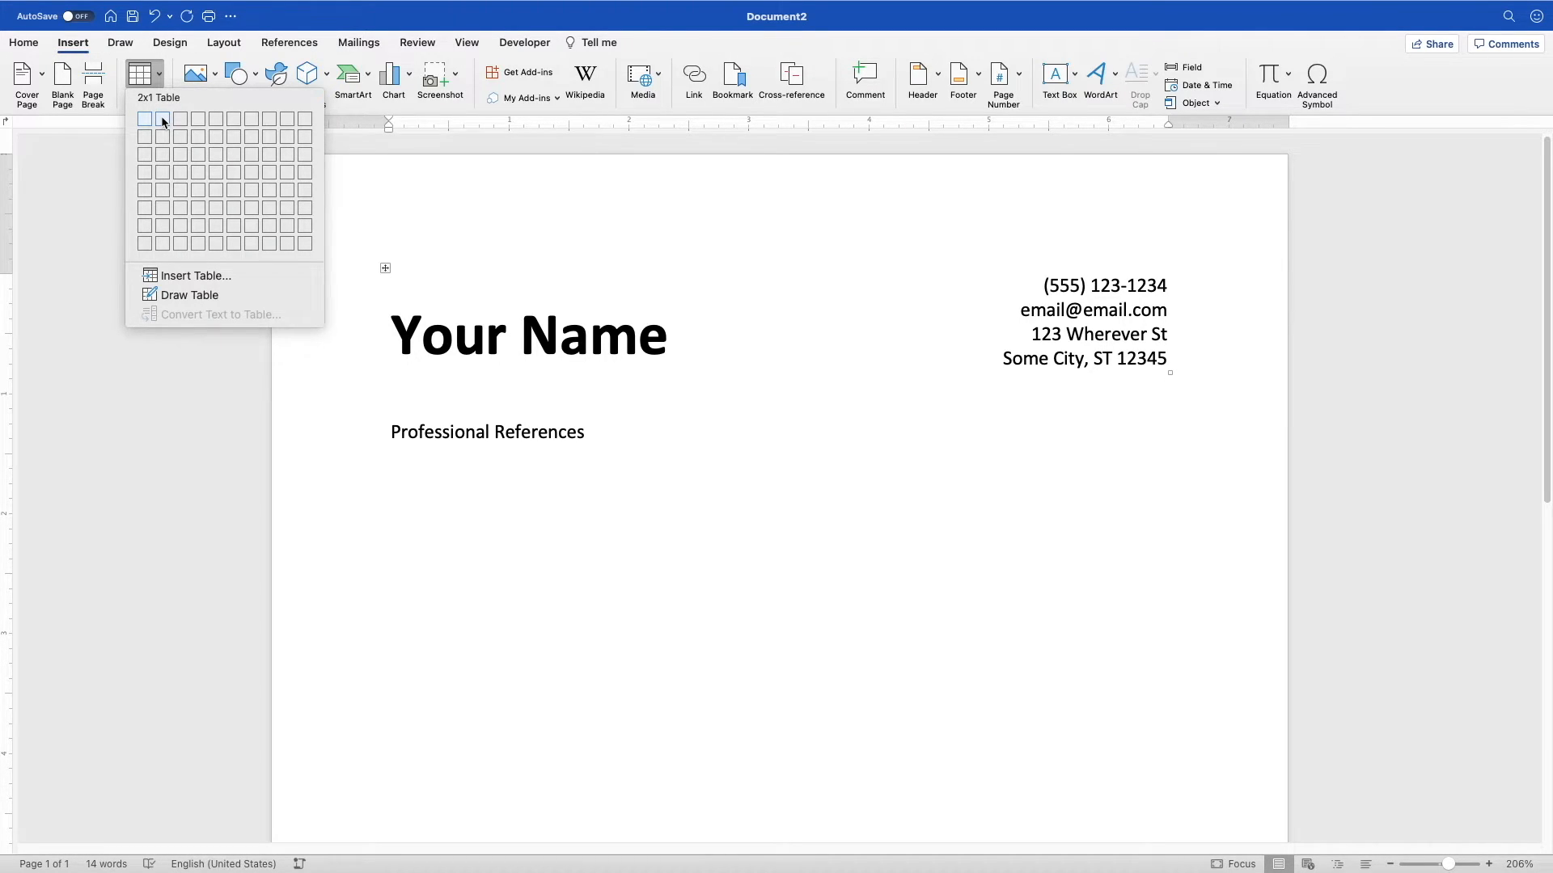
{"action": "mouse_move", "coordinate": [163, 179]}
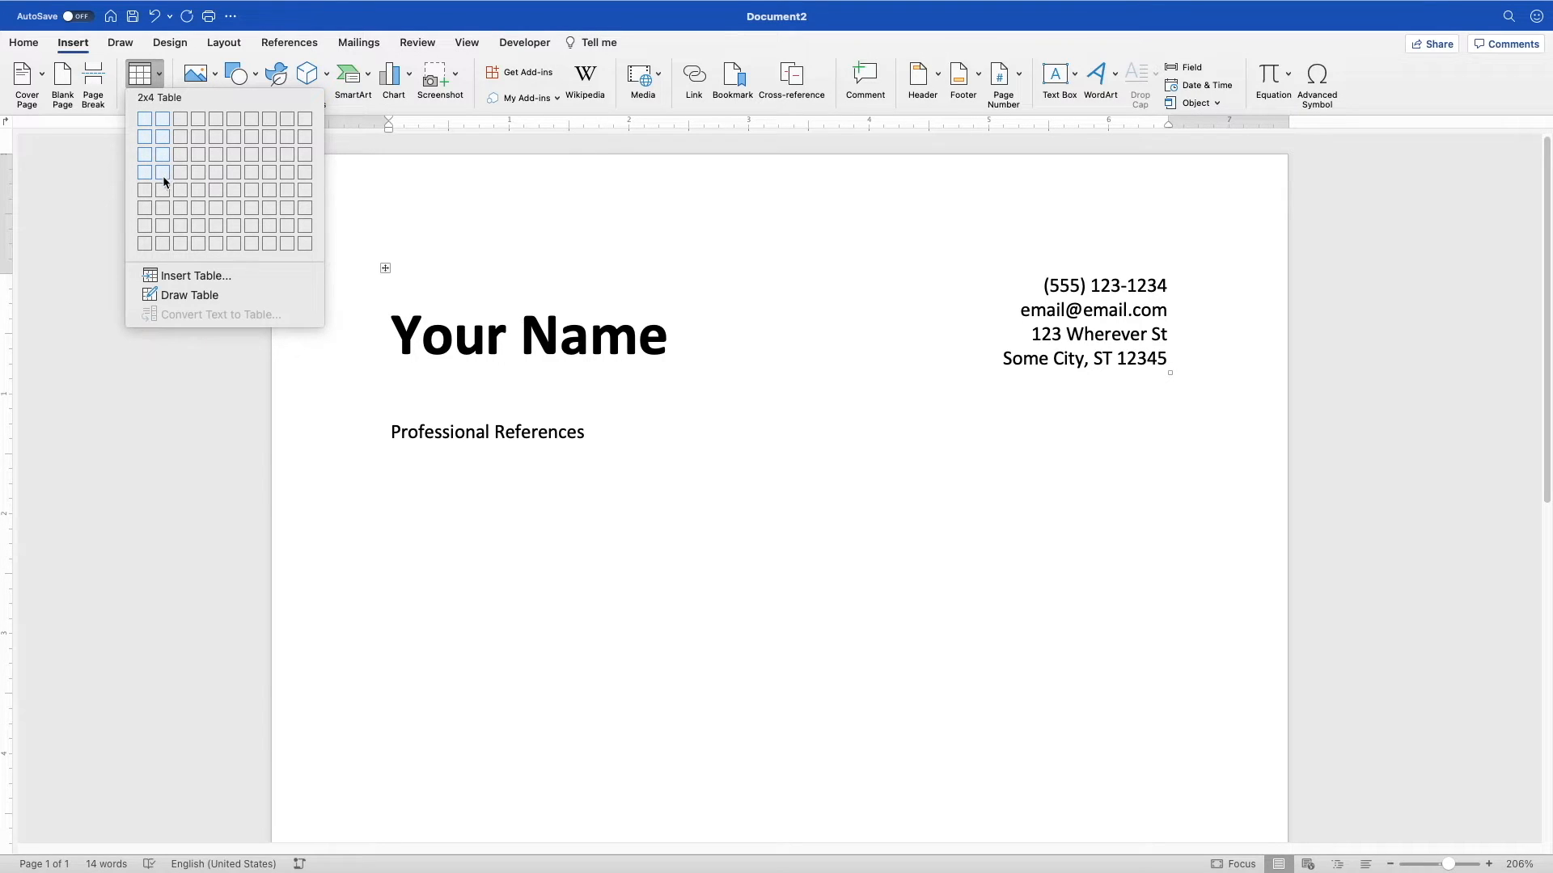
{"action": "mouse_move", "coordinate": [164, 171]}
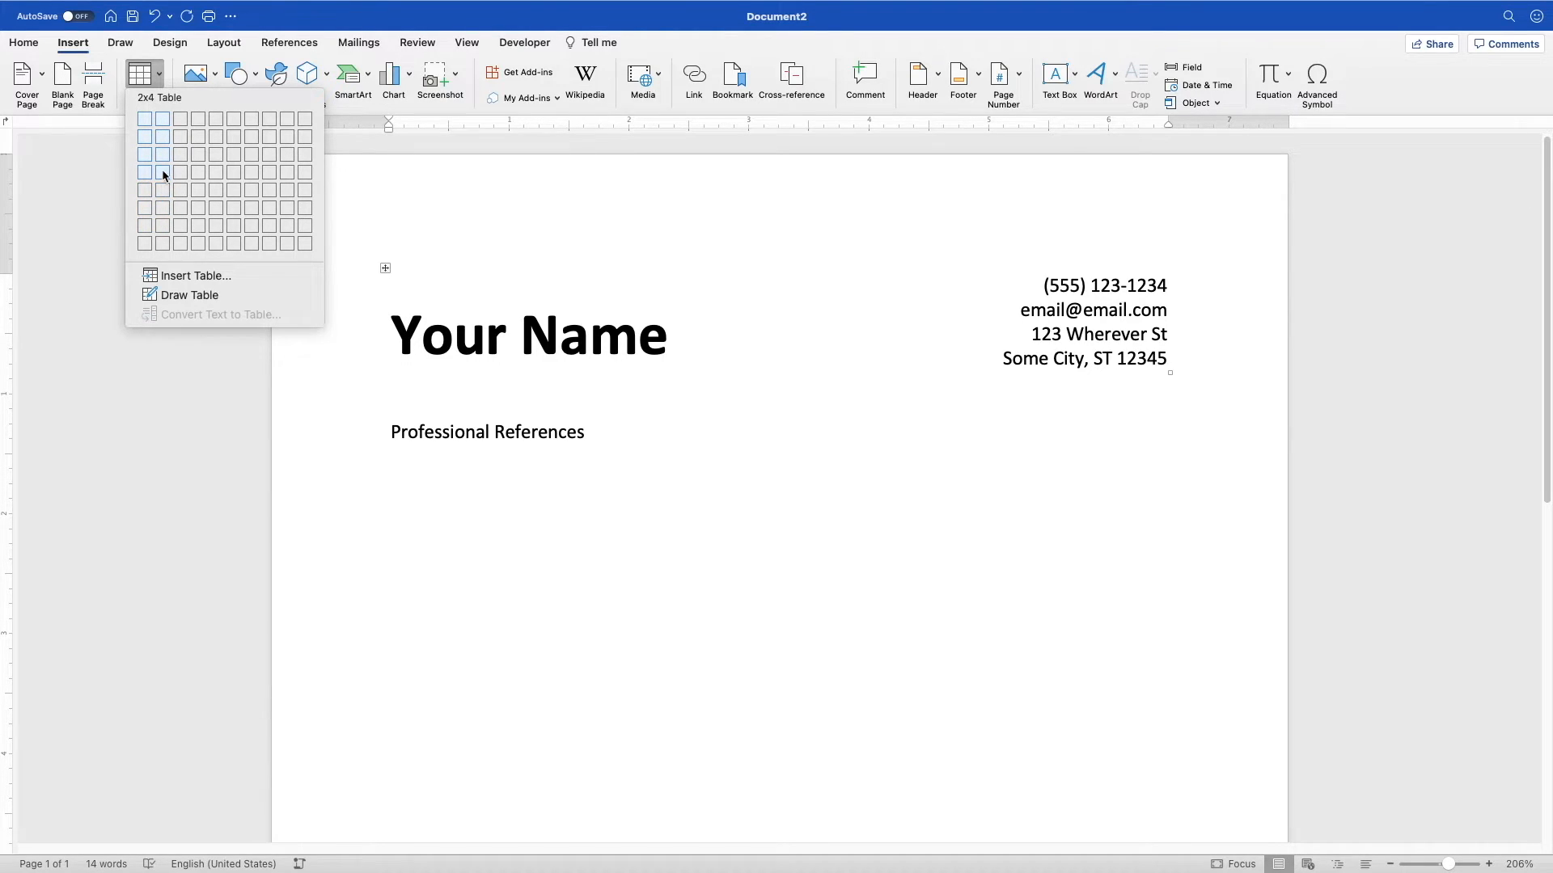
{"action": "mouse_move", "coordinate": [164, 154]}
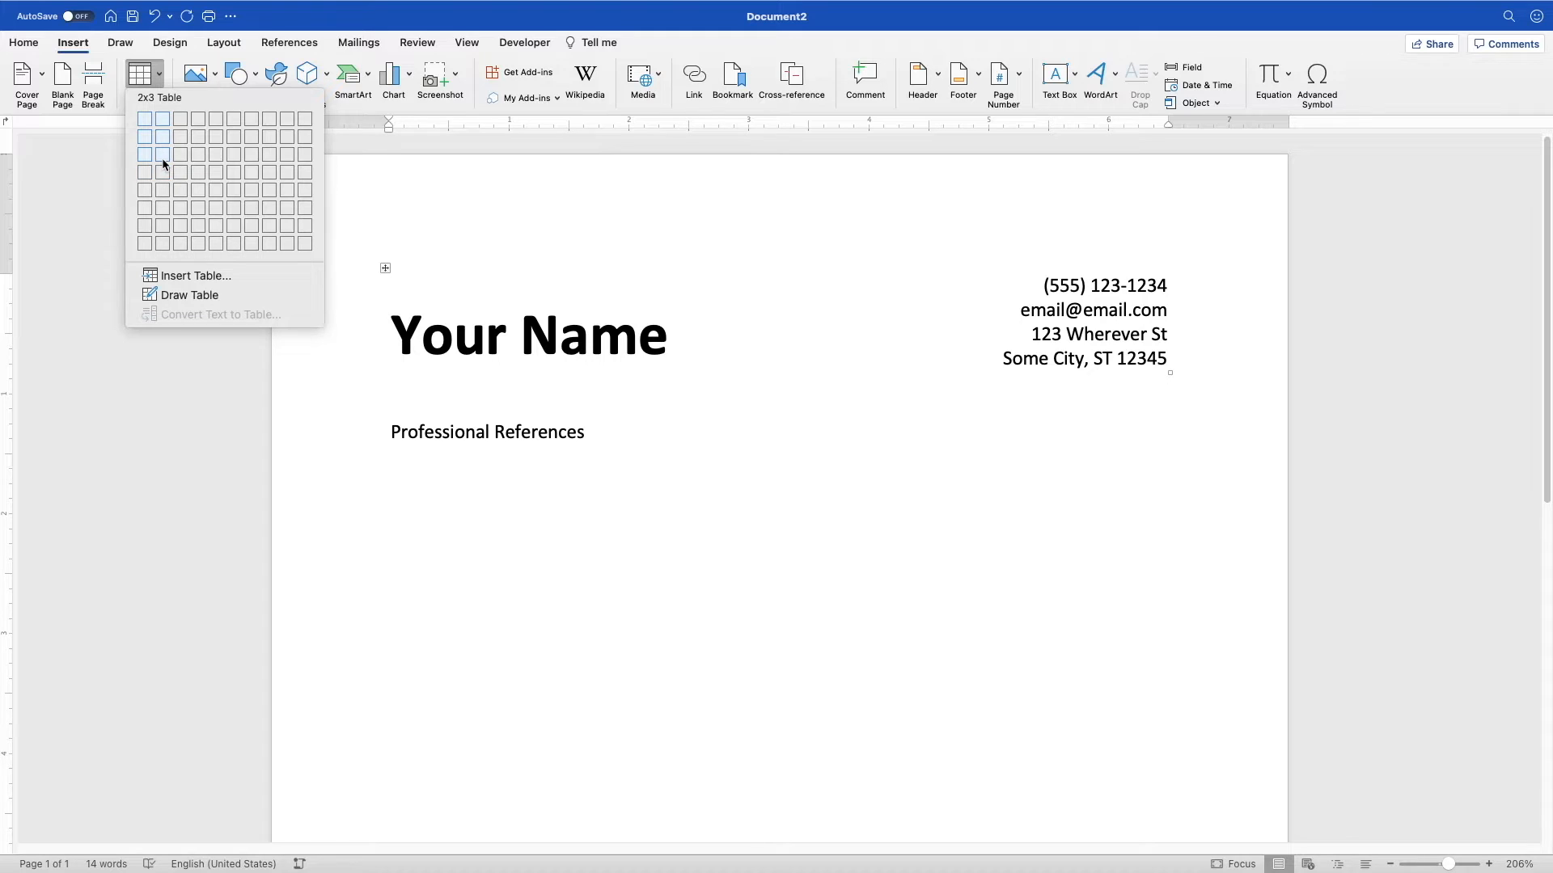
{"action": "mouse_move", "coordinate": [164, 171]}
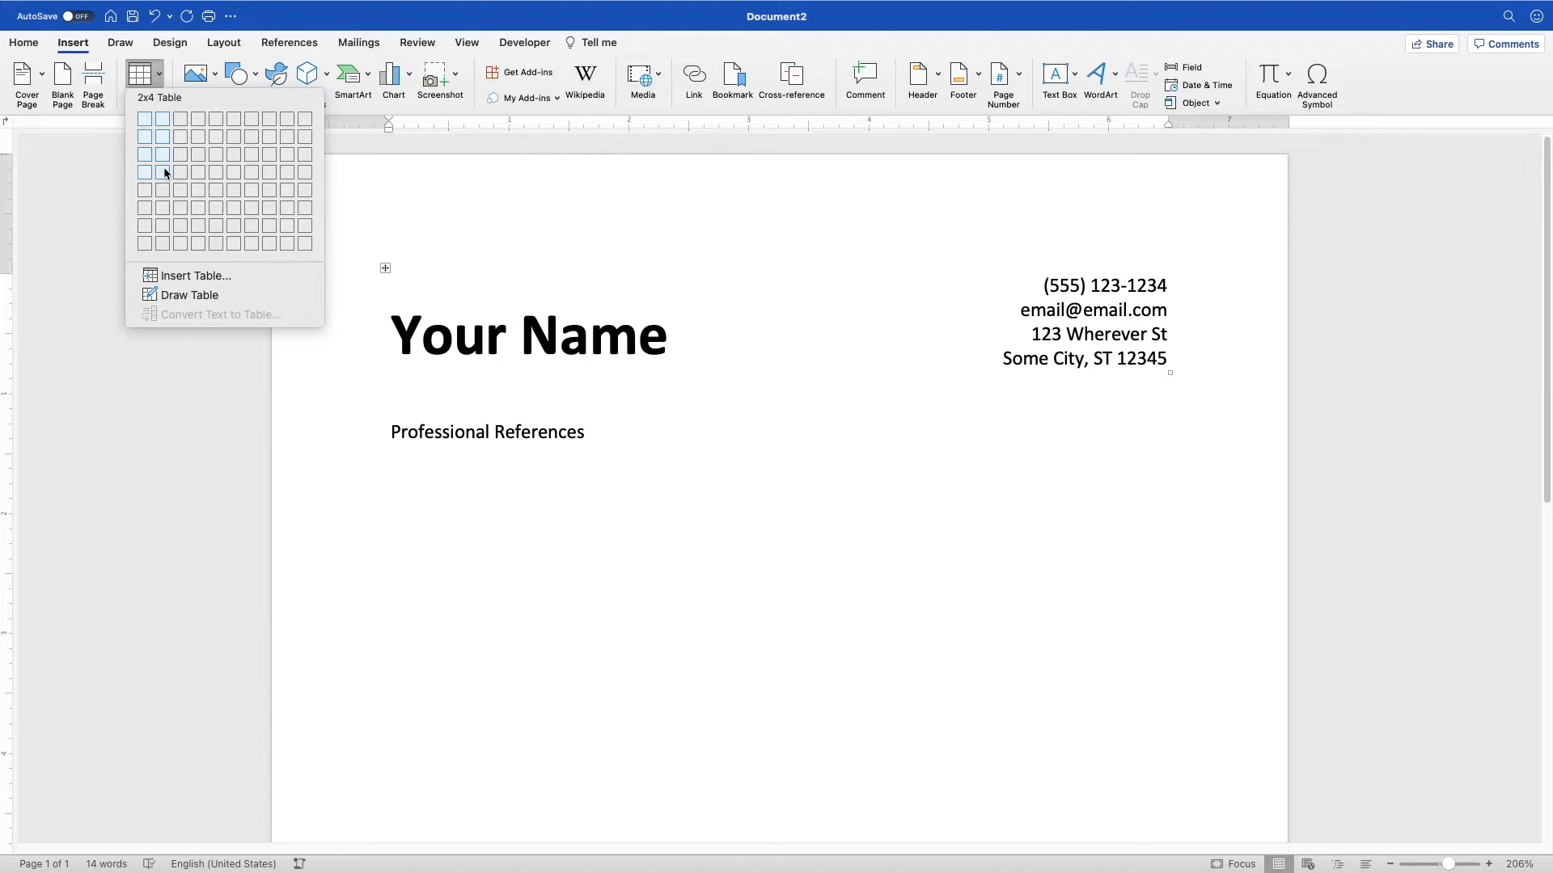
{"action": "left_click", "coordinate": [162, 172]}
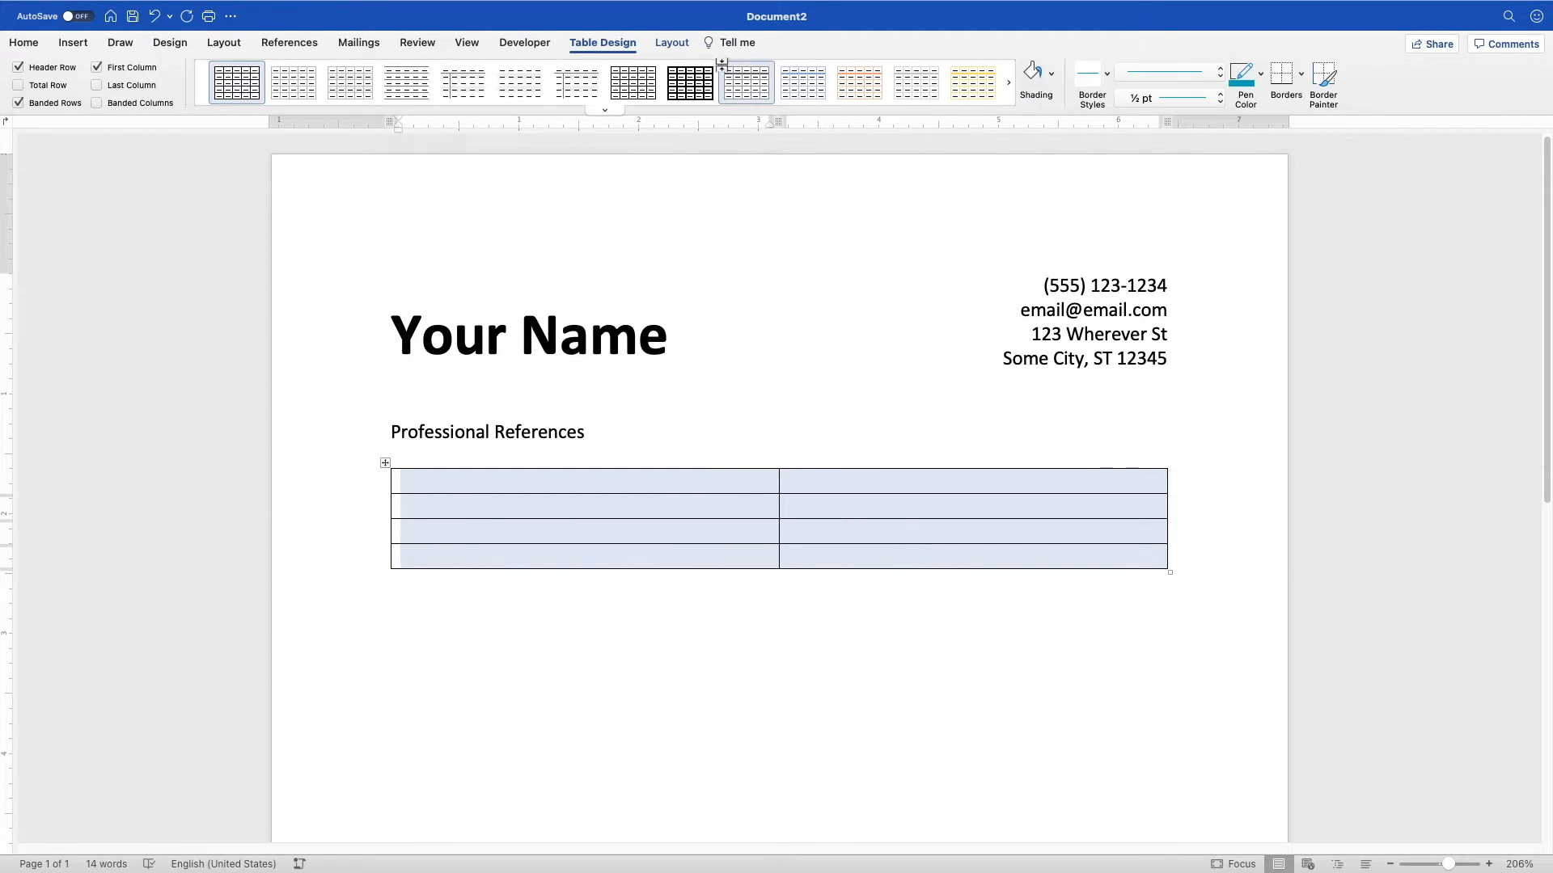
Set the new table's cell margins to 0" and apply them
{"action": "left_click", "coordinate": [670, 42]}
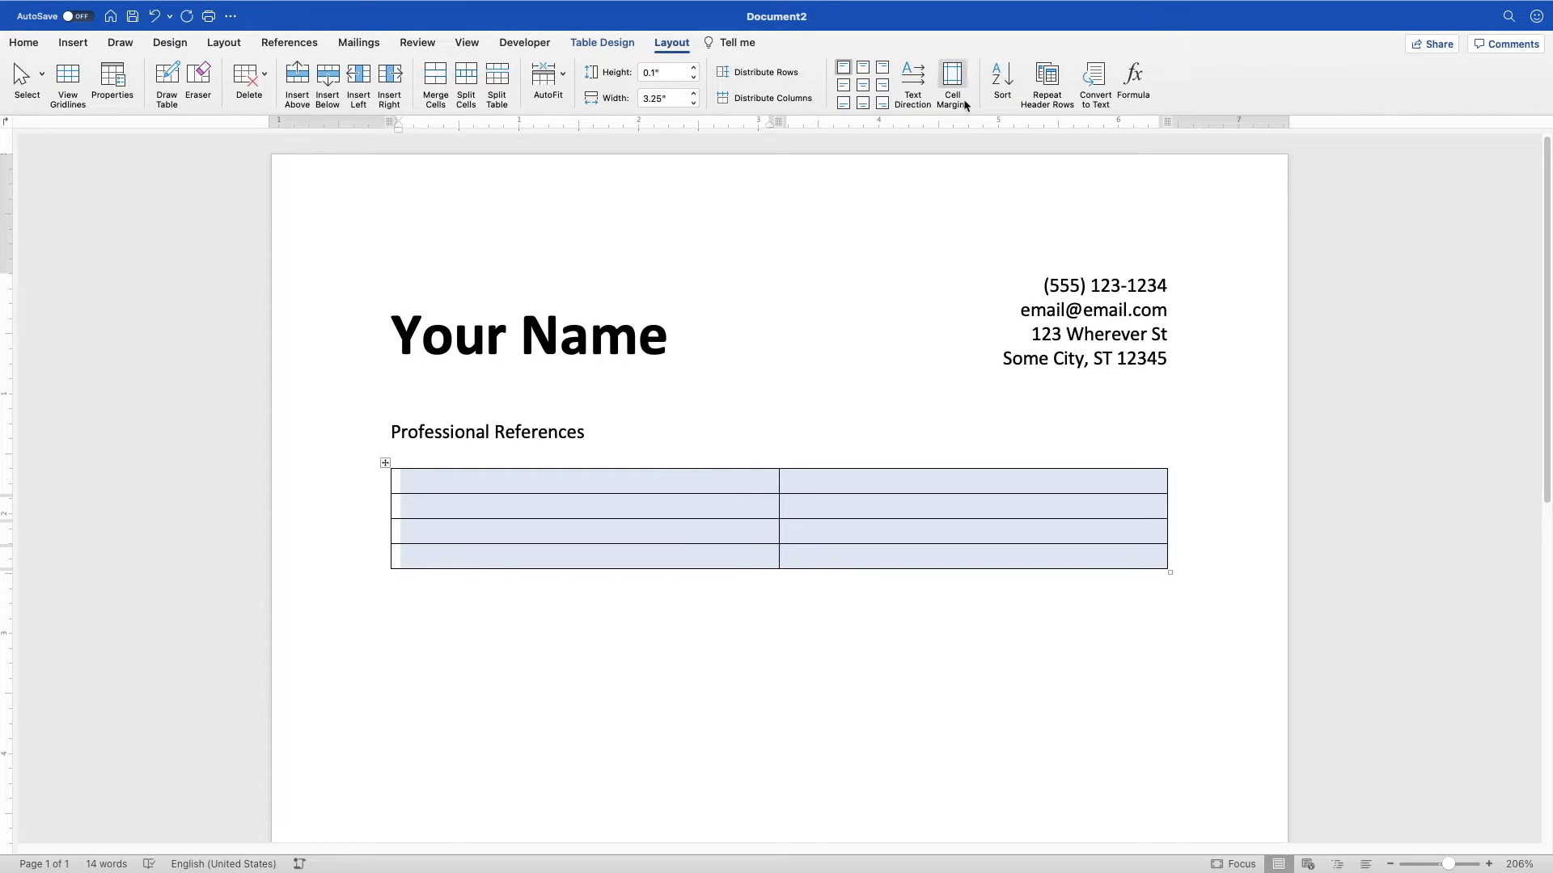
{"action": "left_click", "coordinate": [951, 81]}
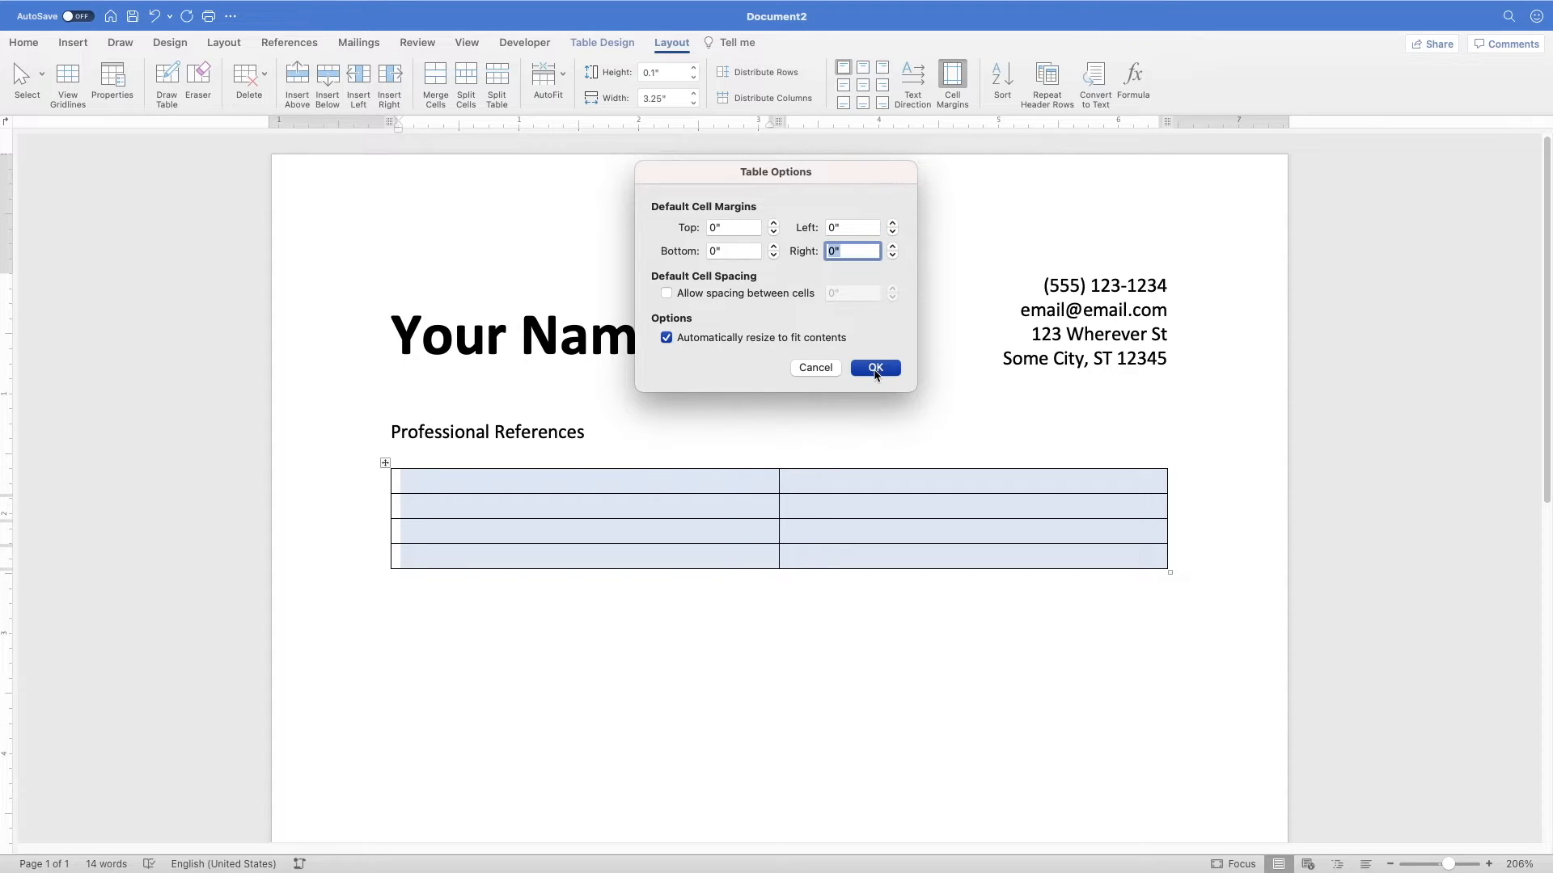
{"action": "left_click", "coordinate": [873, 367]}
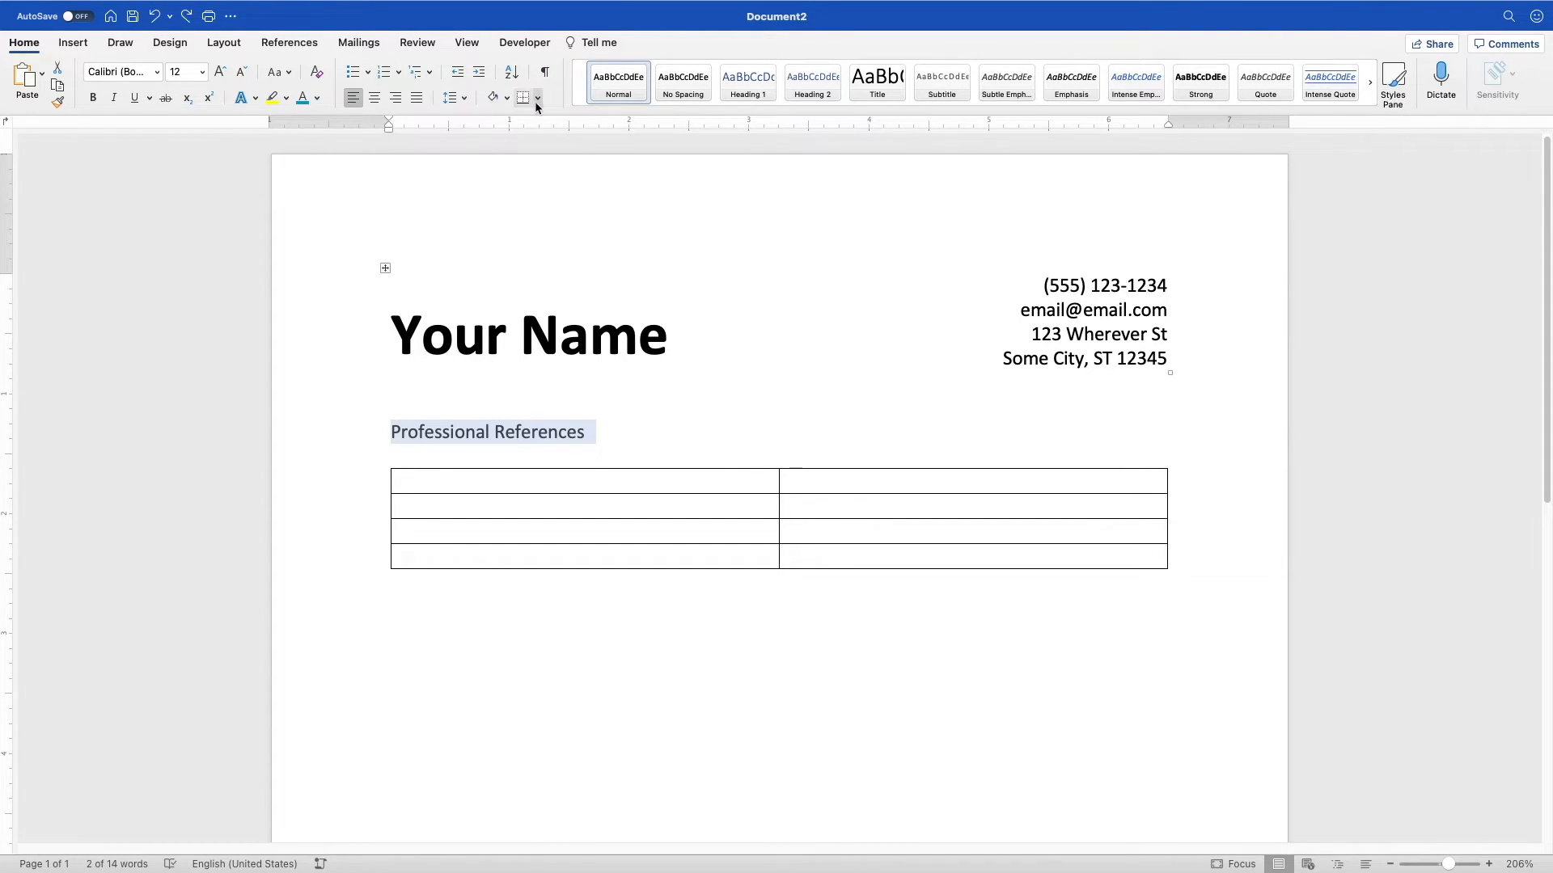
Give the 'Professional References' heading a bottom border and a larger font size
{"action": "left_click", "coordinate": [537, 97]}
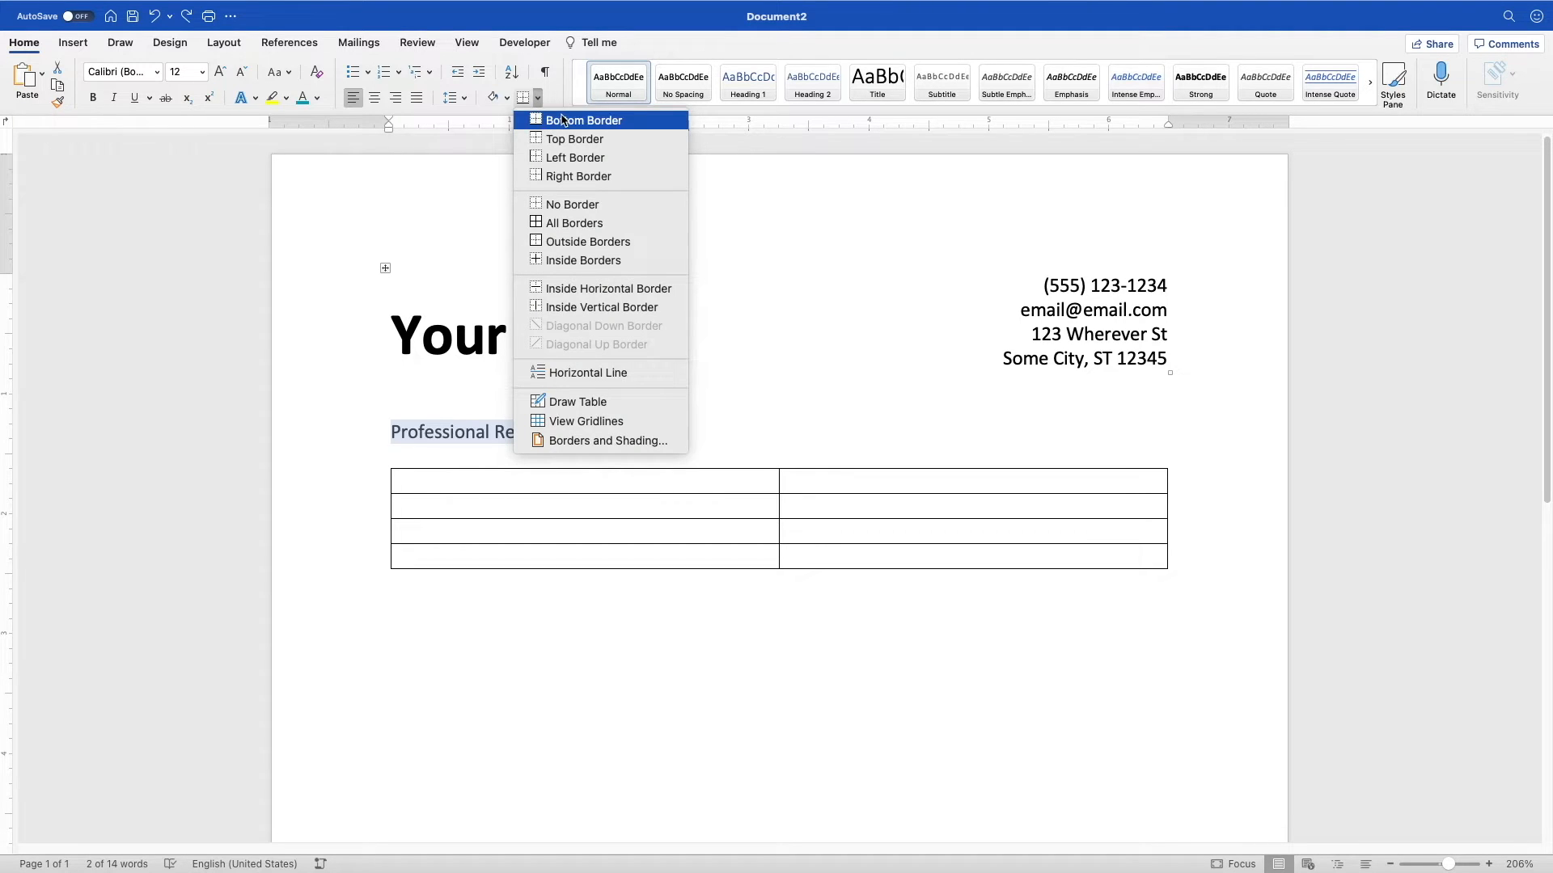
{"action": "left_click", "coordinate": [584, 119]}
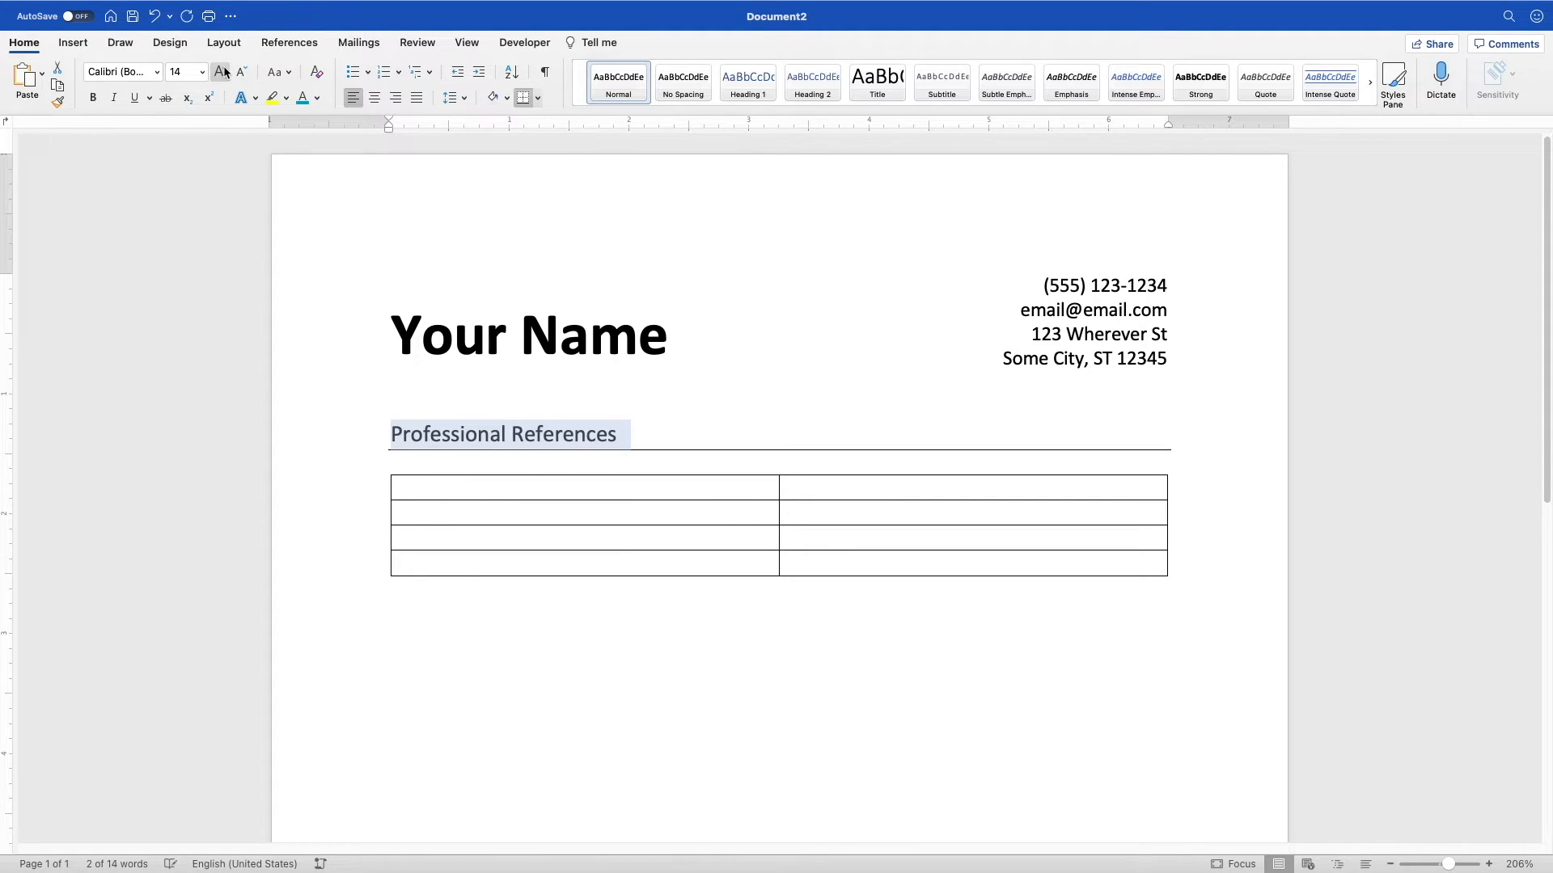
{"action": "left_click", "coordinate": [220, 73]}
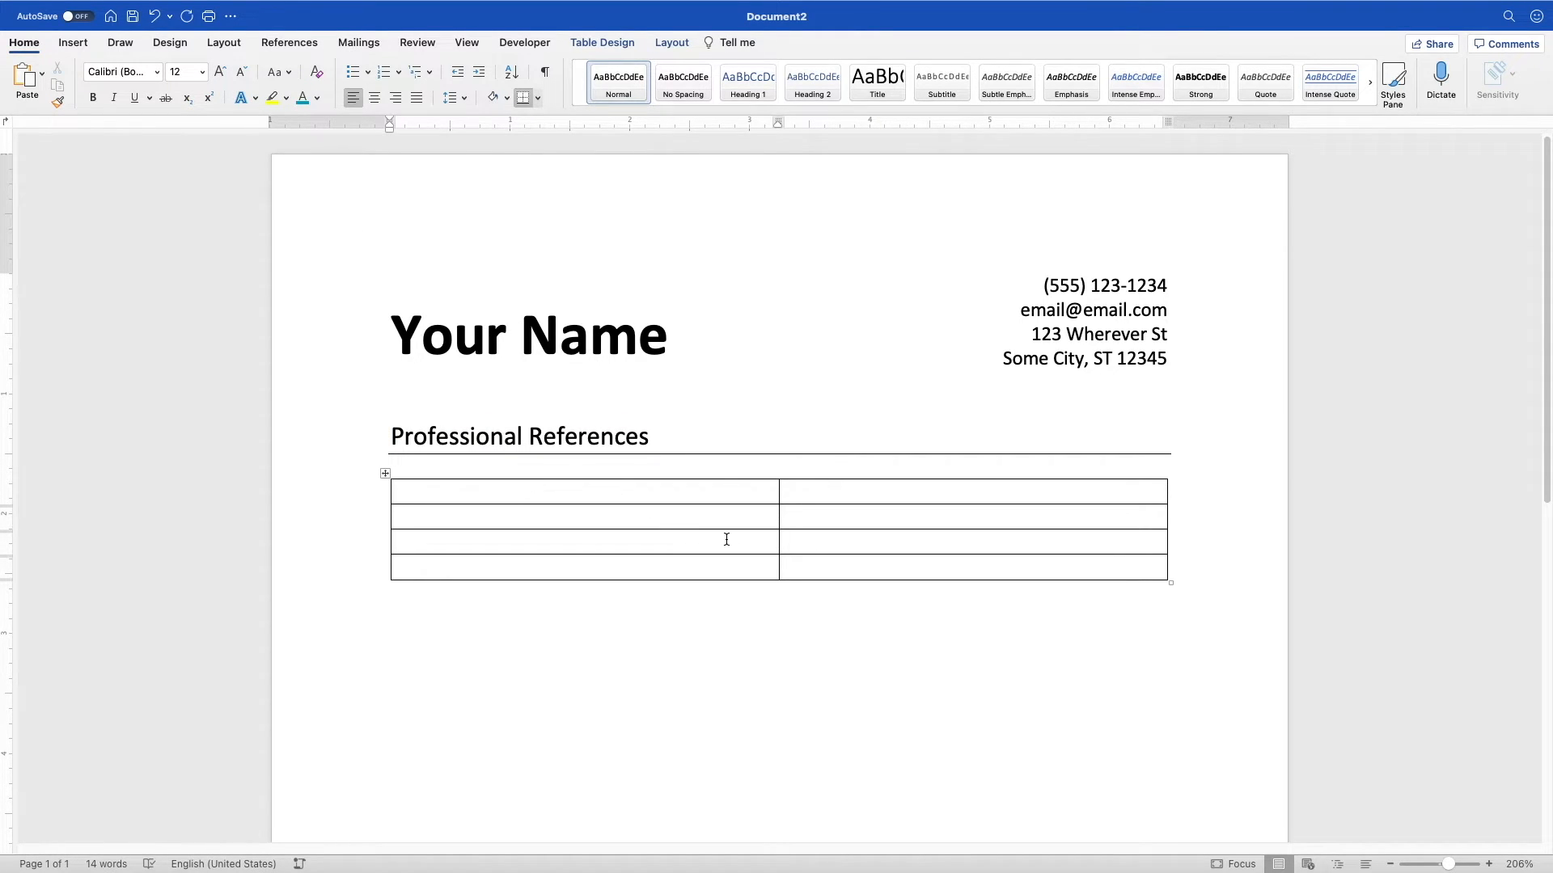
{"action": "mouse_move", "coordinate": [778, 516]}
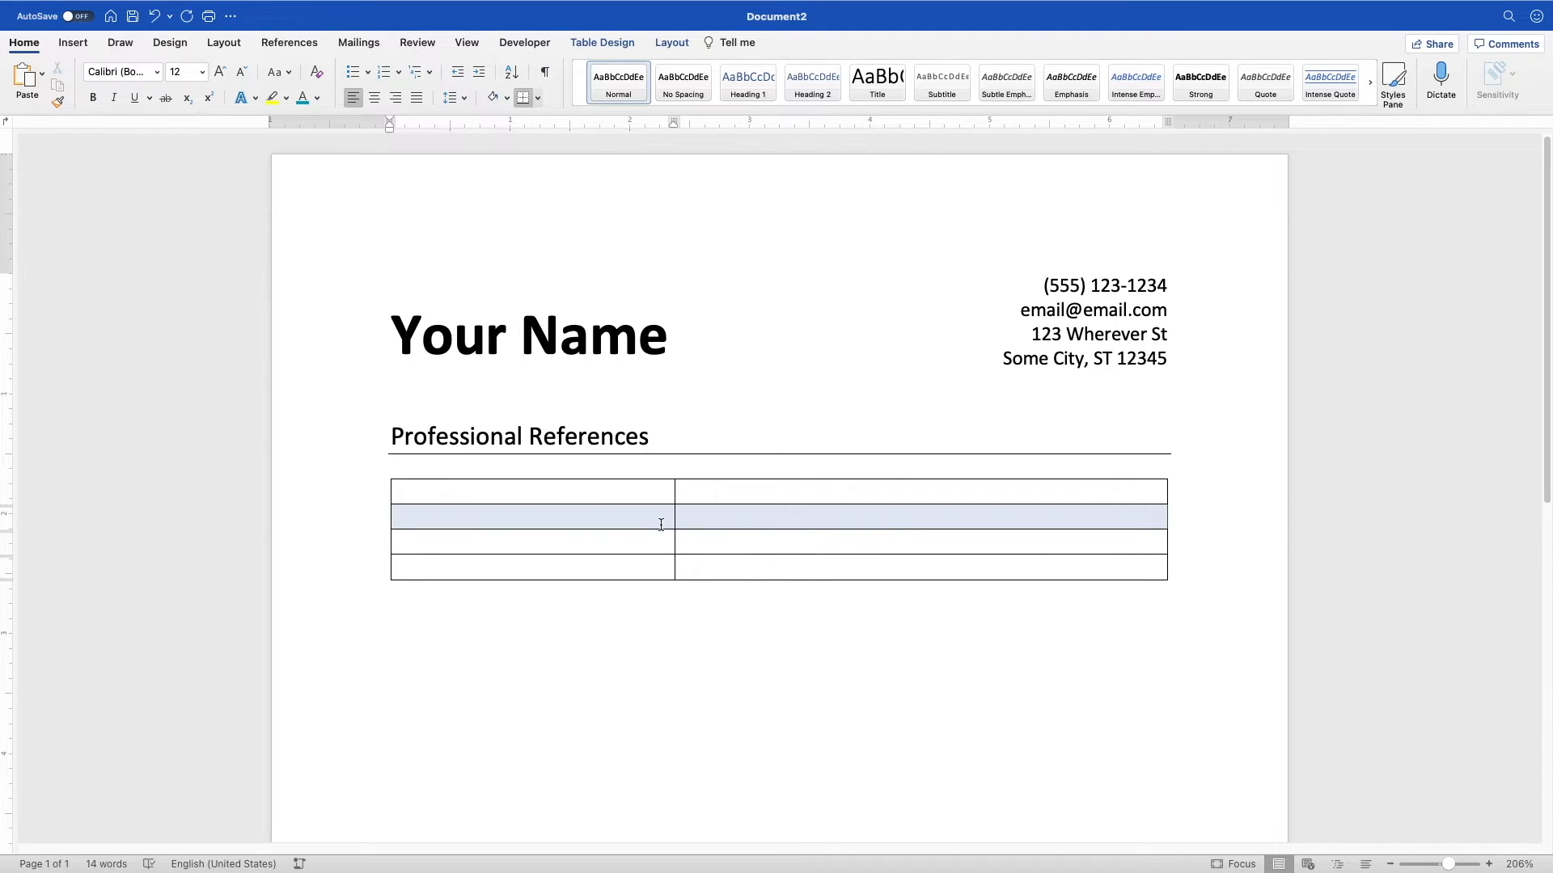
{"action": "mouse_move", "coordinate": [661, 517]}
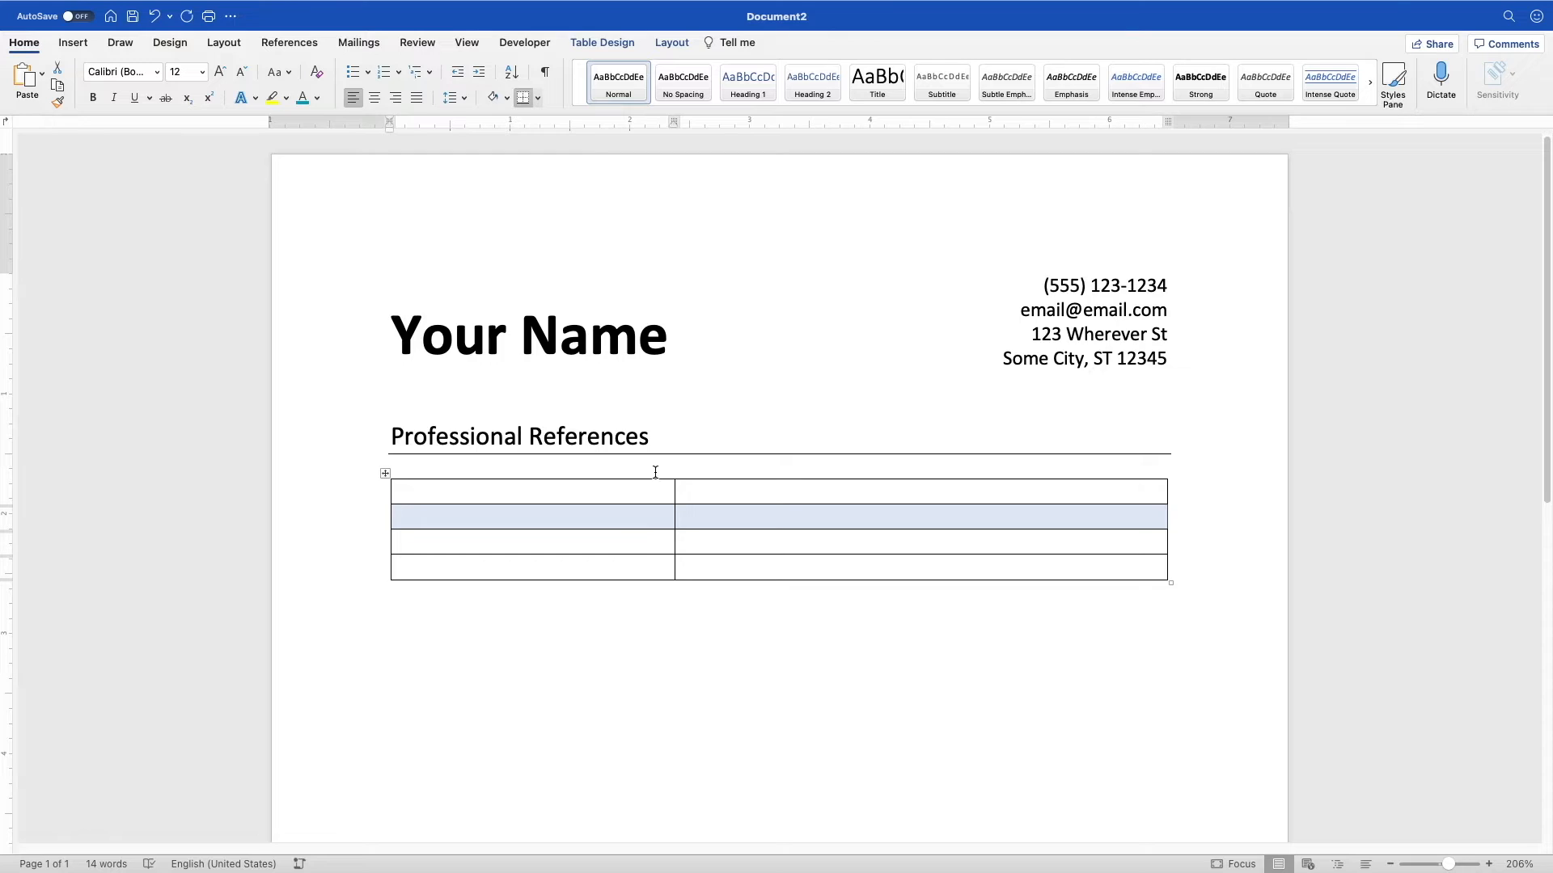
Place the insertion point in the references table's first cell after narrowing its left column
{"action": "left_click", "coordinate": [676, 516]}
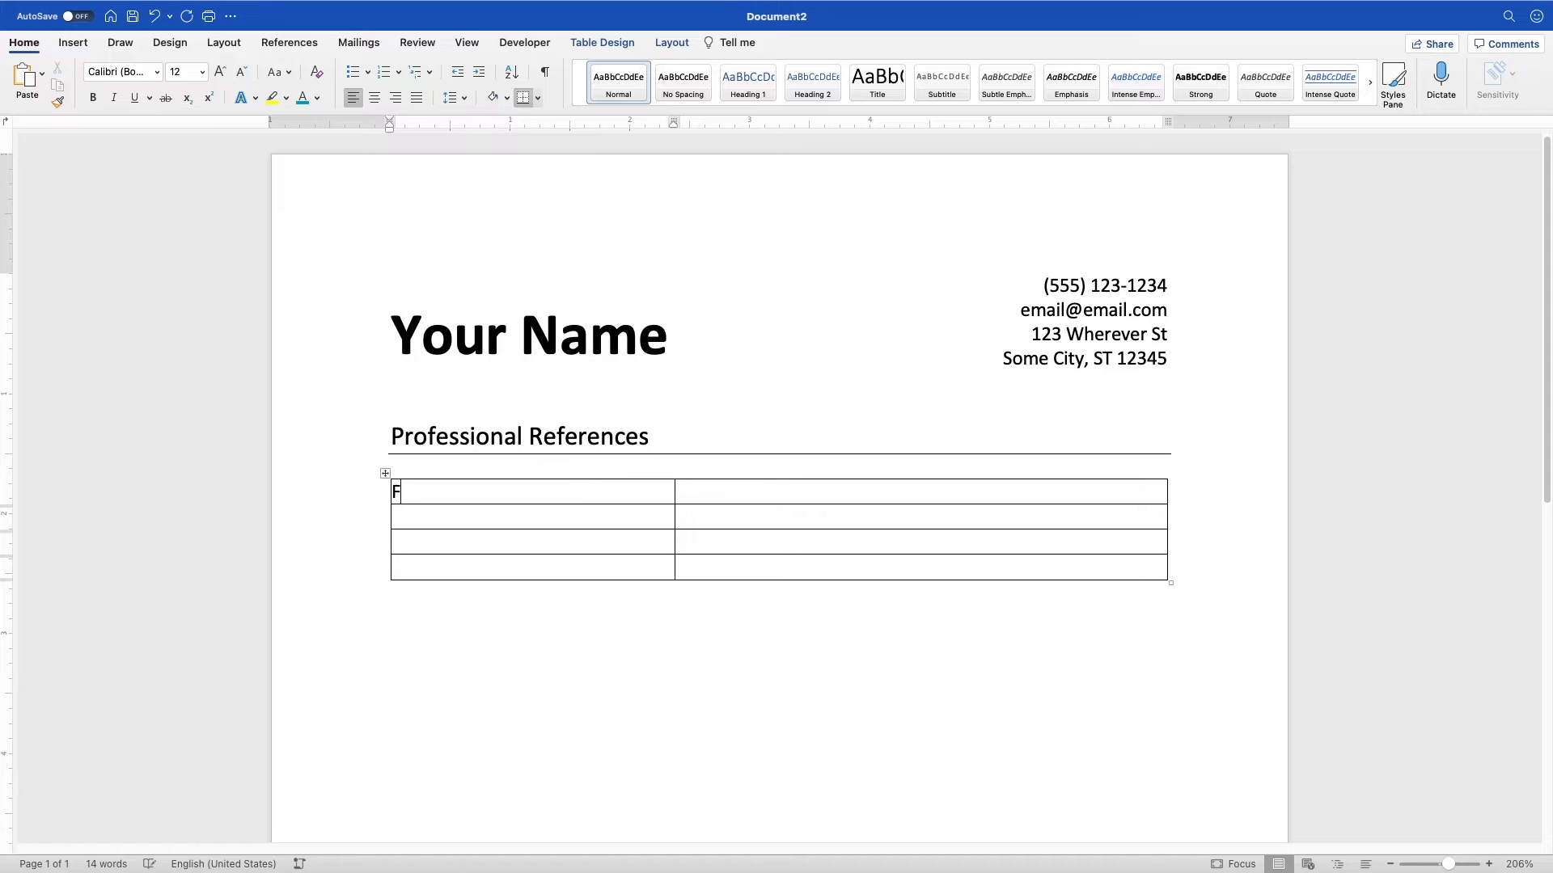
{"action": "type", "text": "First and Last Name"}
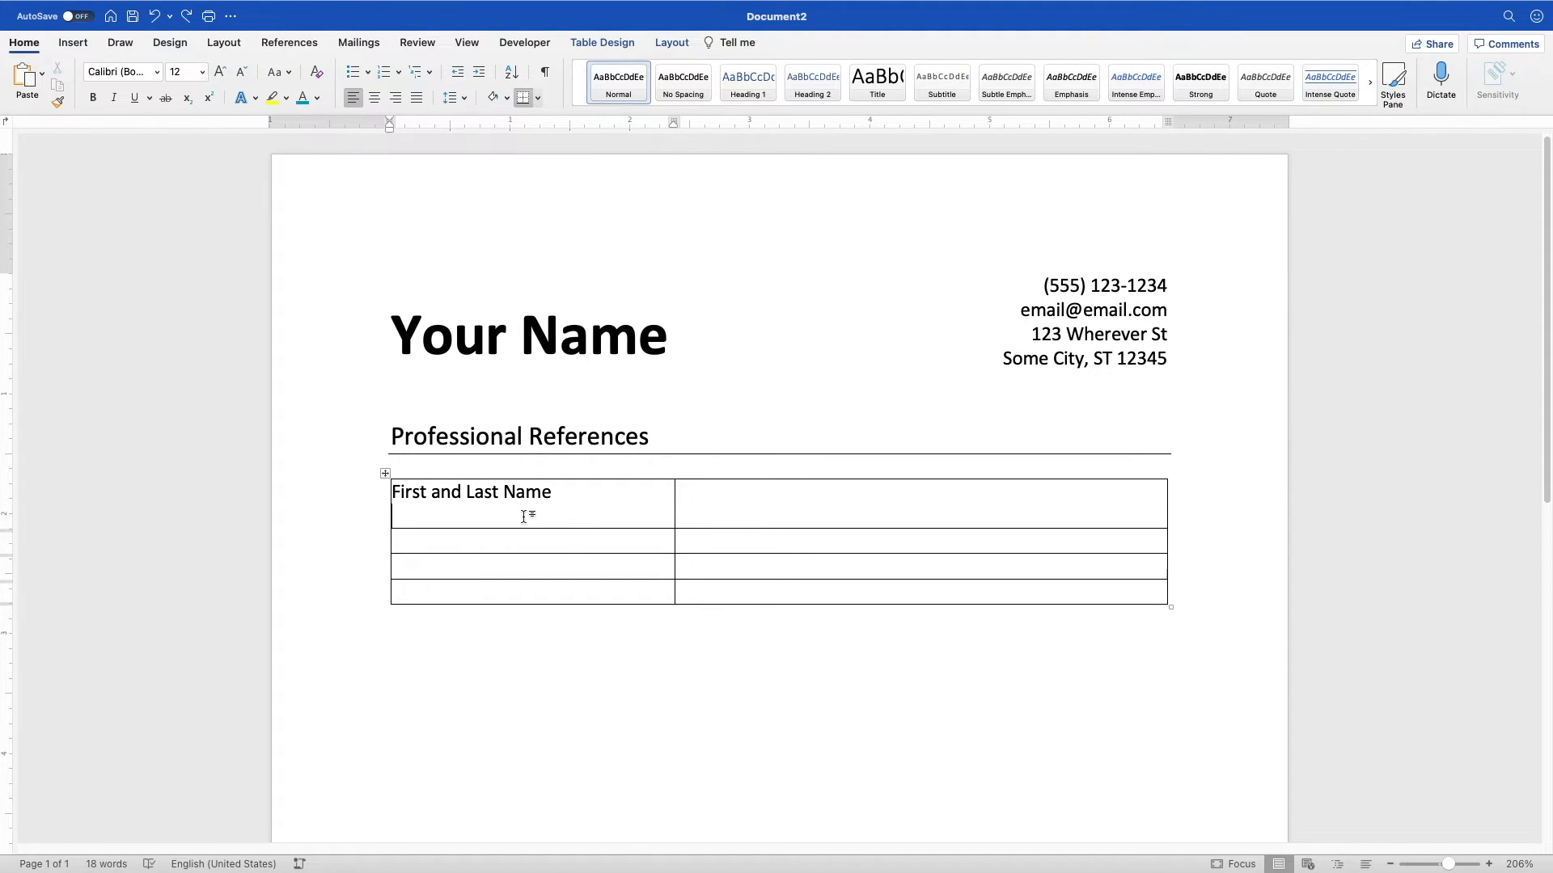
{"action": "type", "text": "Job"}
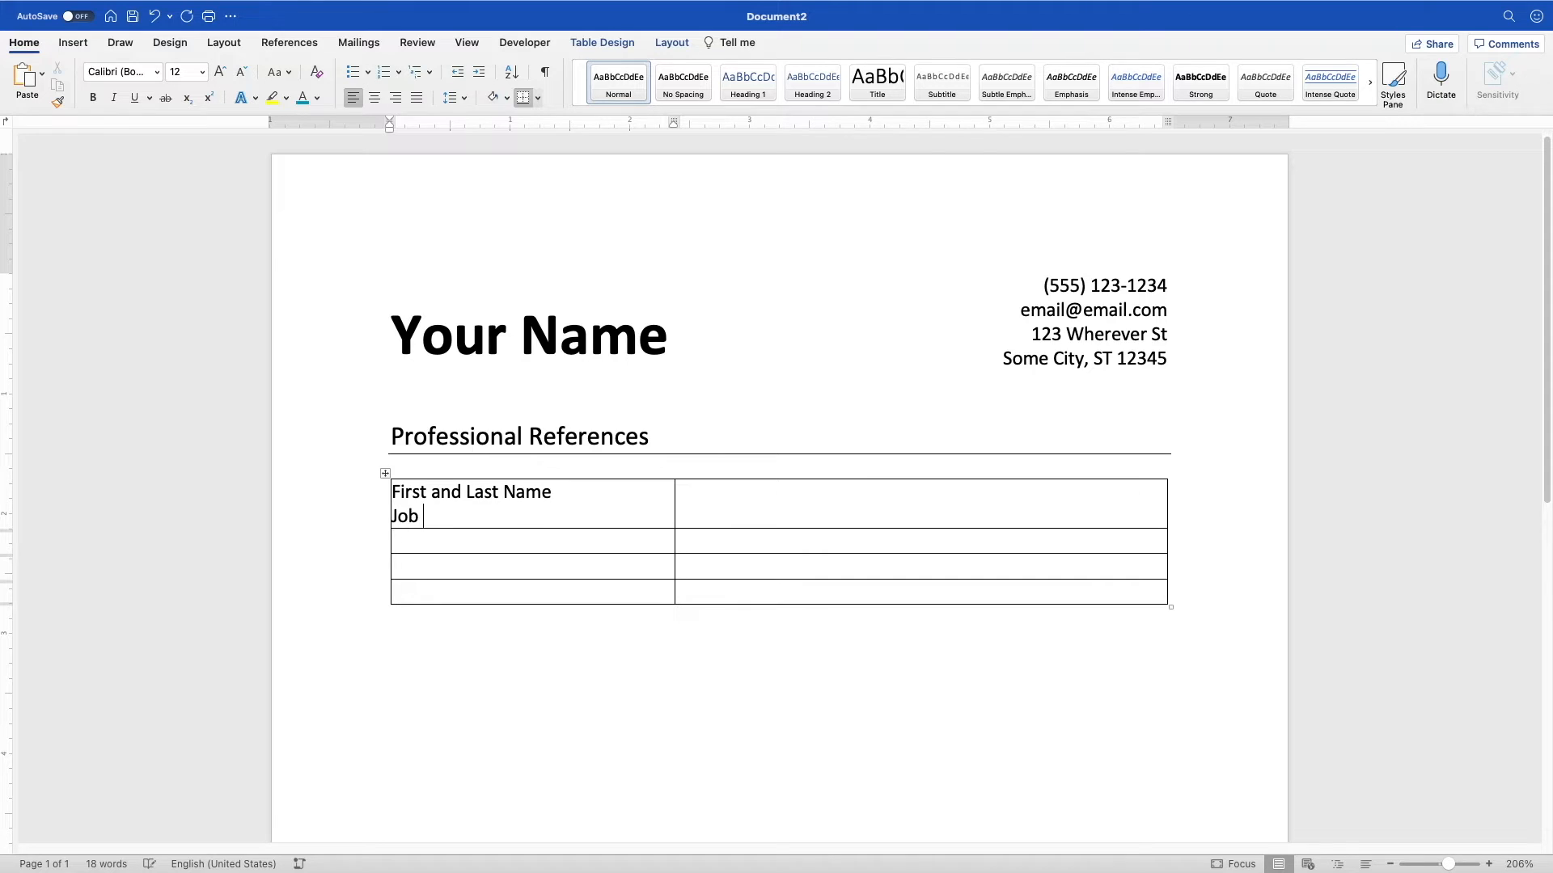
{"action": "type", "text": "Title, Company"}
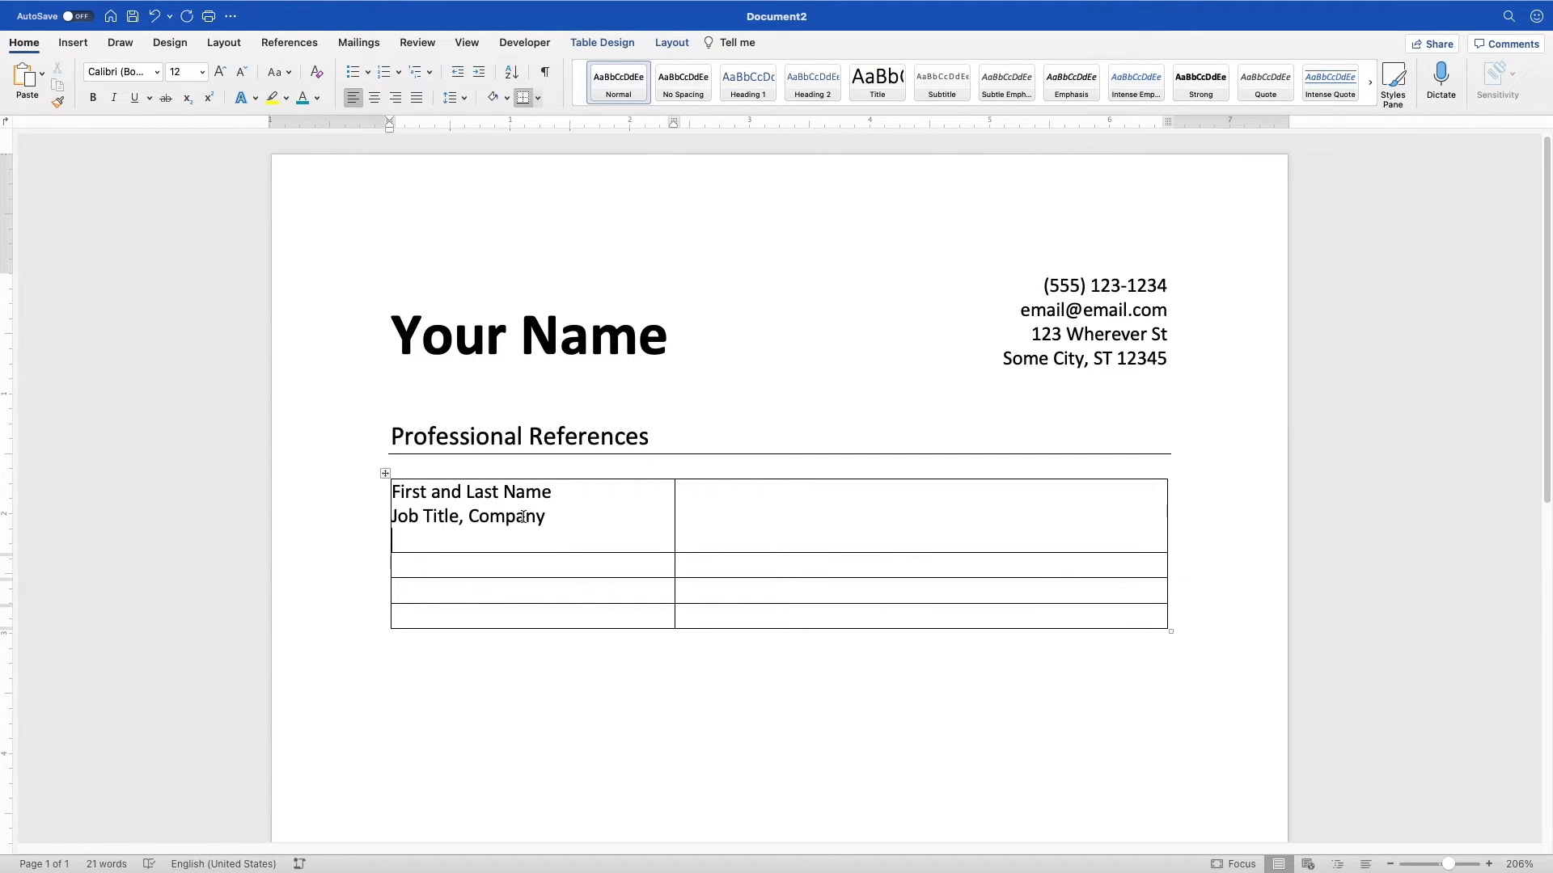
{"action": "type", "text": "(555) 123-1234"}
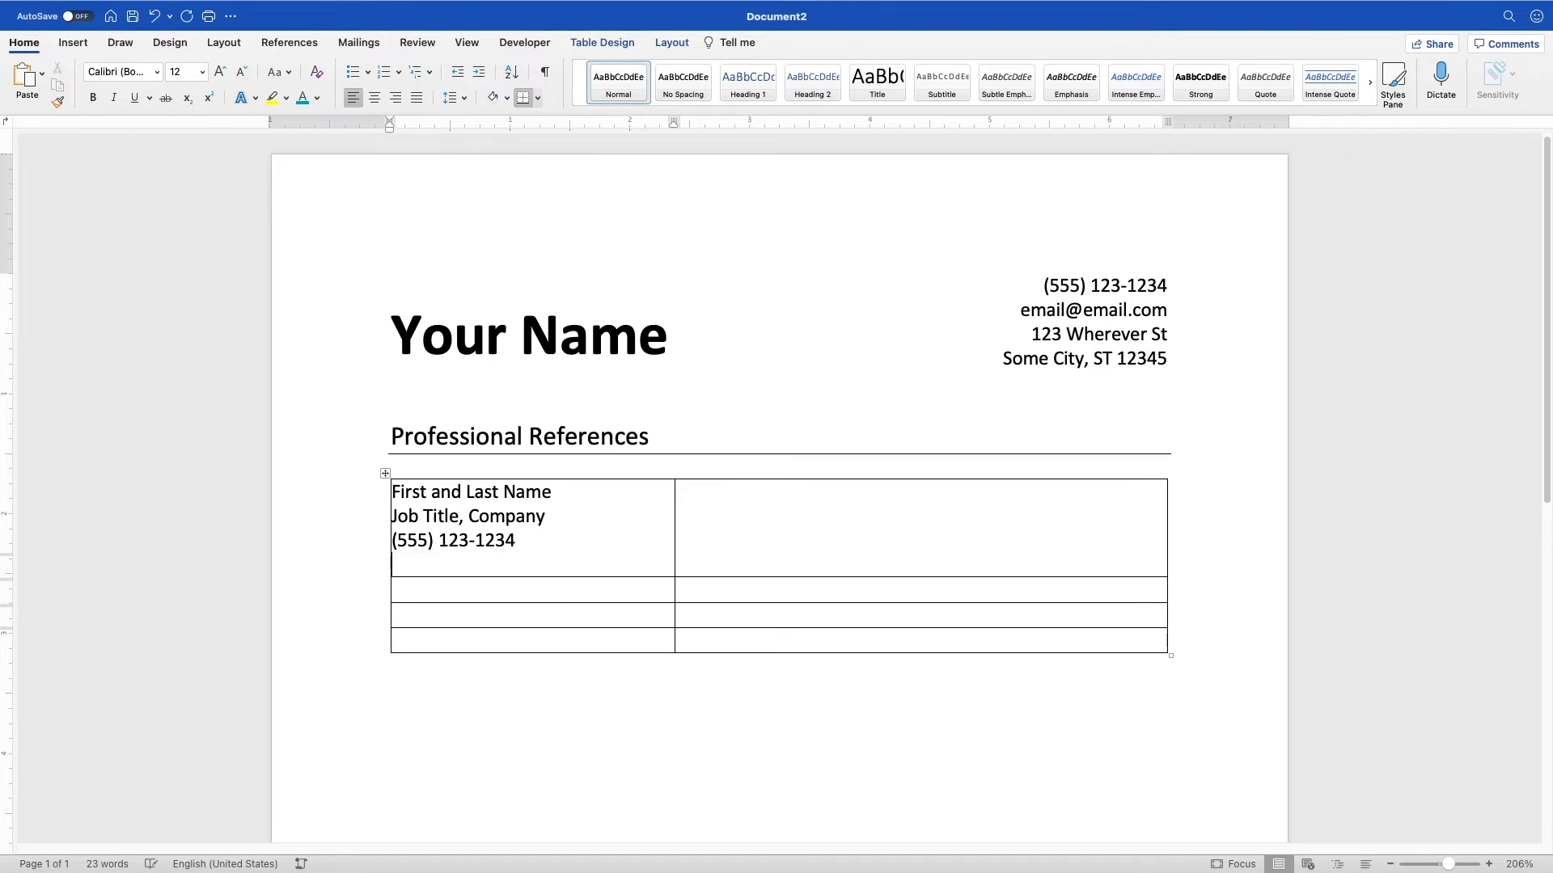
{"action": "type", "text": "email@email.com"}
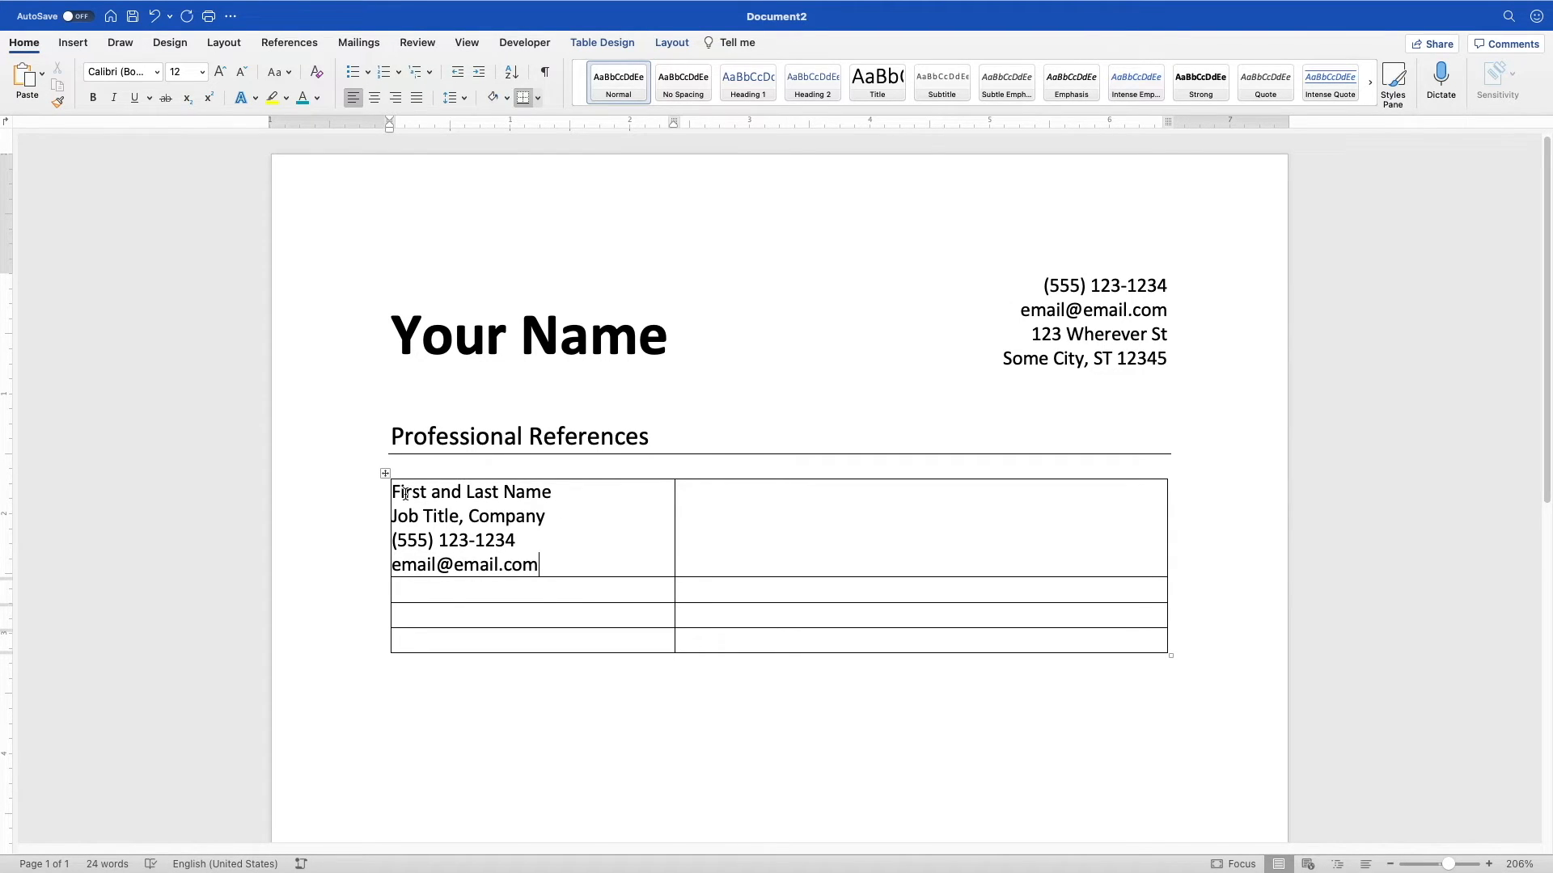
Make the placeholder name line bold
{"action": "double_click", "coordinate": [471, 492]}
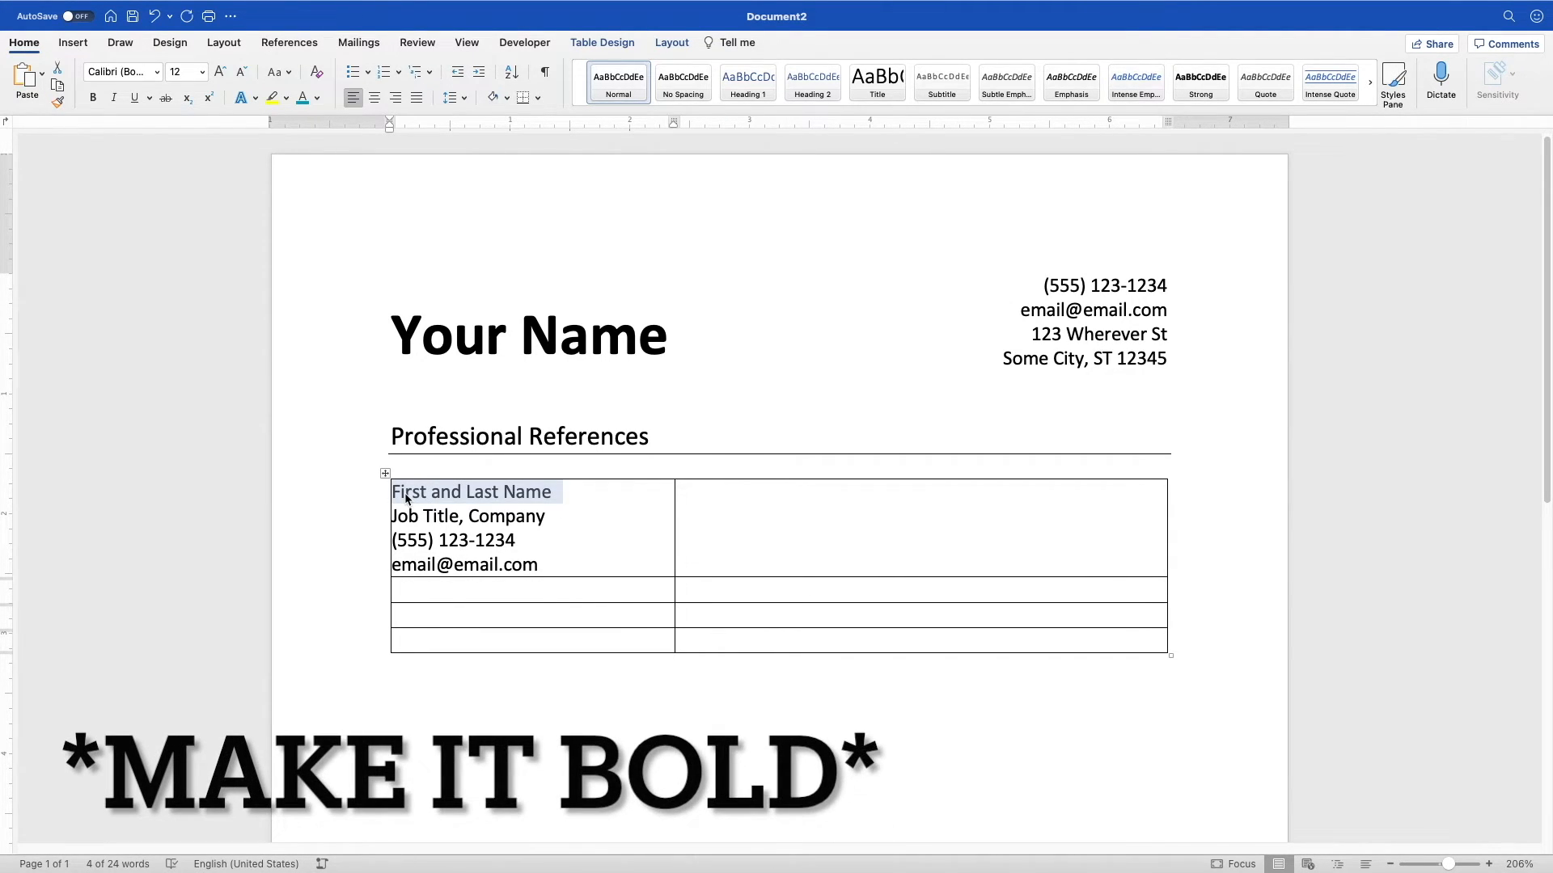
{"action": "left_click", "coordinate": [93, 98]}
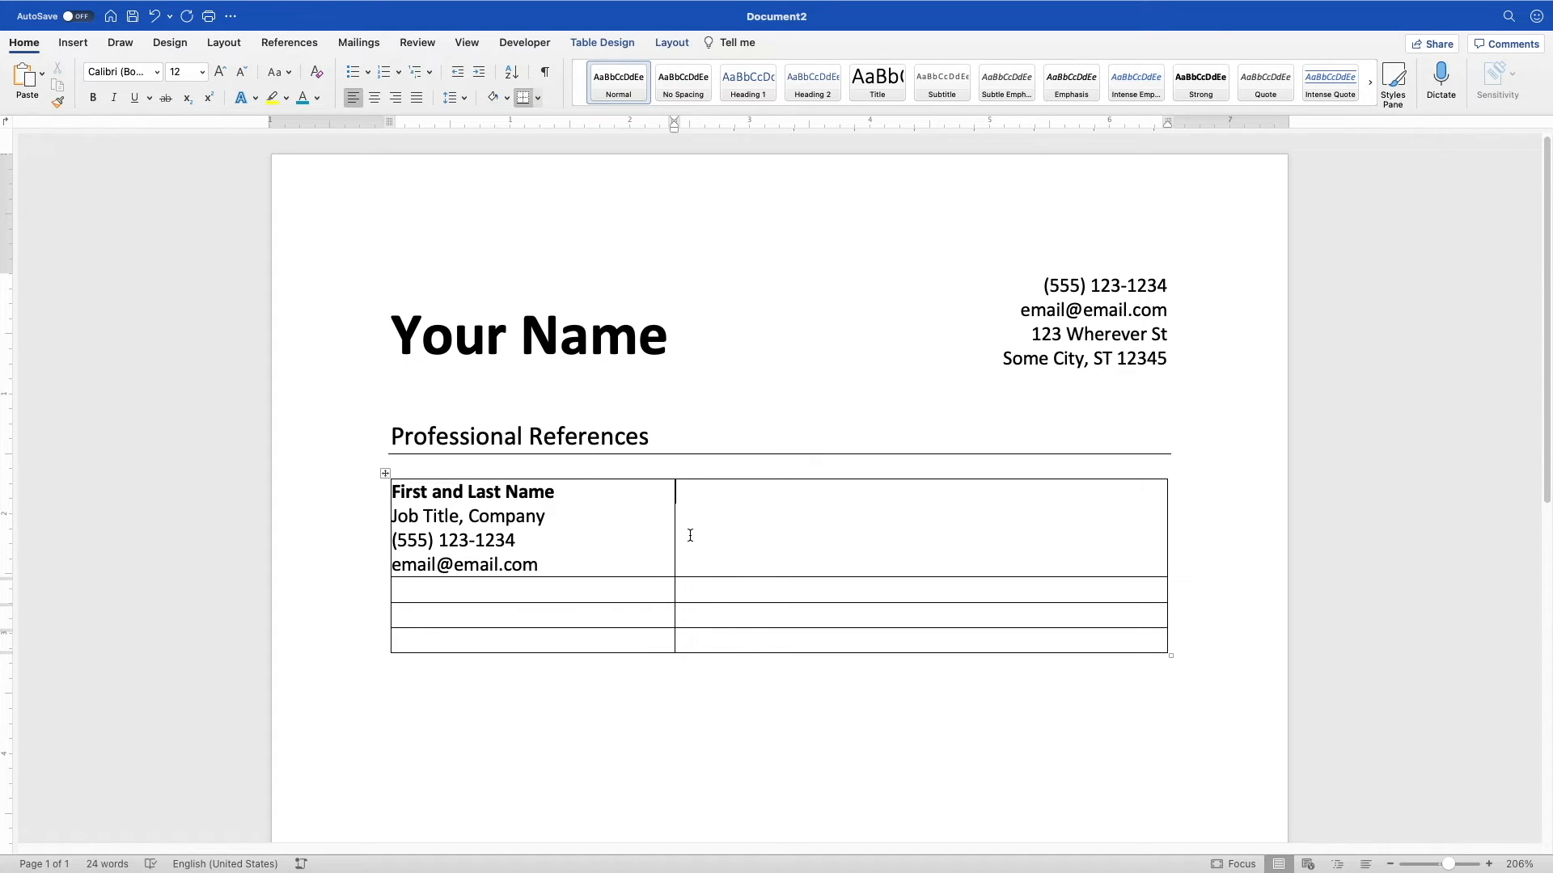
Enter the relationship description placeholder text beside the bold reference name
{"action": "type", "text": "Brief description of your relationship to this person, with some added context to help the hiring manager understand why this person is a good reference."}
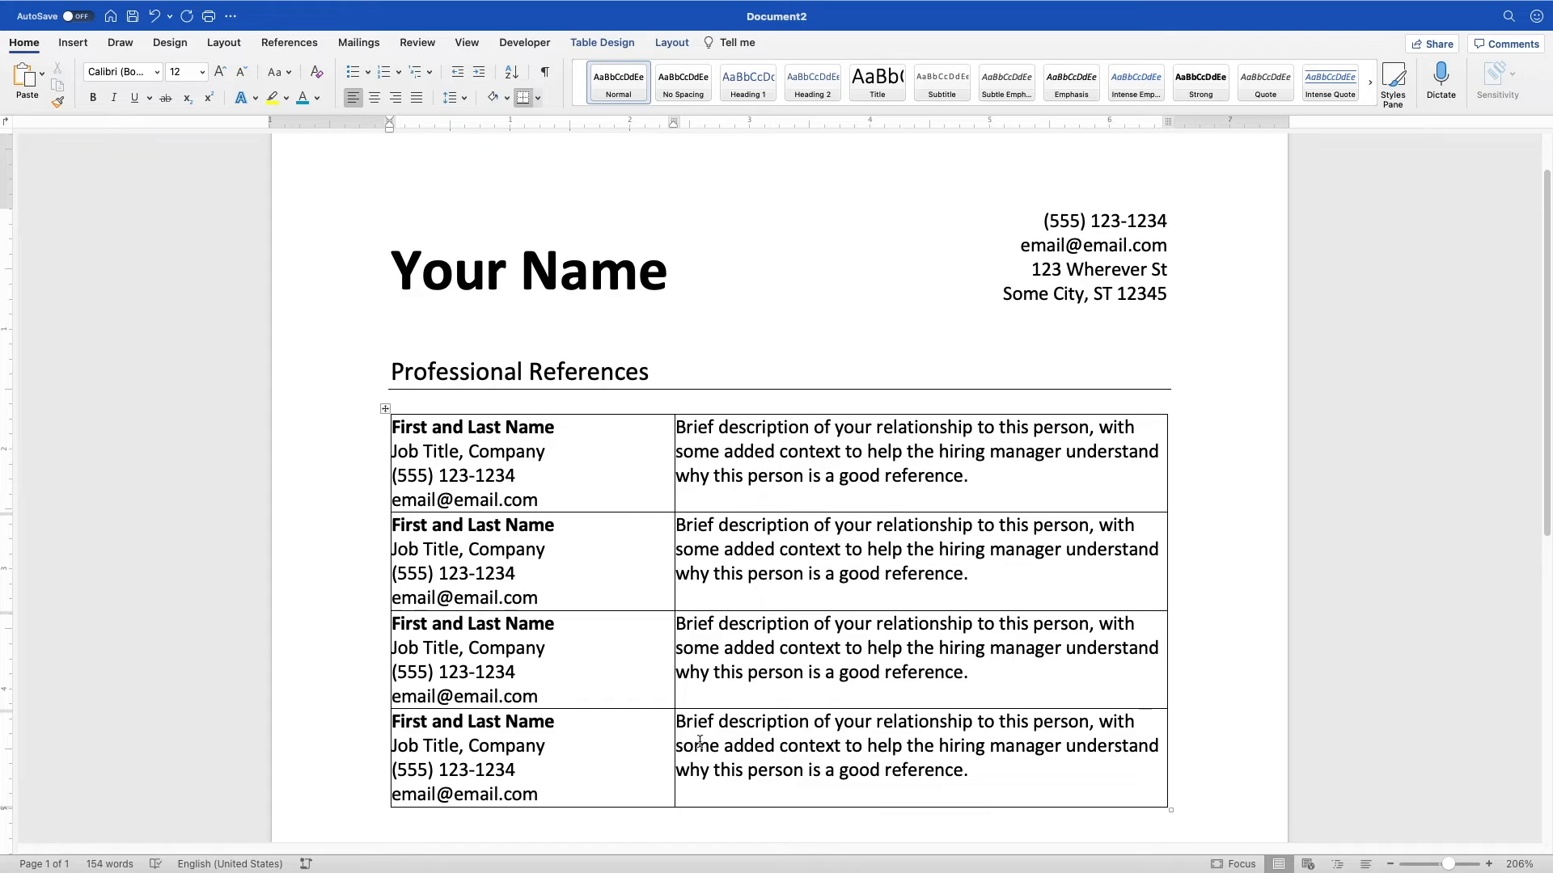
Set the table's top and bottom cell margins to 0.1" via Table Layout > Cell Margins
{"action": "scroll", "scroll_direction": "down", "scroll_amount": 3}
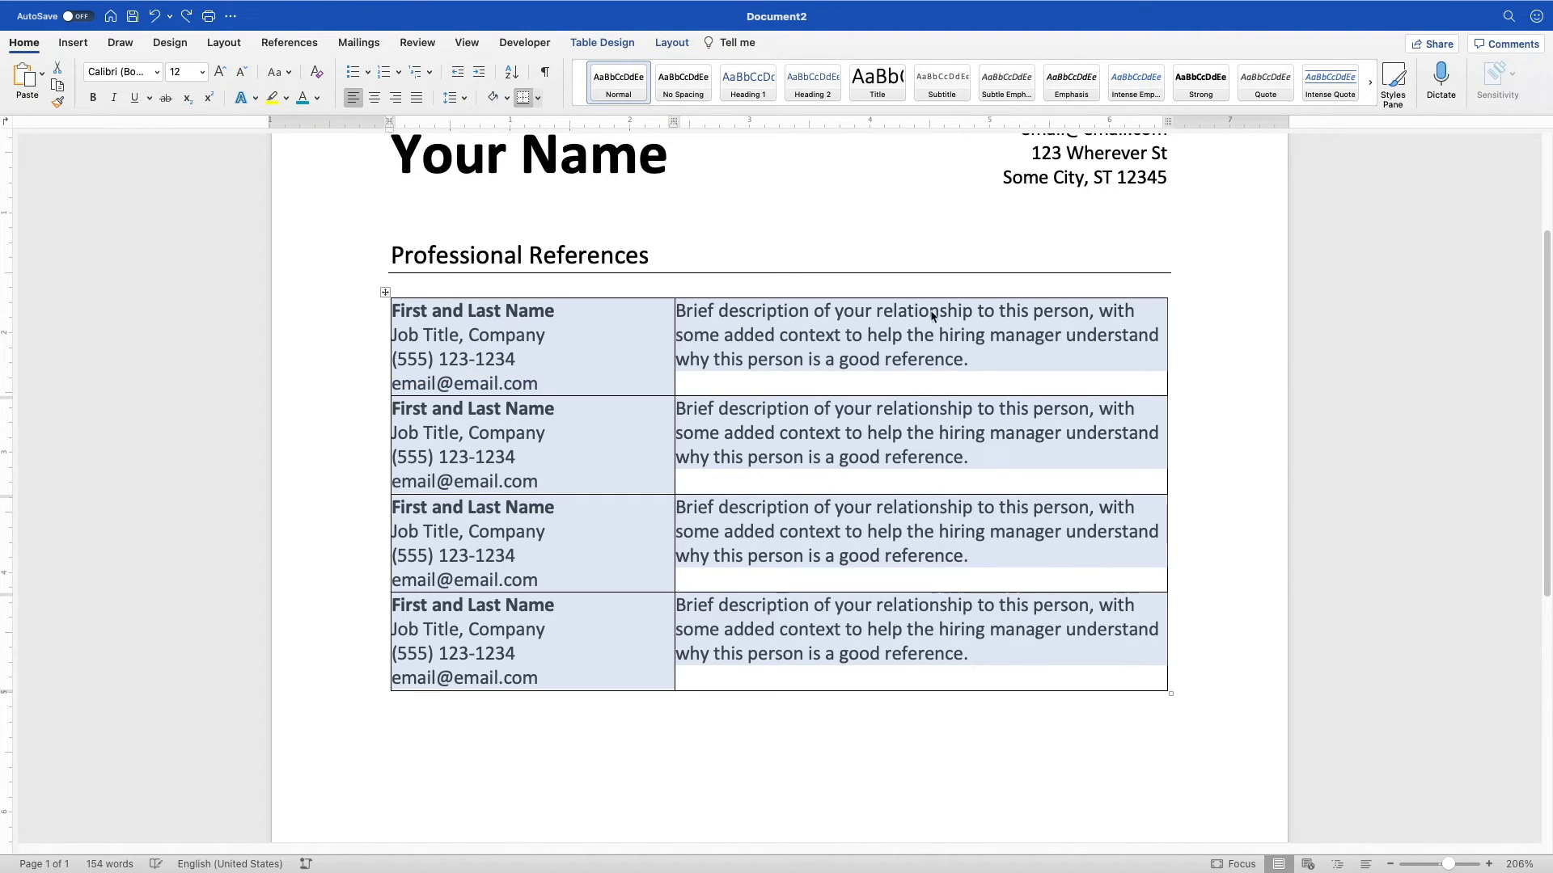
{"action": "left_click", "coordinate": [669, 42]}
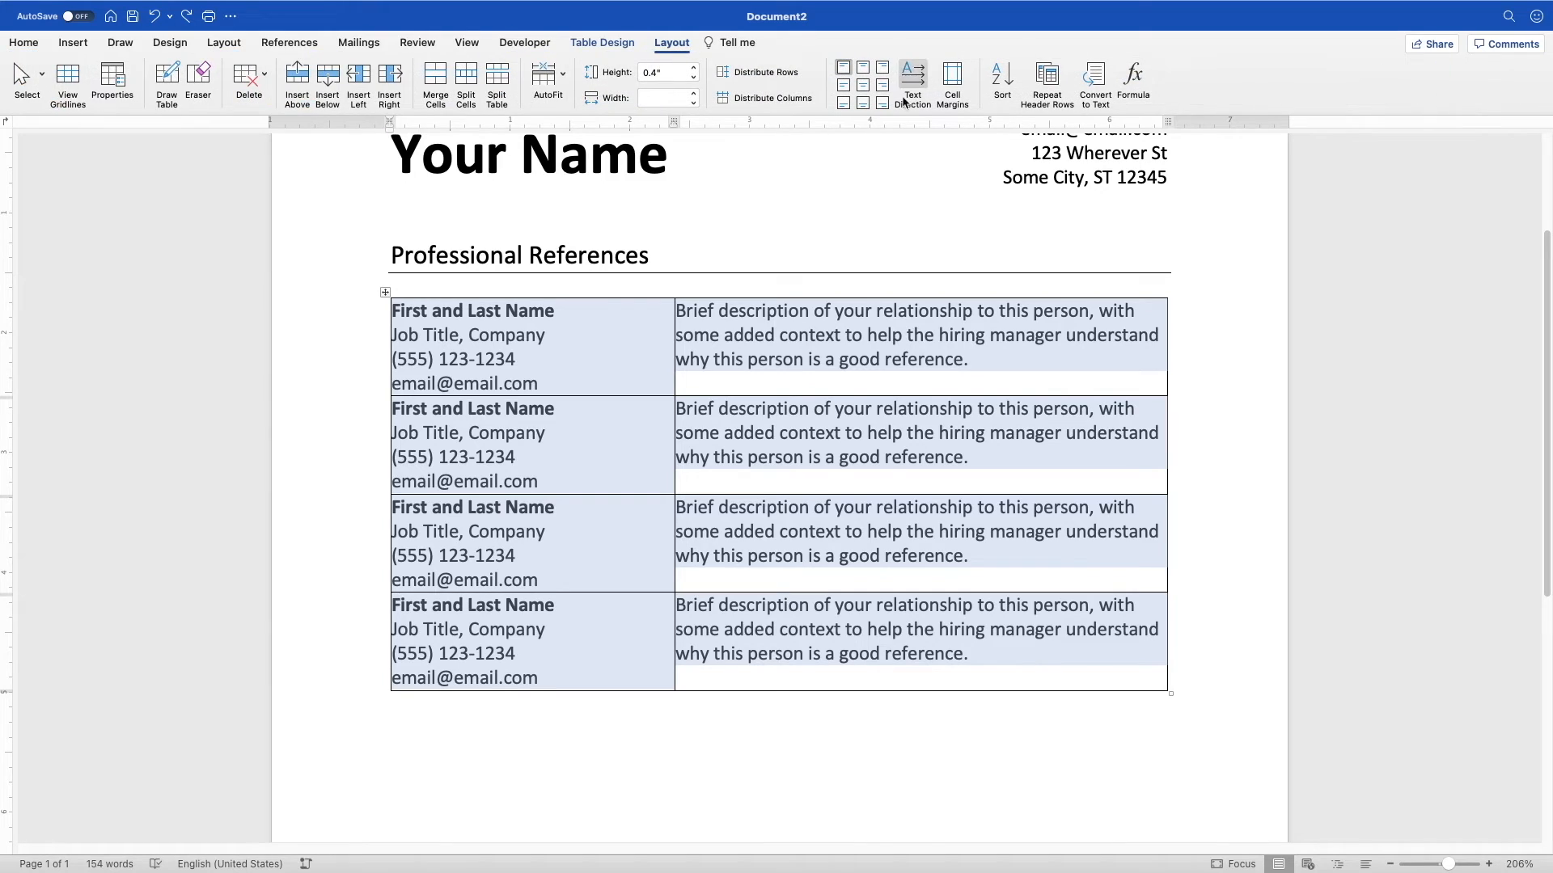
{"action": "mouse_move", "coordinate": [951, 81]}
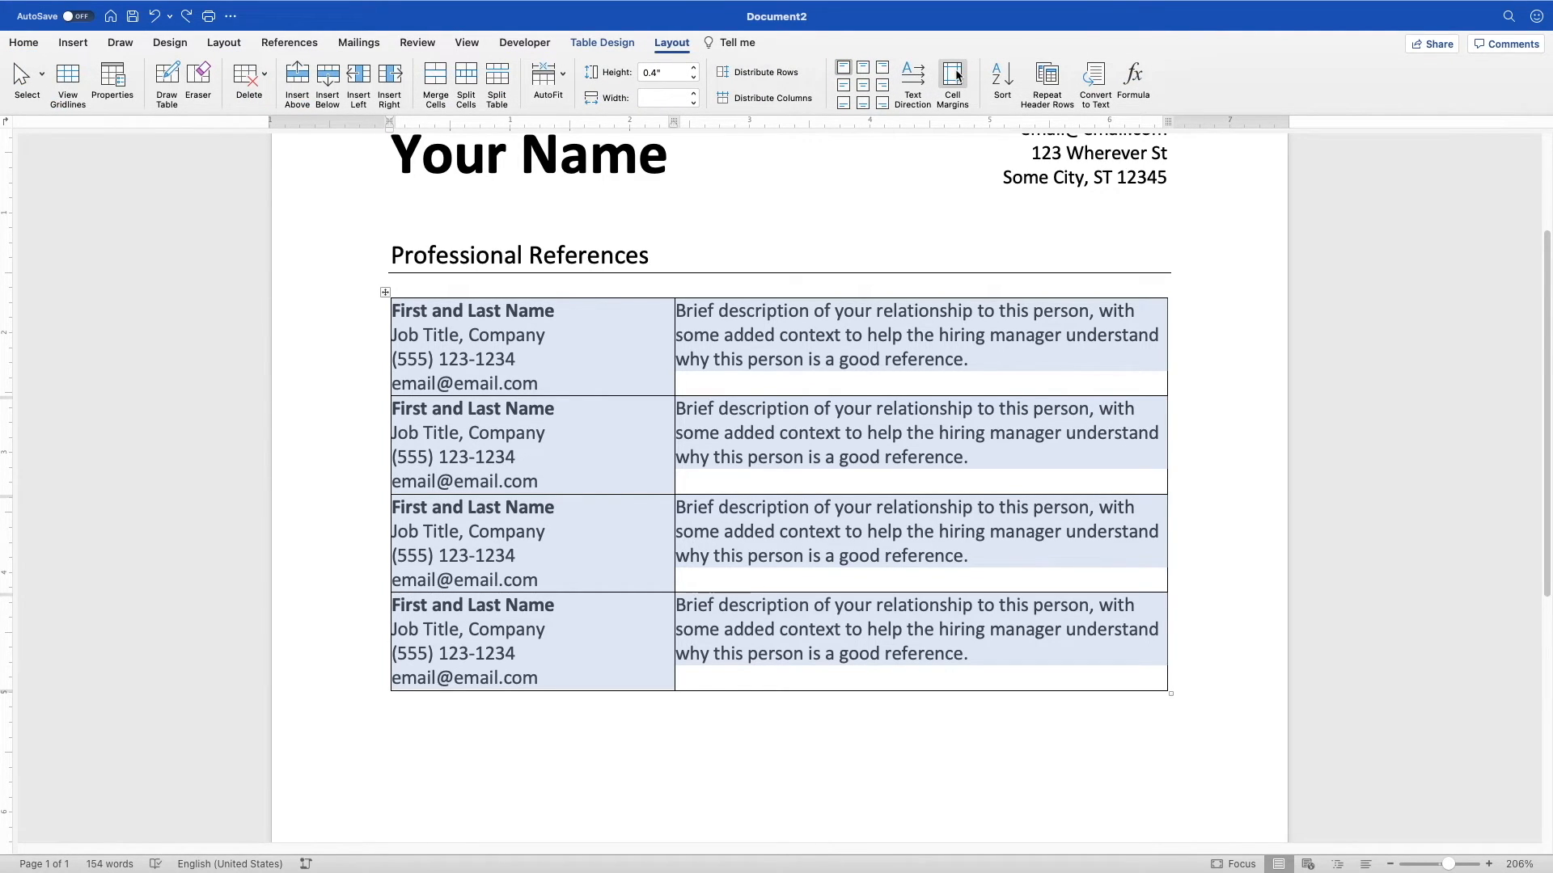
{"action": "left_click", "coordinate": [951, 83]}
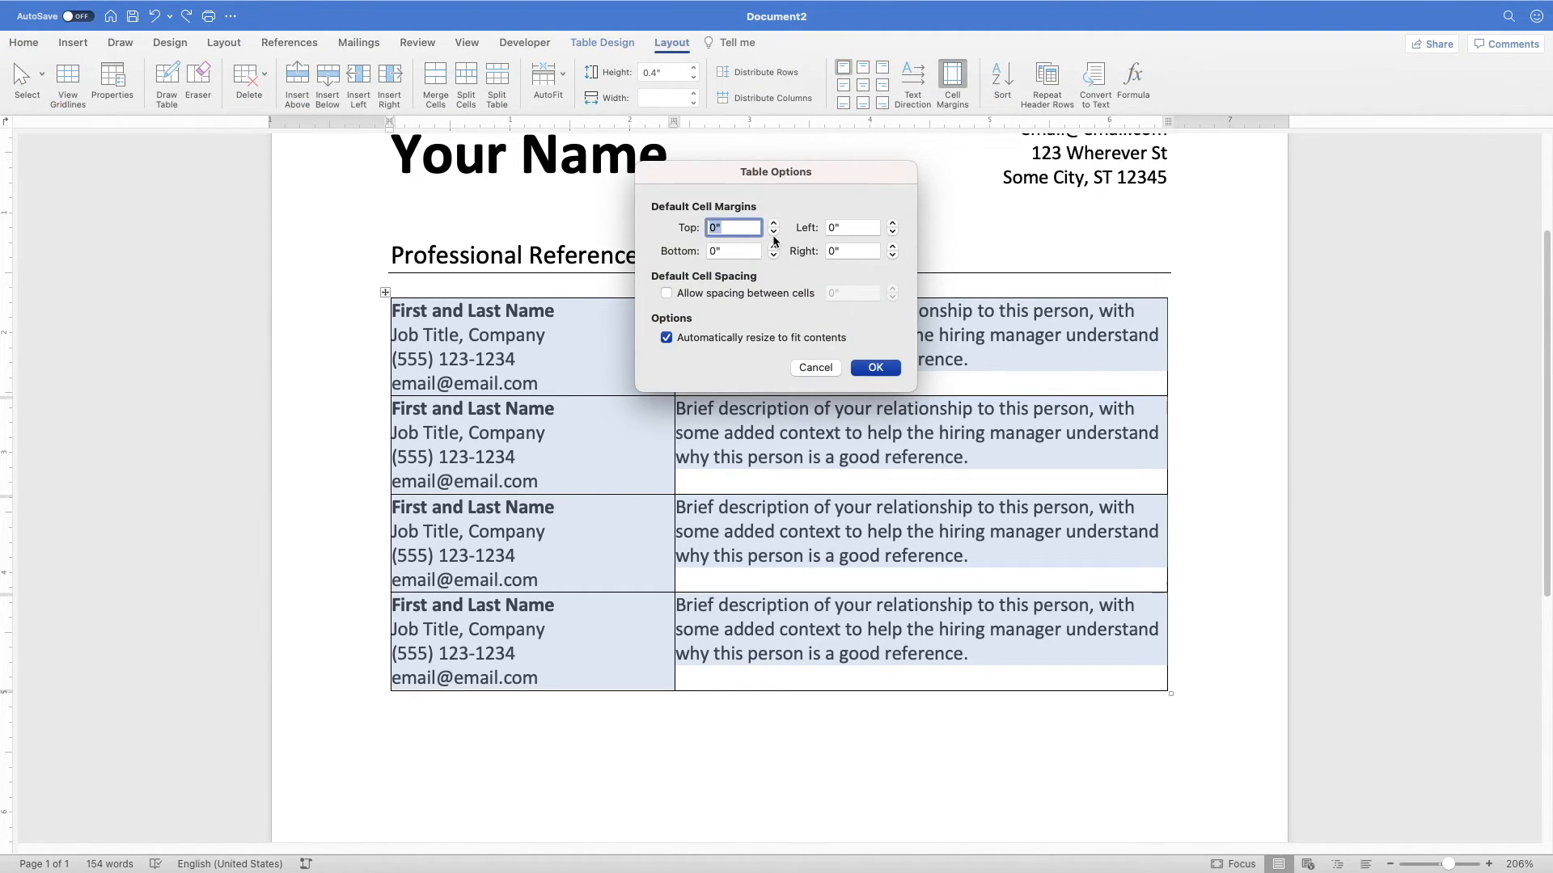
{"action": "left_click", "coordinate": [773, 223]}
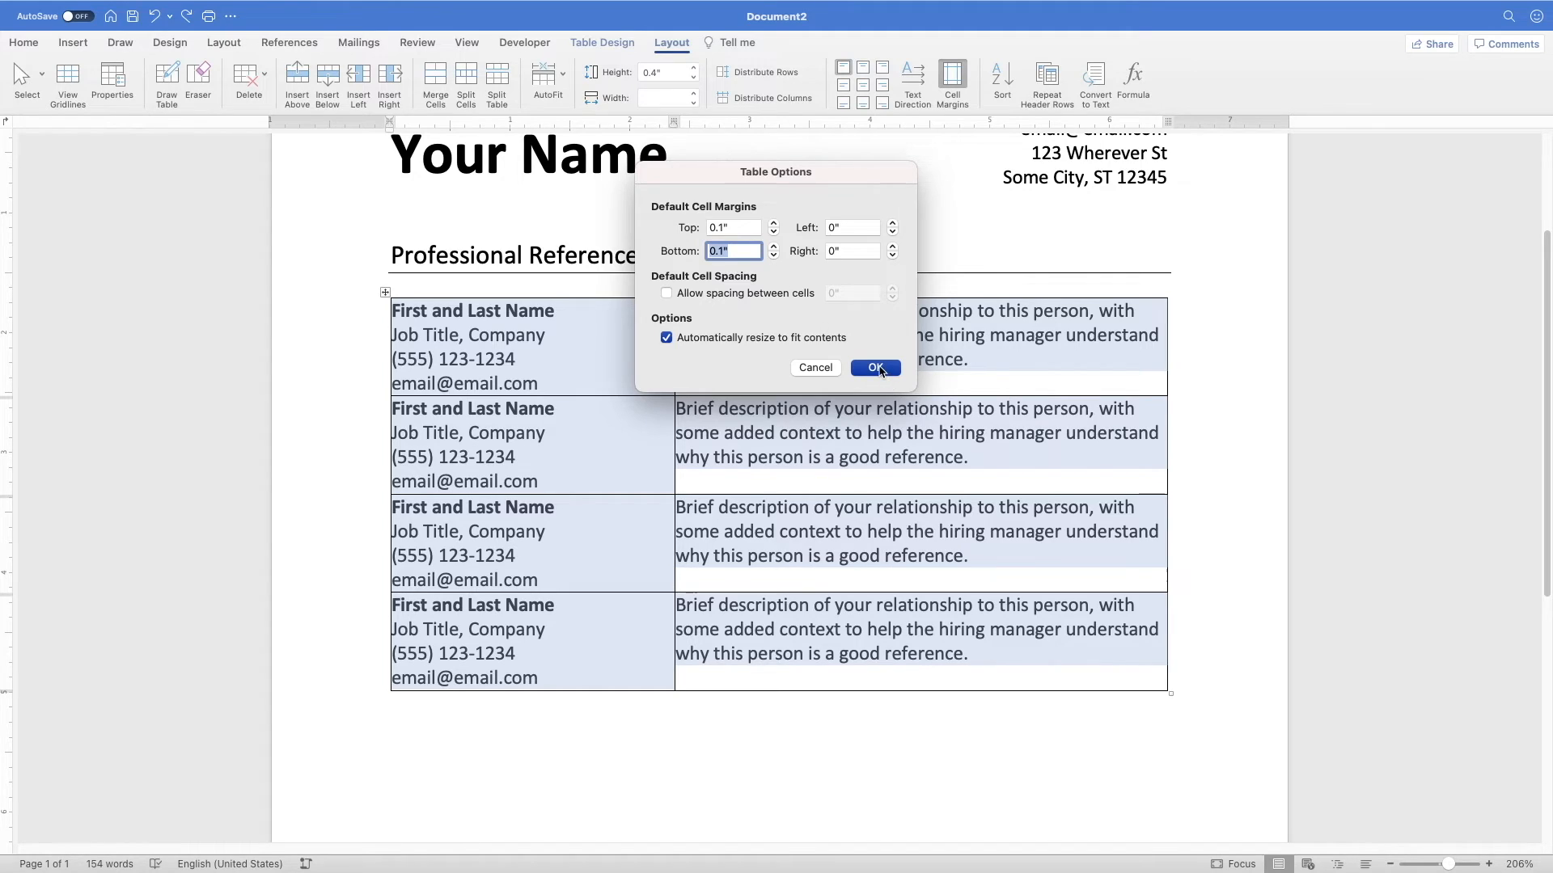
{"action": "left_click", "coordinate": [875, 367]}
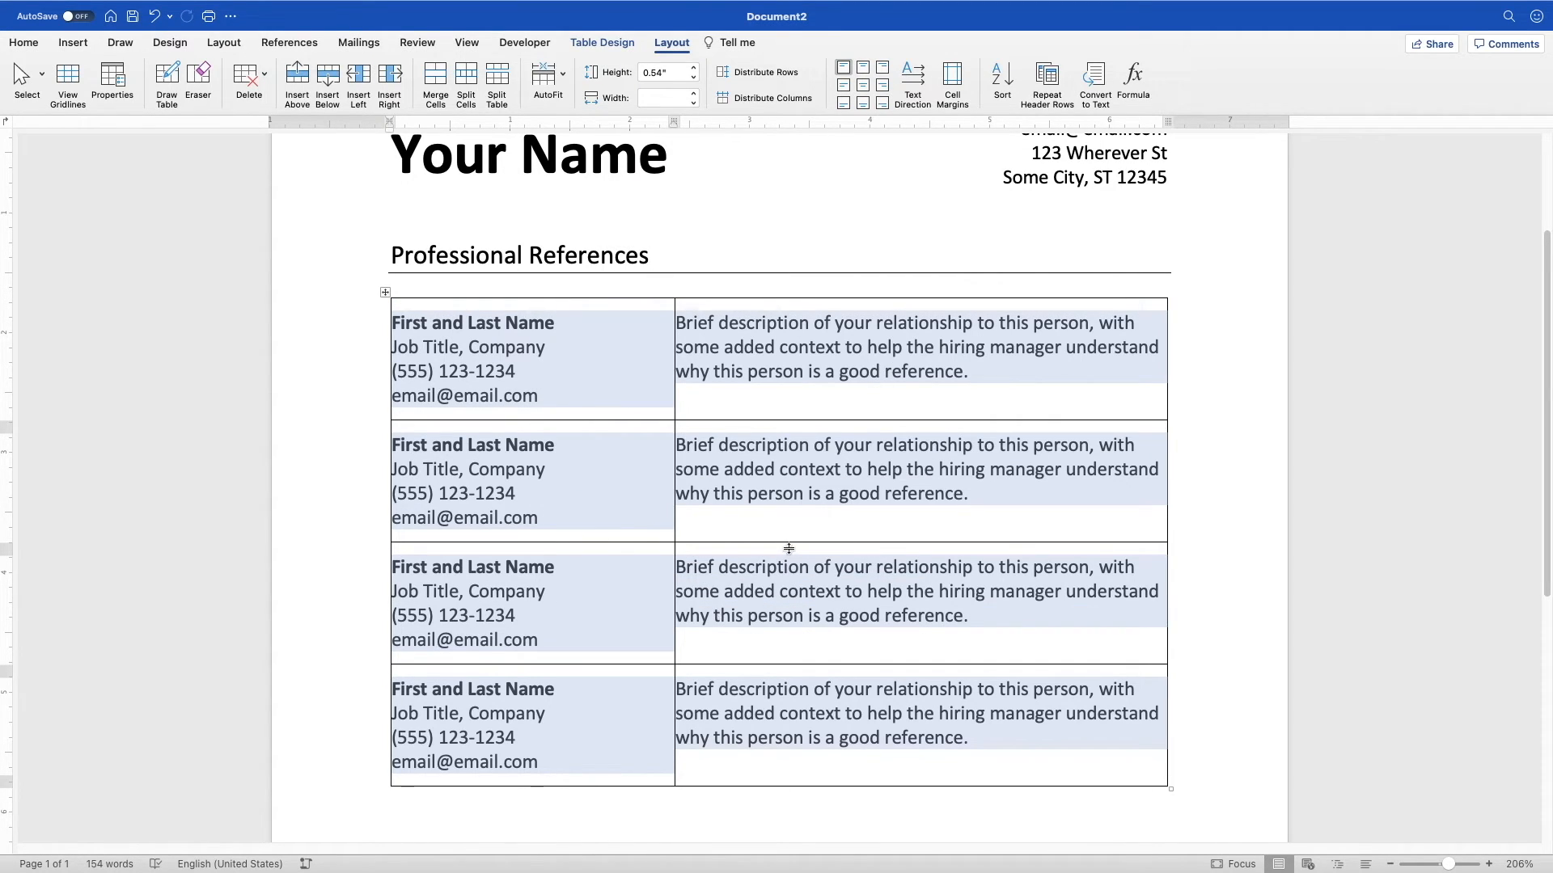
Apply No Border to the selected references table so the two columns sit borderless
{"action": "left_click", "coordinate": [804, 524]}
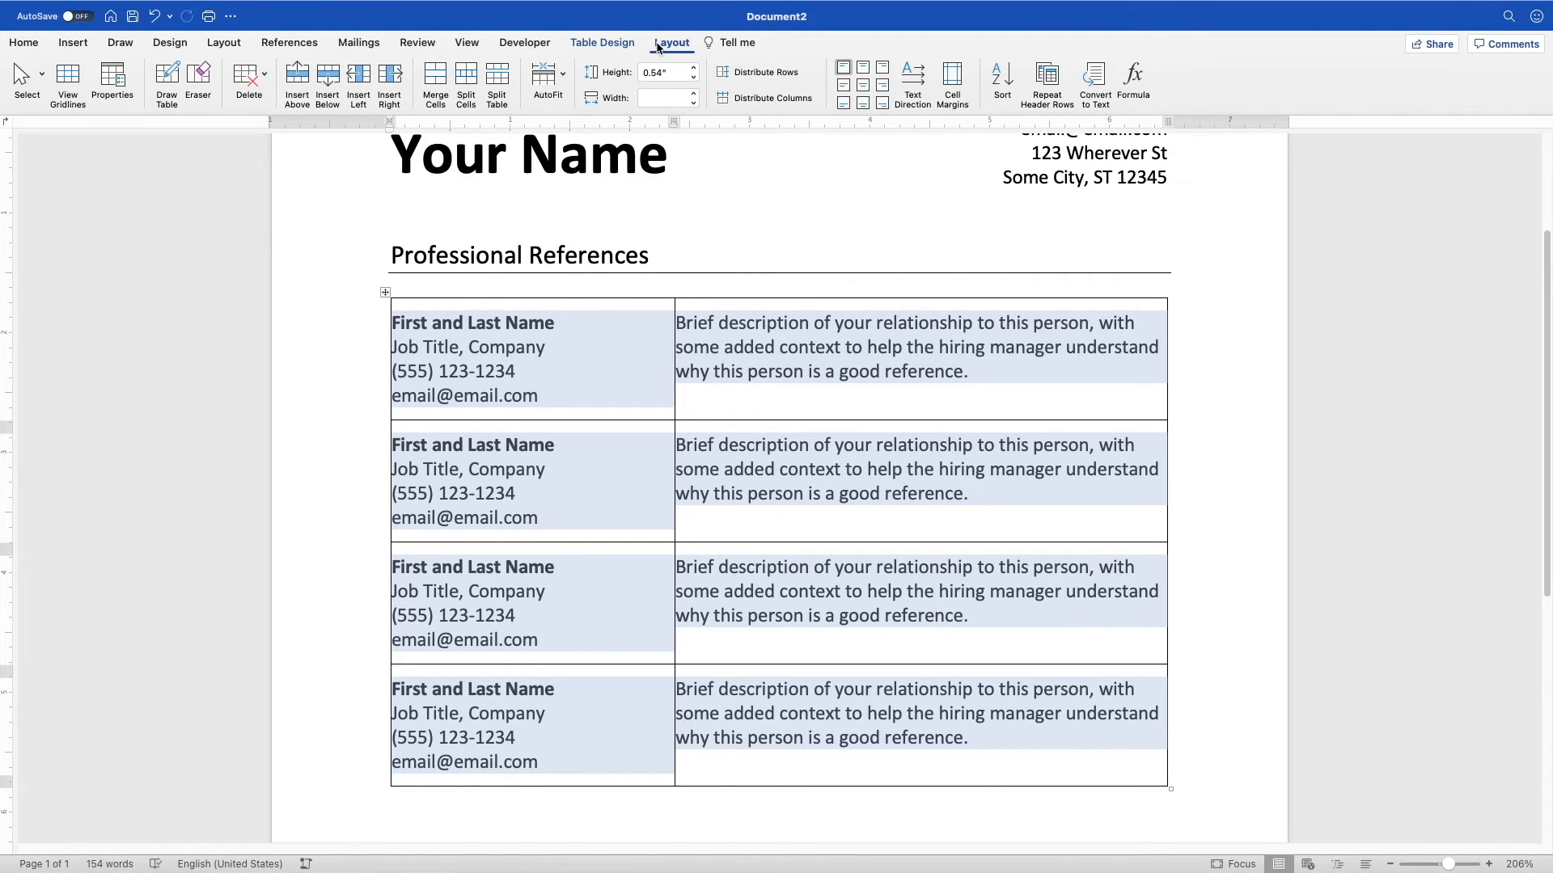
{"action": "left_click", "coordinate": [694, 76]}
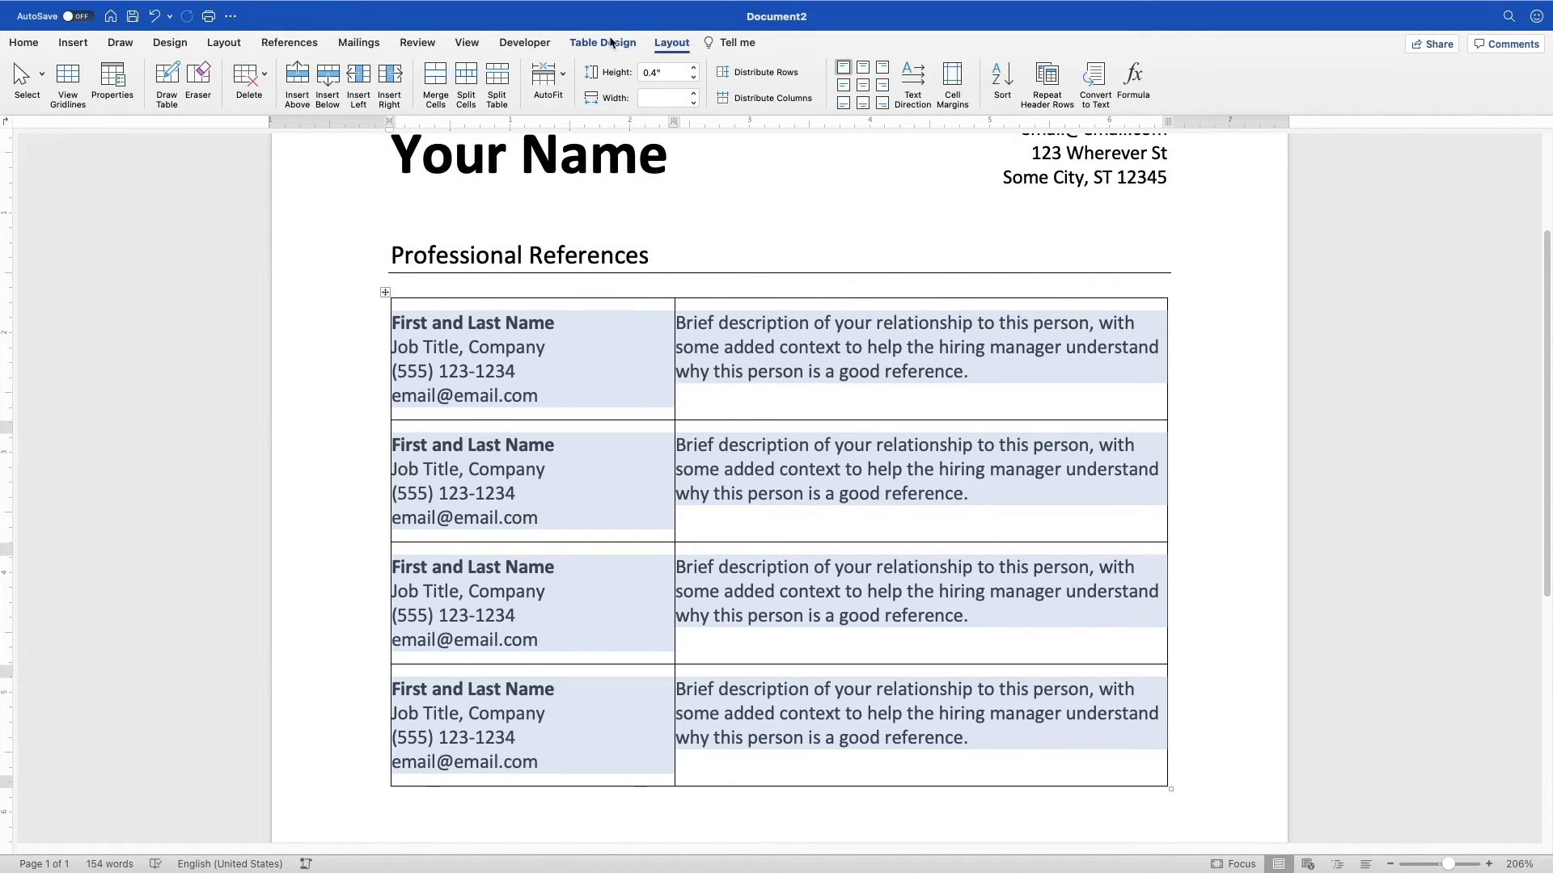
{"action": "left_click", "coordinate": [601, 42]}
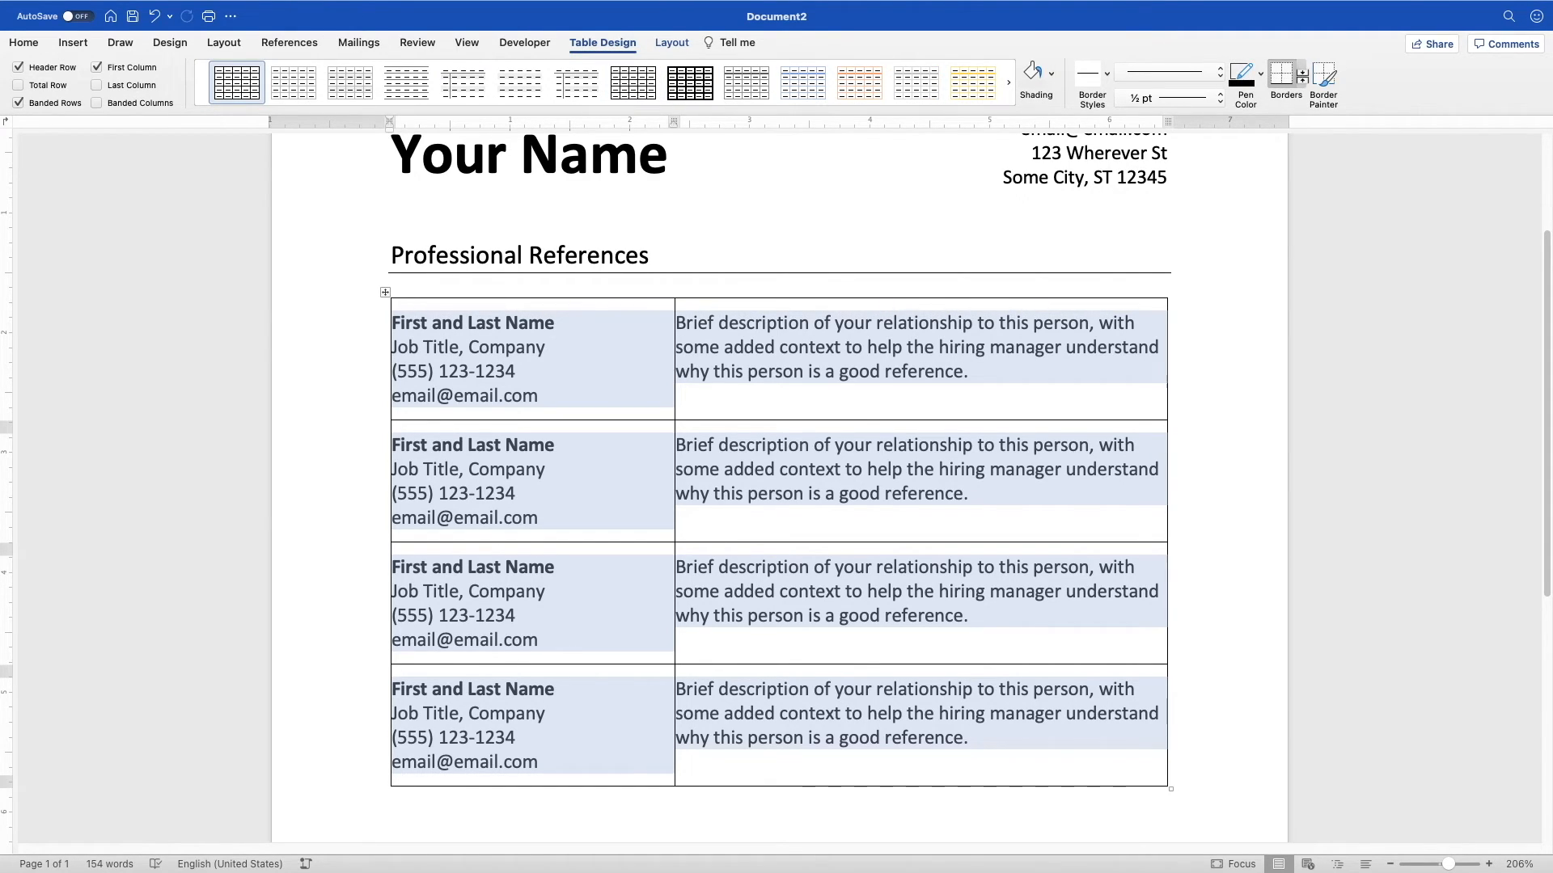
{"action": "left_click", "coordinate": [1302, 77]}
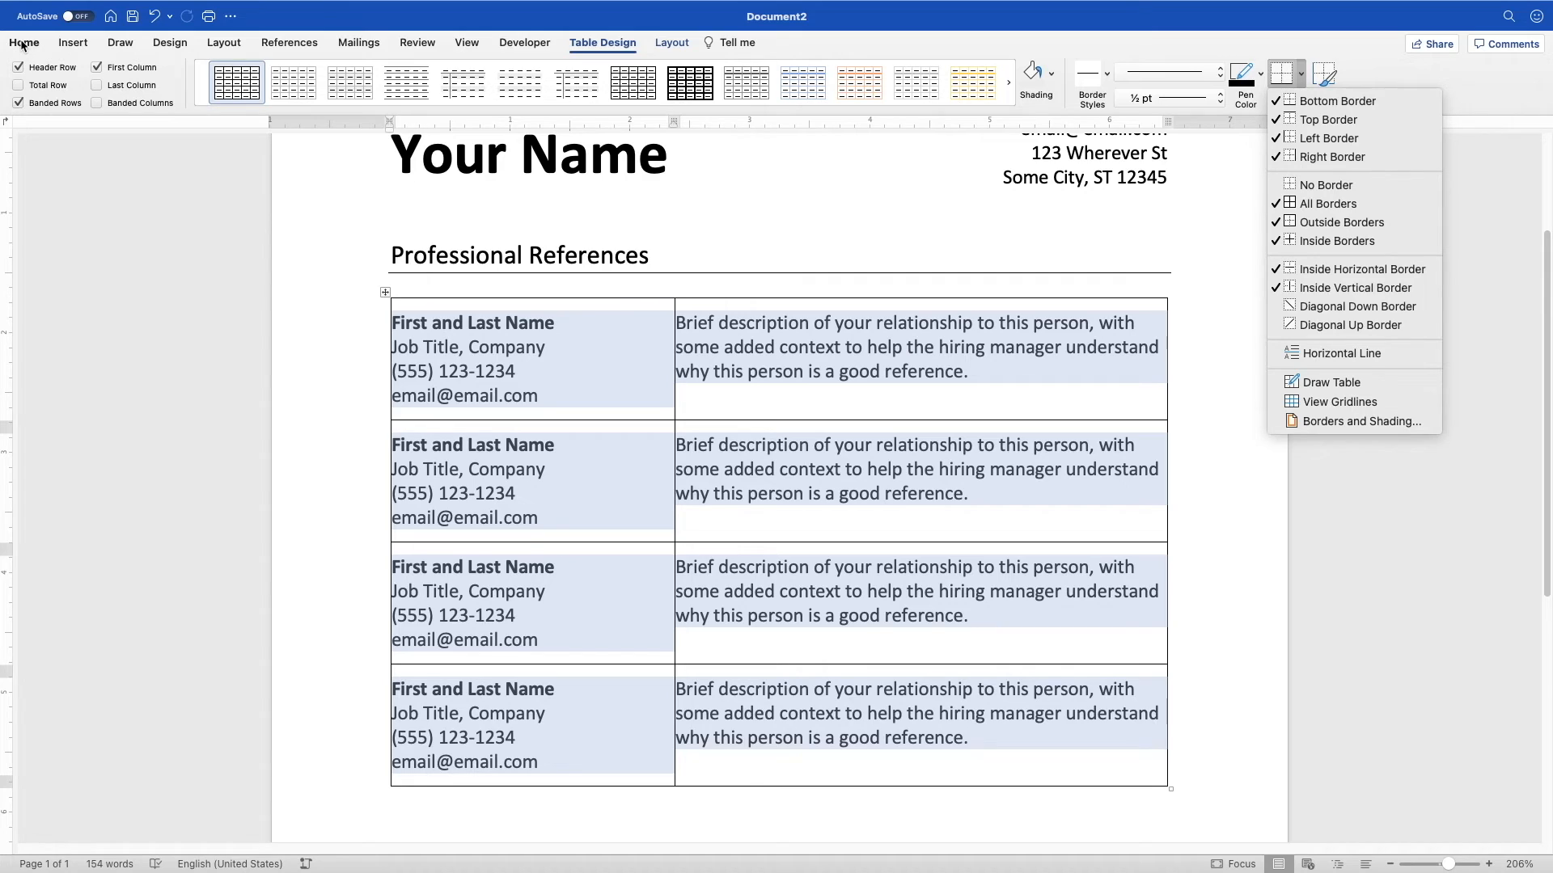
{"action": "left_click", "coordinate": [22, 42]}
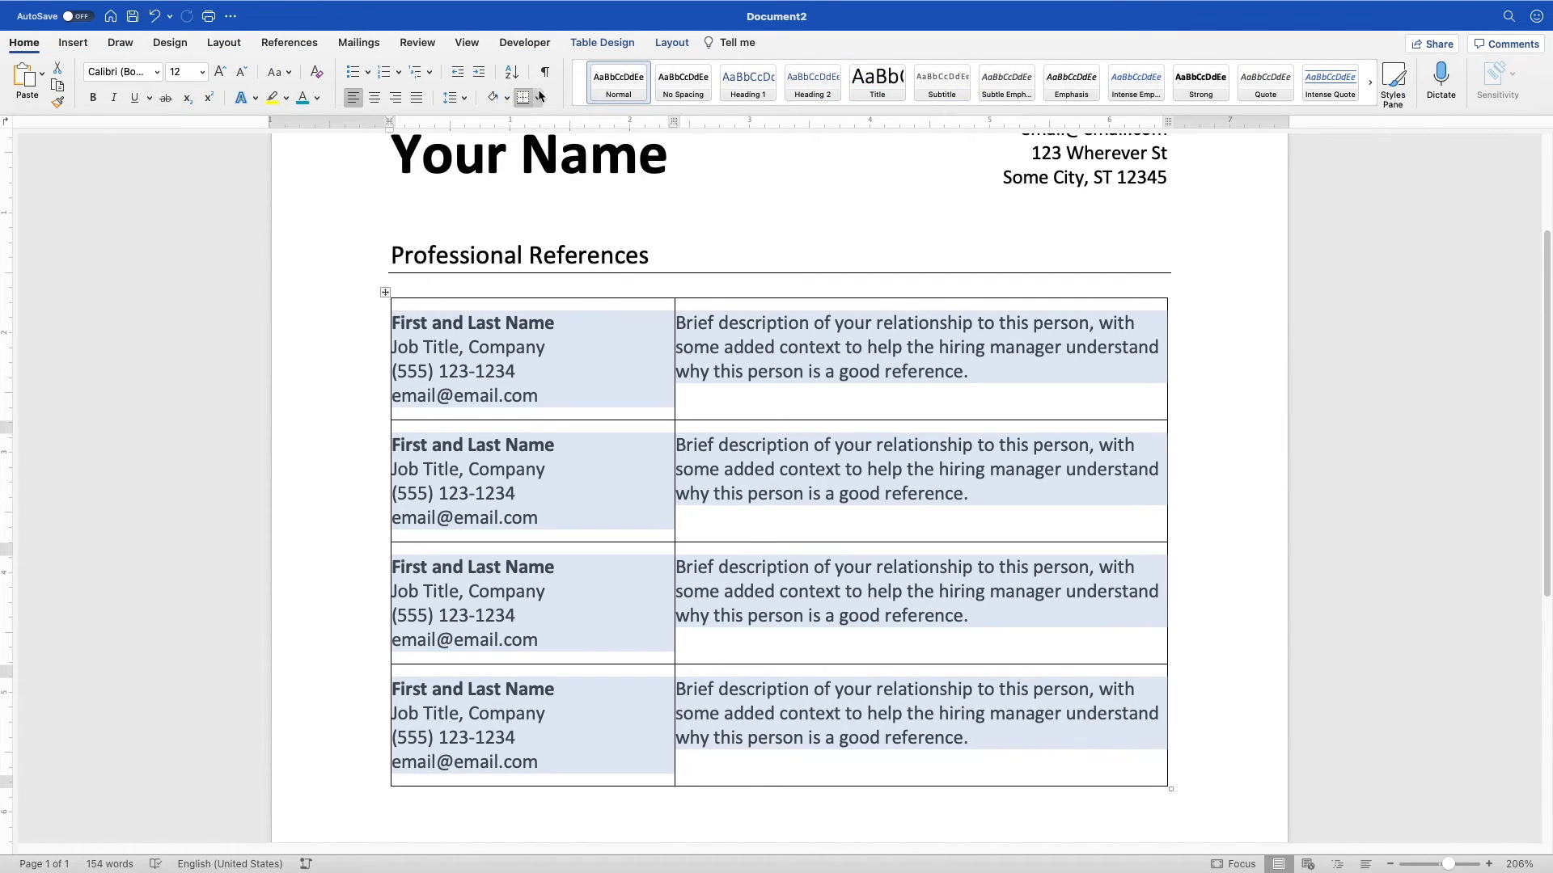
{"action": "left_click", "coordinate": [534, 97]}
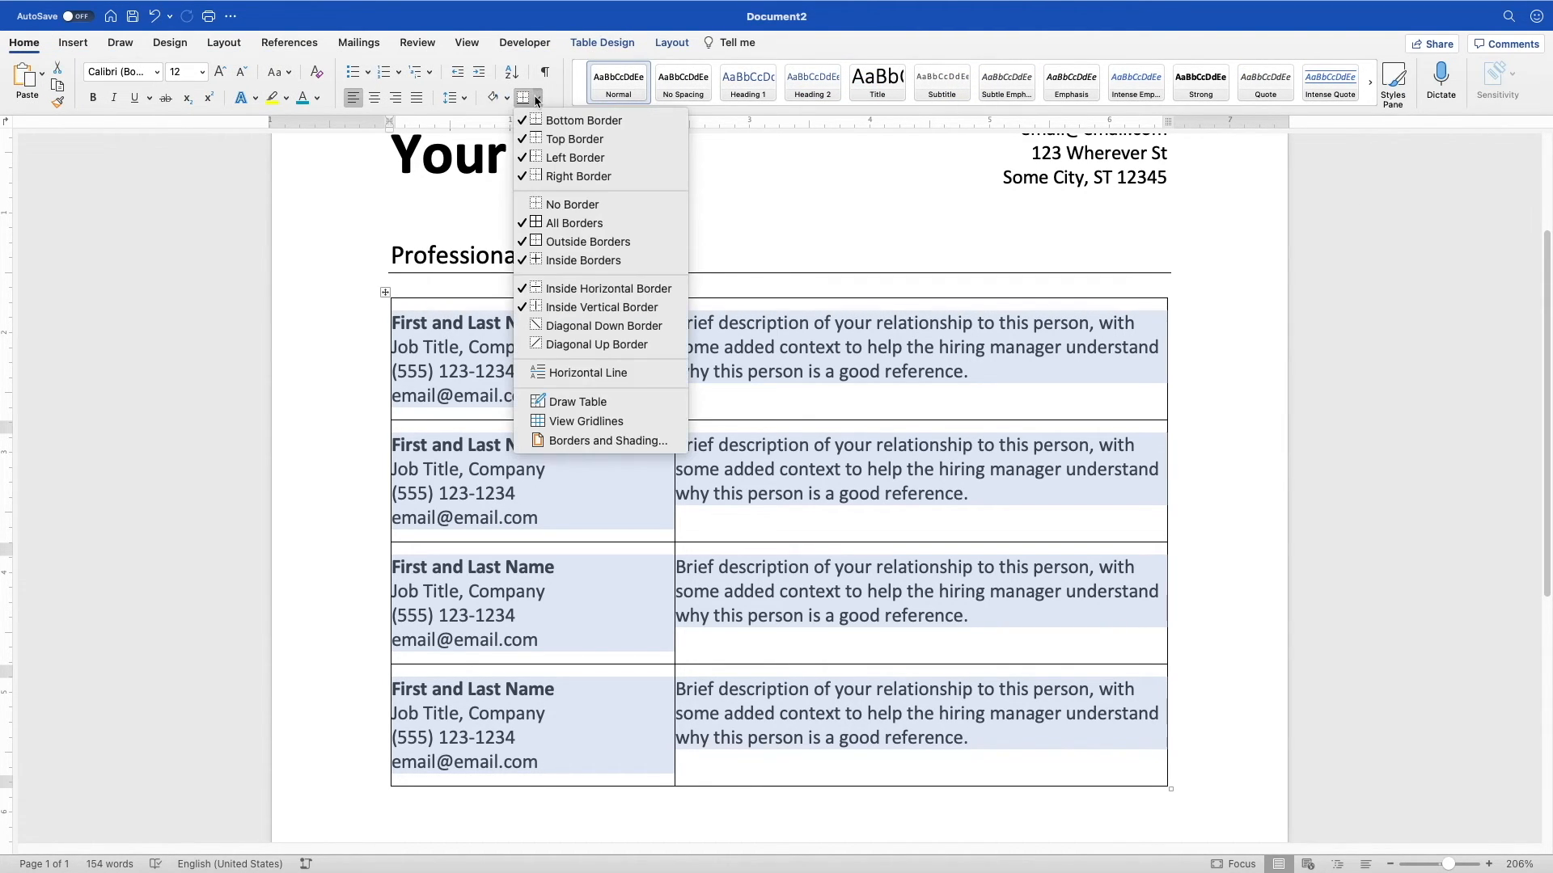
{"action": "mouse_move", "coordinate": [568, 206]}
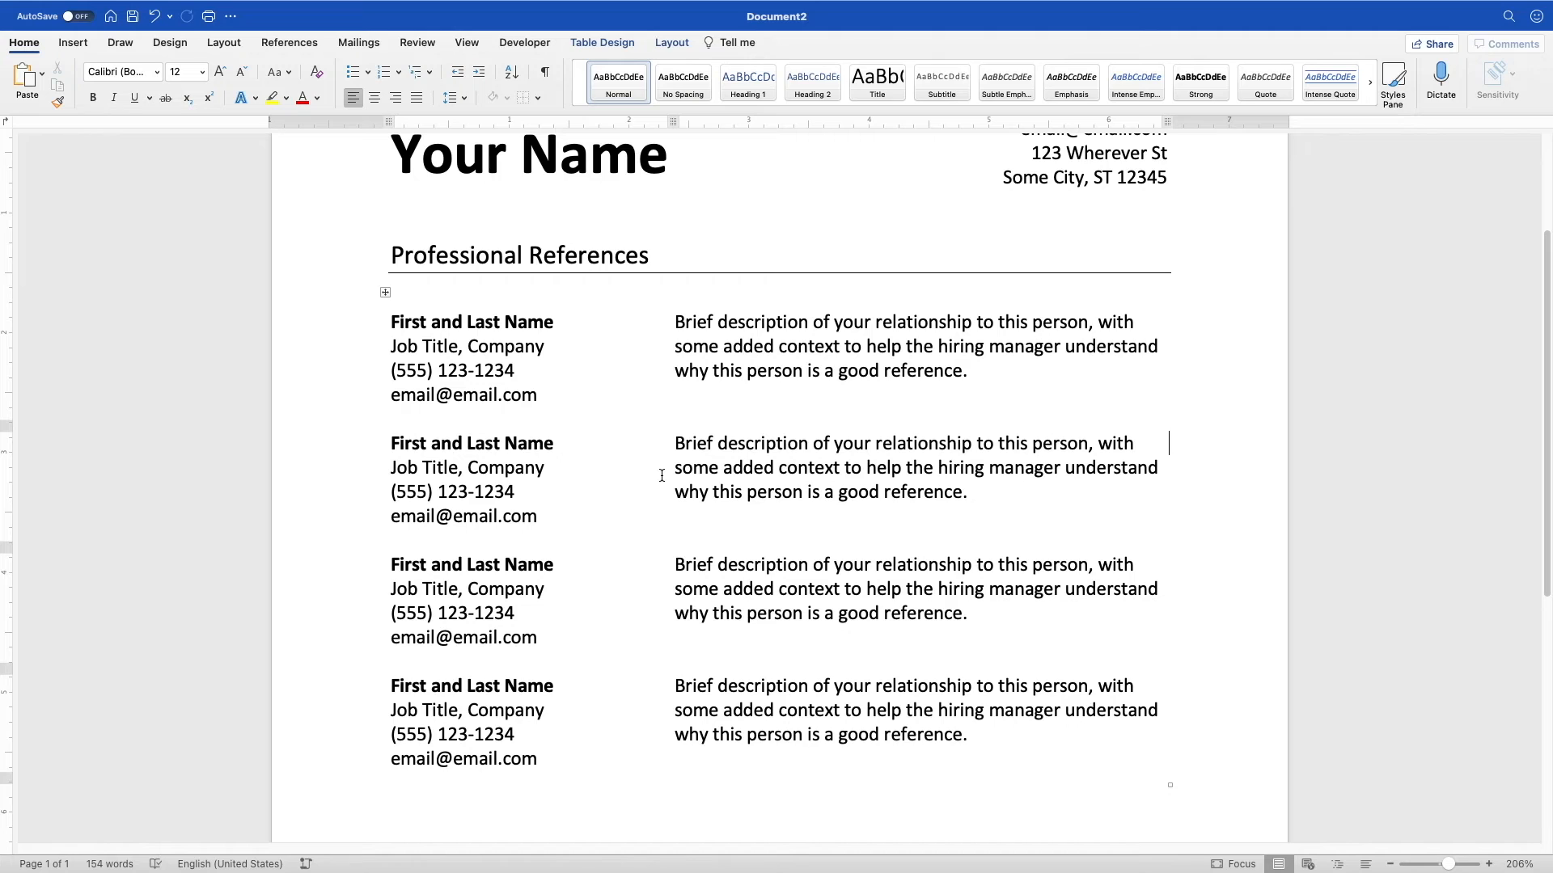
{"action": "scroll", "scroll_direction": "down", "scroll_amount": 3}
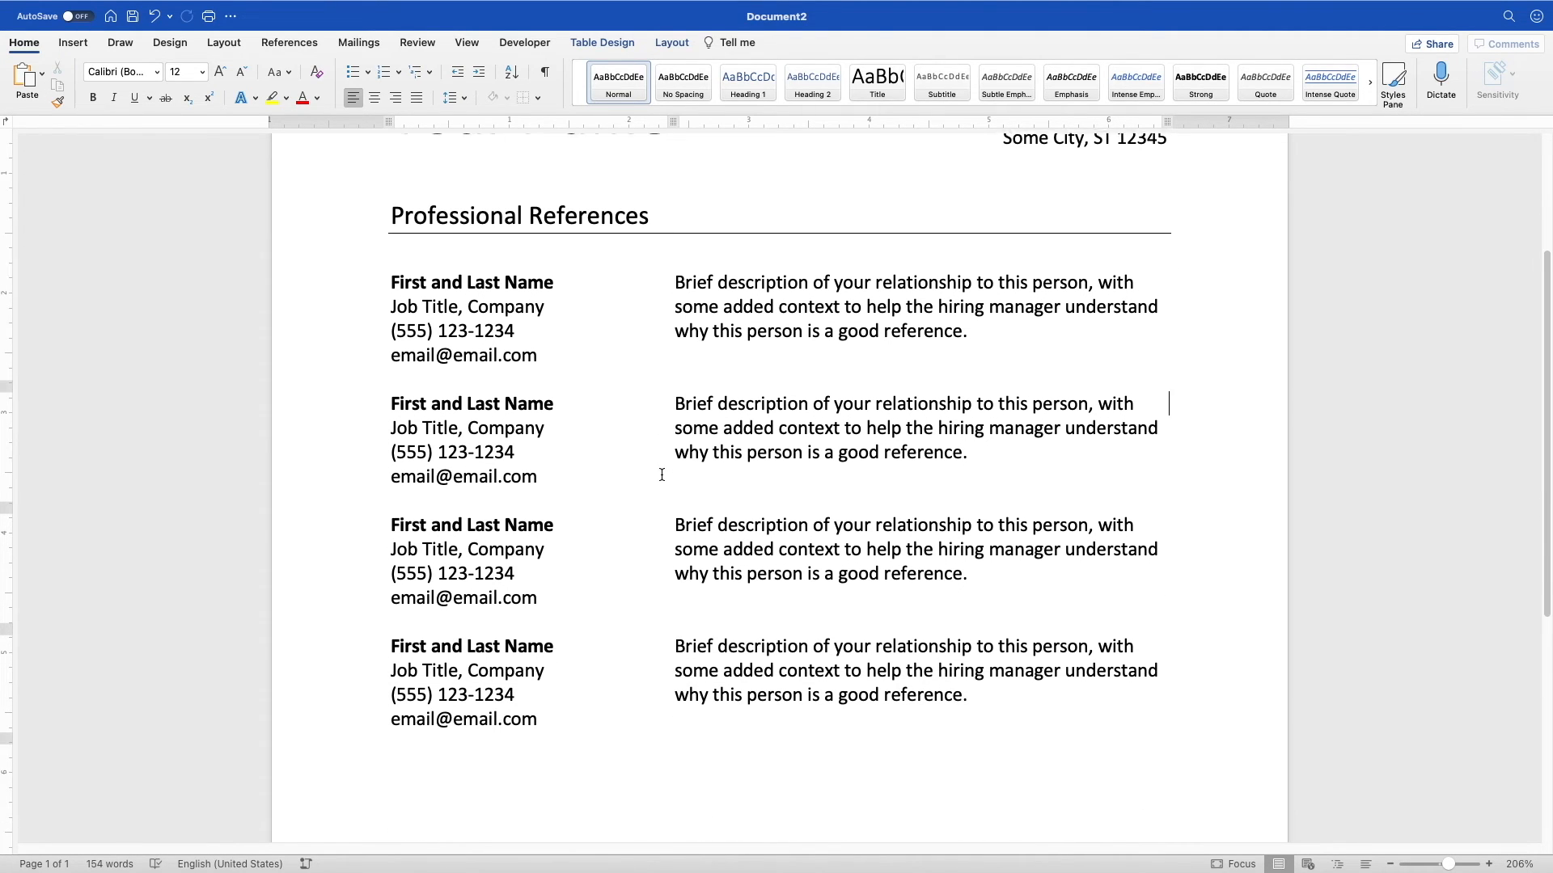
{"action": "scroll", "scroll_direction": "up", "scroll_amount": 3}
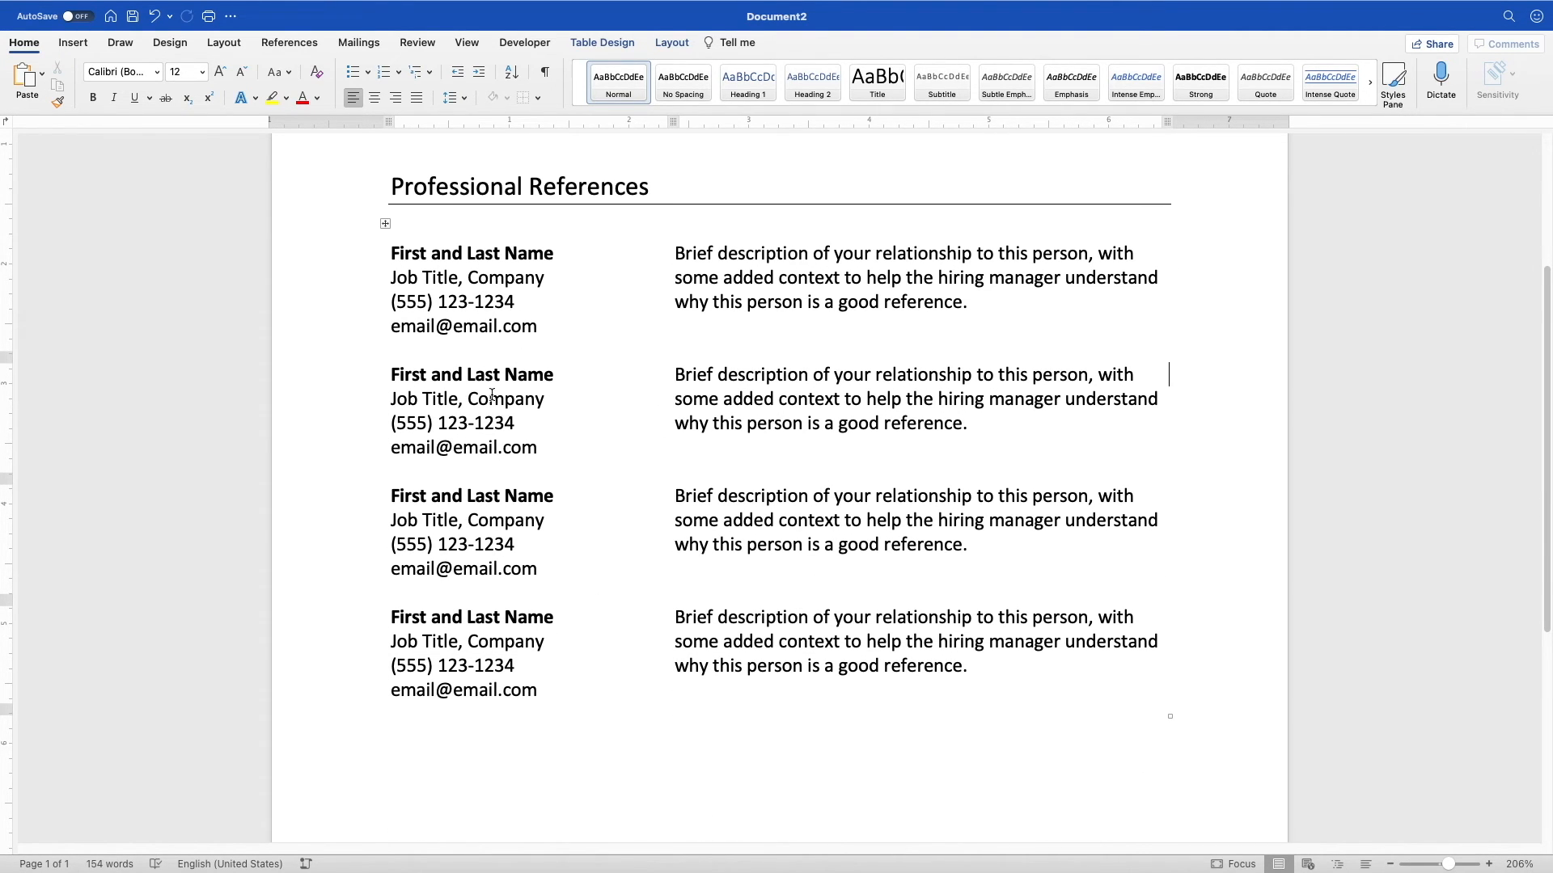
{"action": "scroll", "scroll_direction": "up", "scroll_amount": 3}
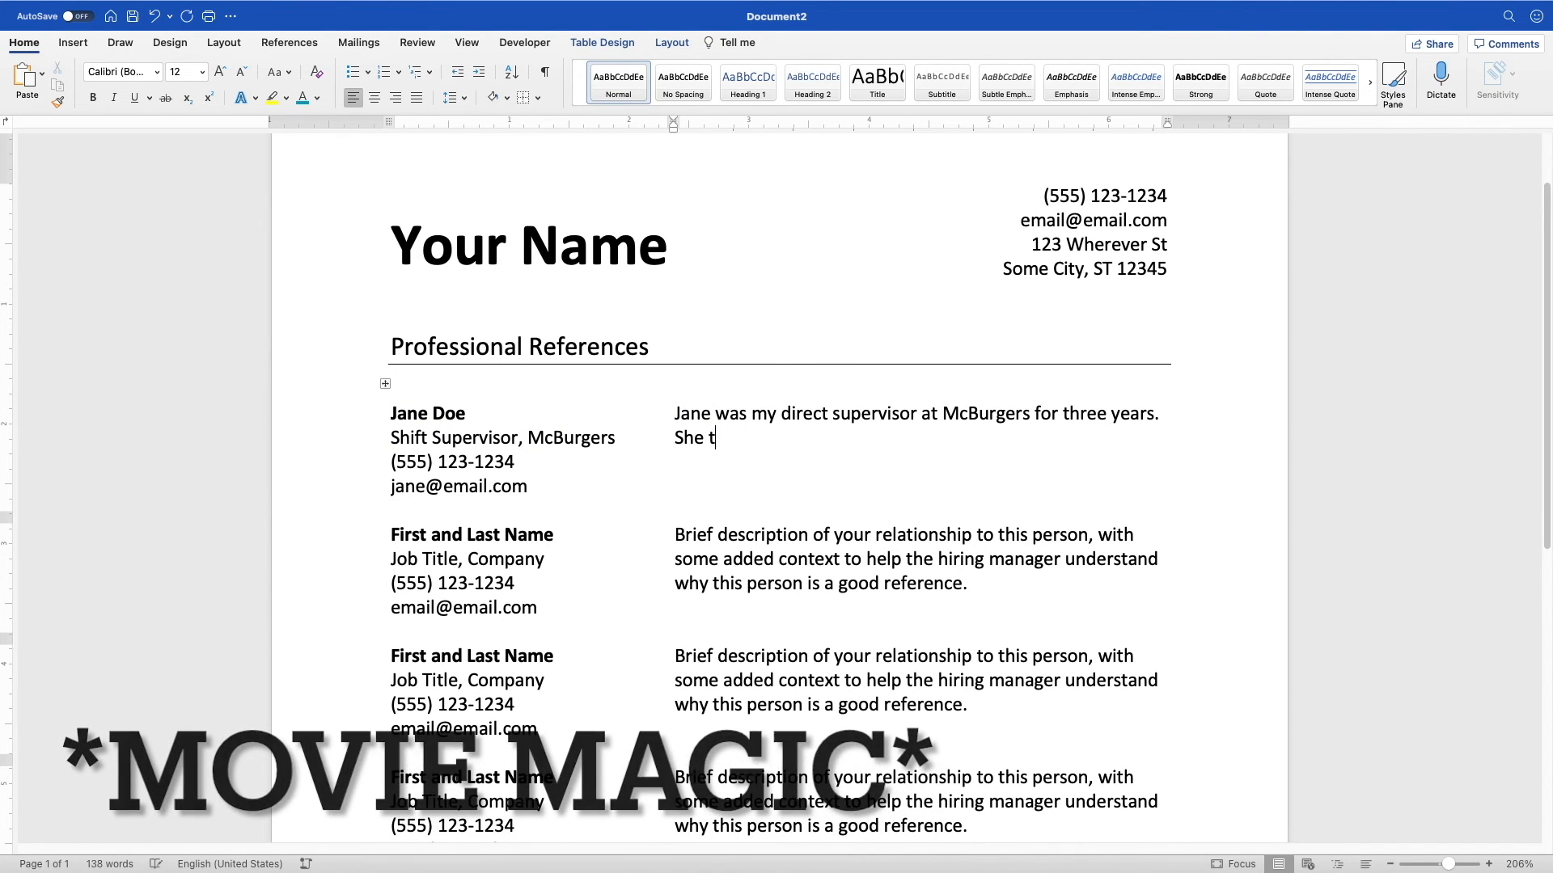
Write the McBurgers shift supervisor description: she trained me as a new hire and I learned a lot from her
{"action": "type", "text": "rained me when I was a new hire, and I learned a lot from her and eventually started training new hires myself."}
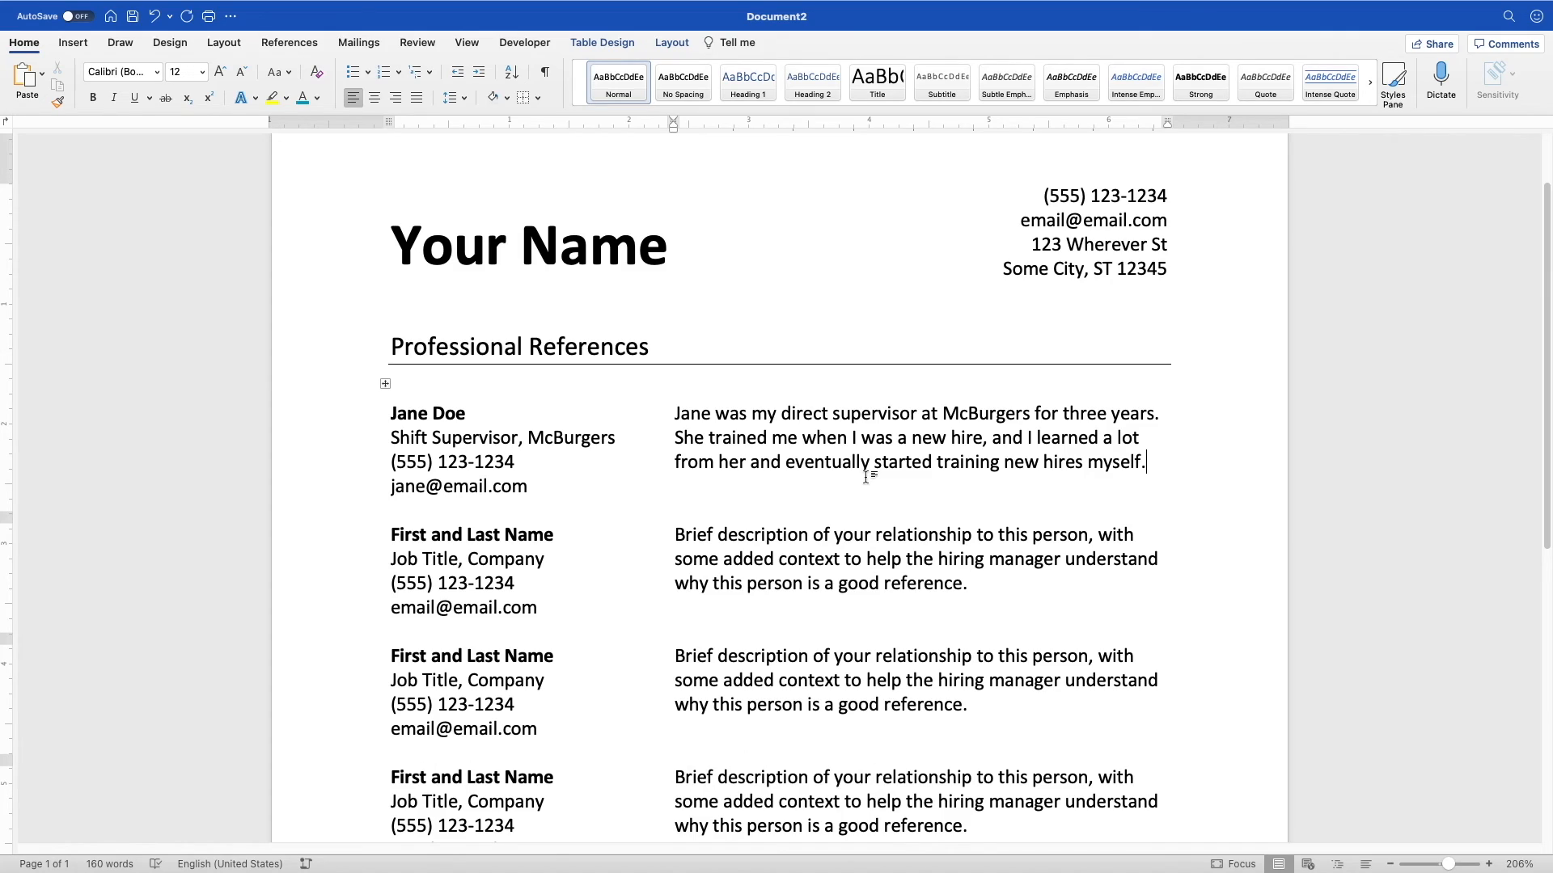
{"action": "mouse_move", "coordinate": [378, 407]}
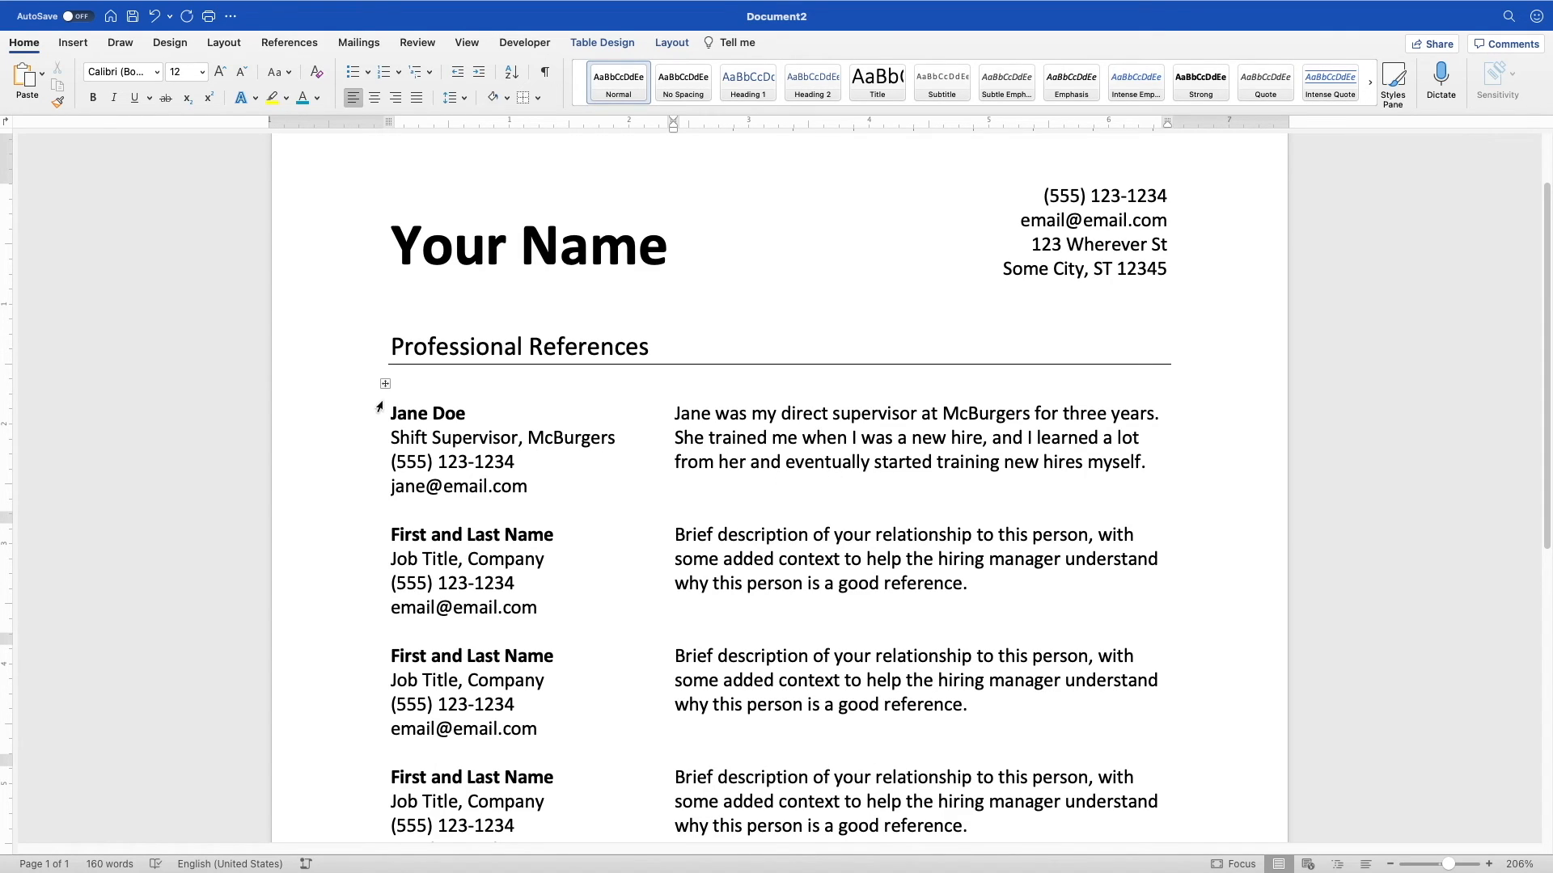
{"action": "mouse_move", "coordinate": [461, 438]}
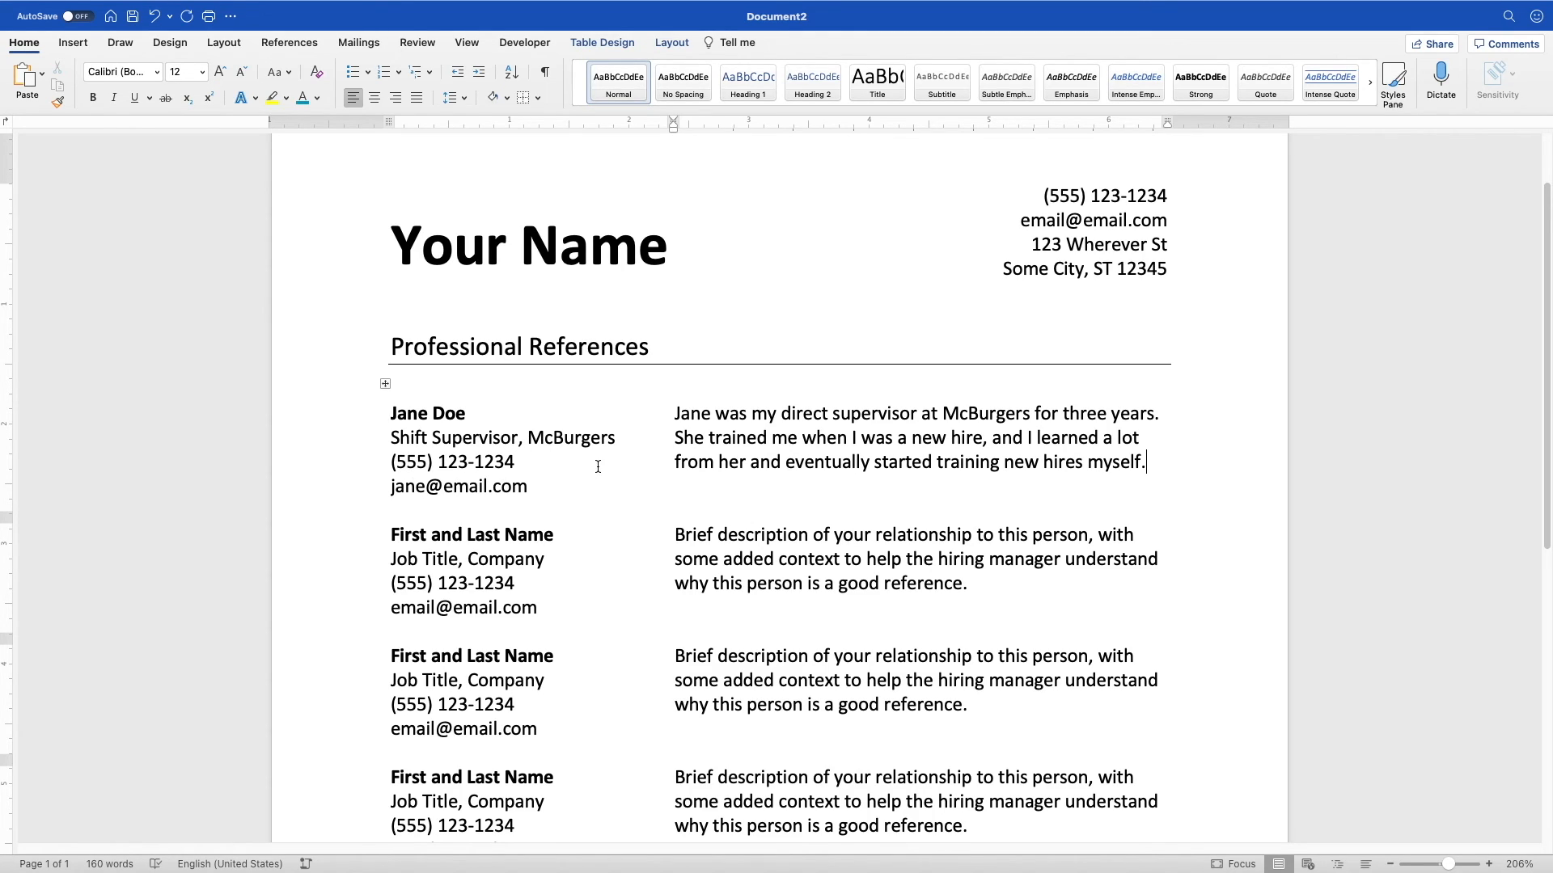
{"action": "mouse_move", "coordinate": [678, 412]}
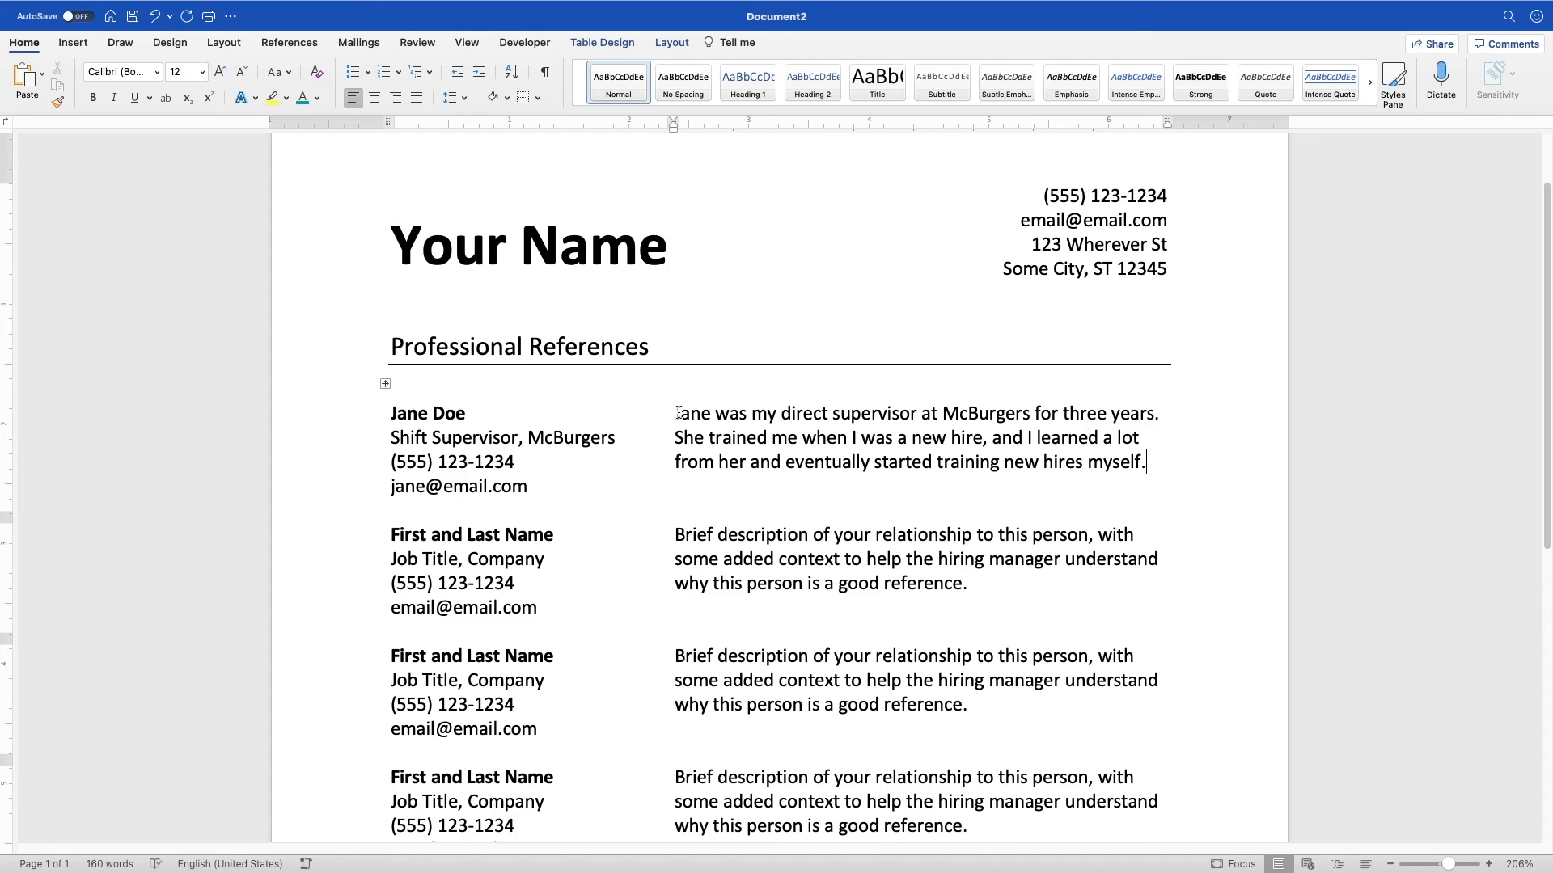
{"action": "mouse_move", "coordinate": [953, 406]}
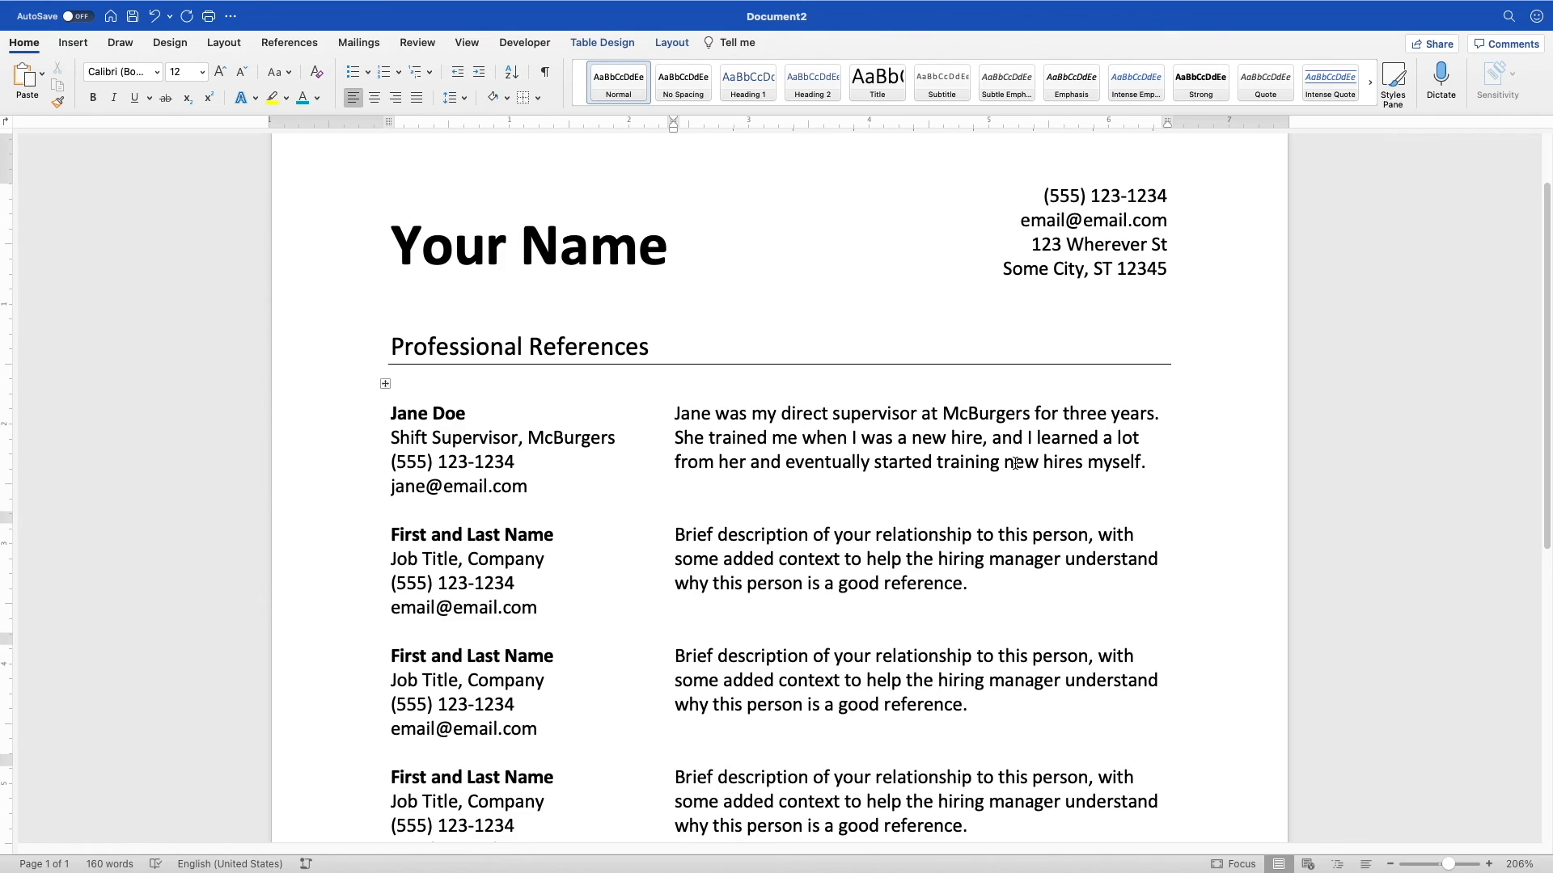
{"action": "left_click", "coordinate": [1145, 461]}
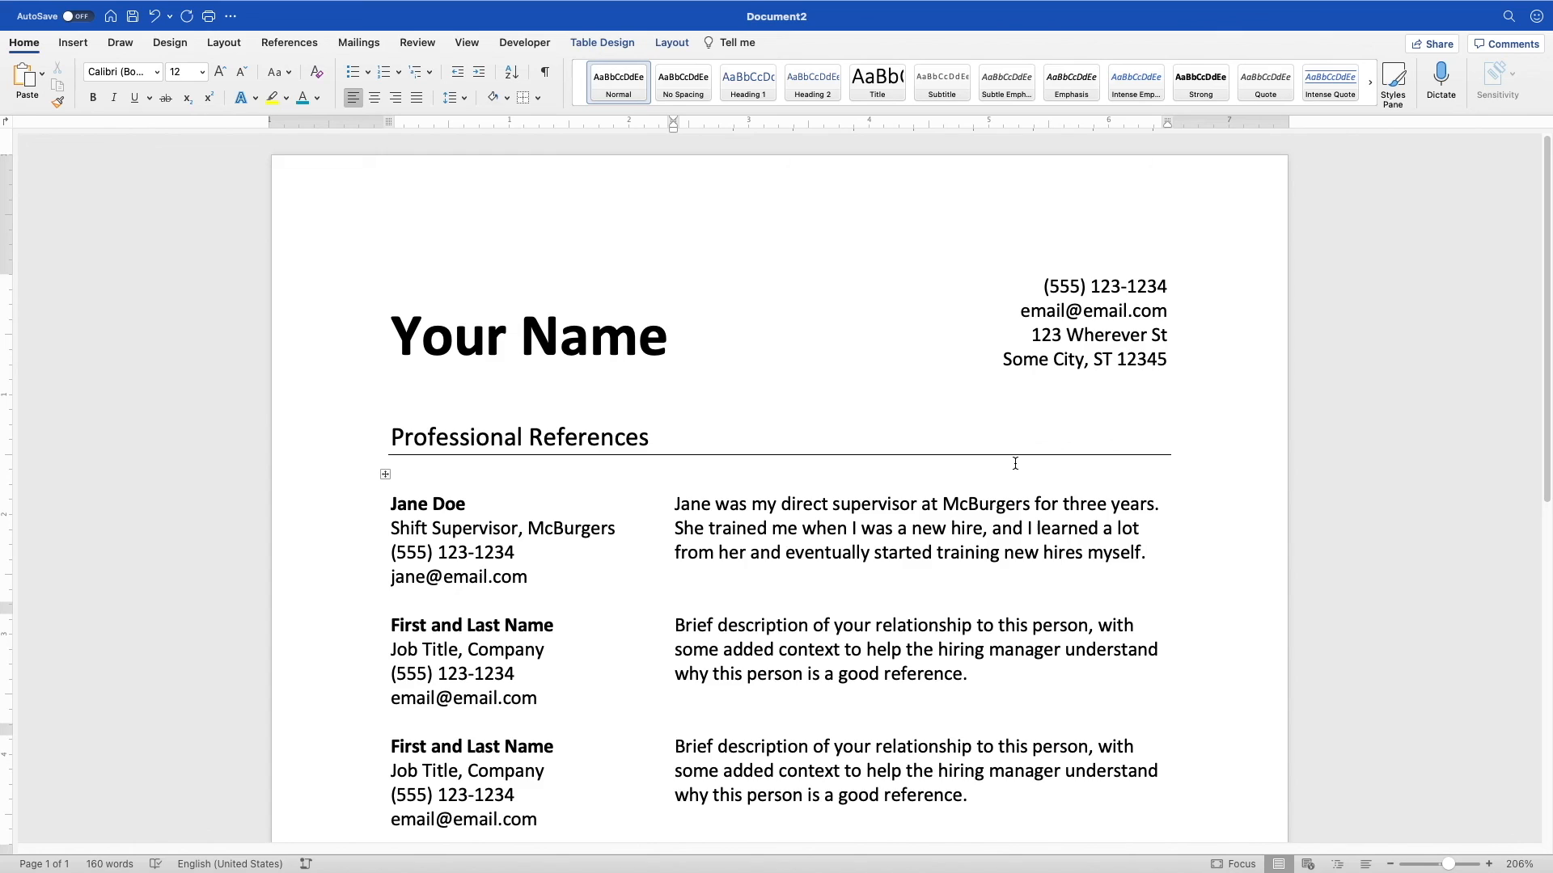
{"action": "left_click", "coordinate": [1145, 553]}
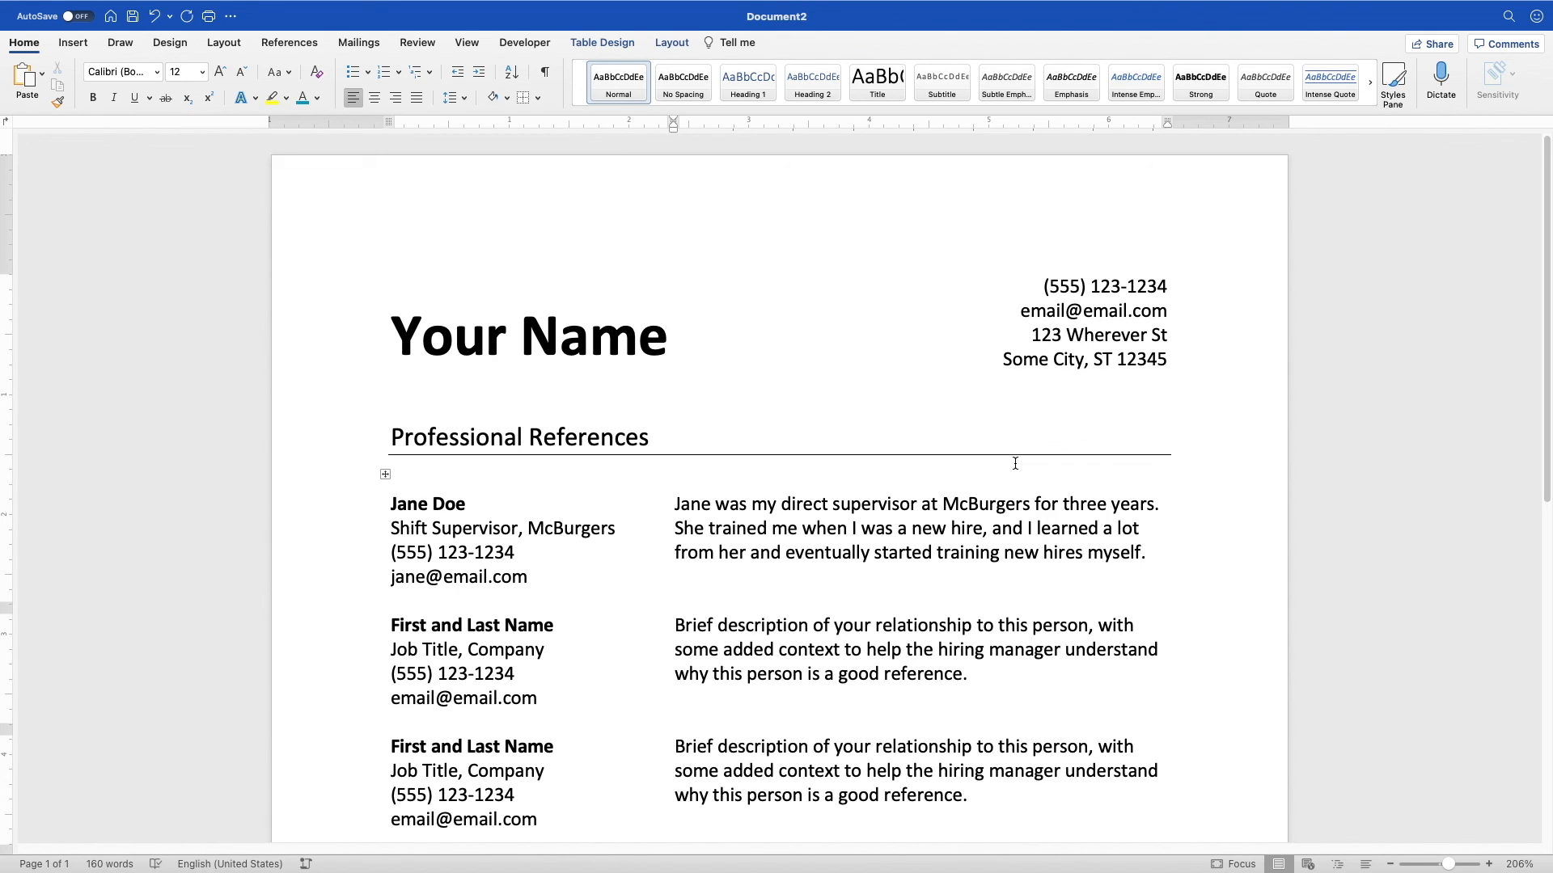
{"action": "left_click", "coordinate": [1145, 554]}
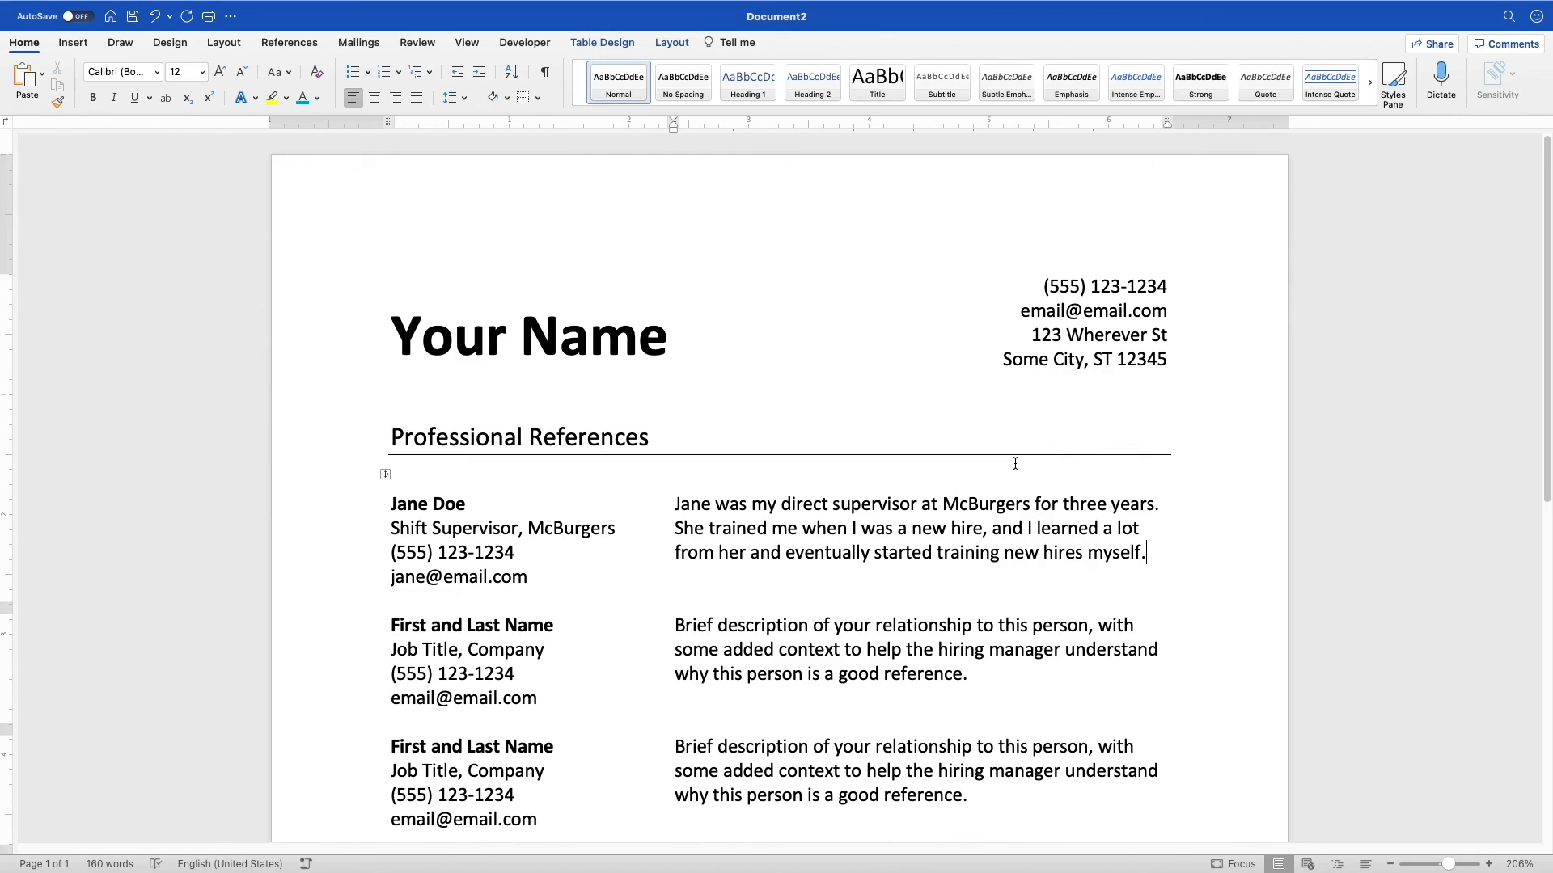